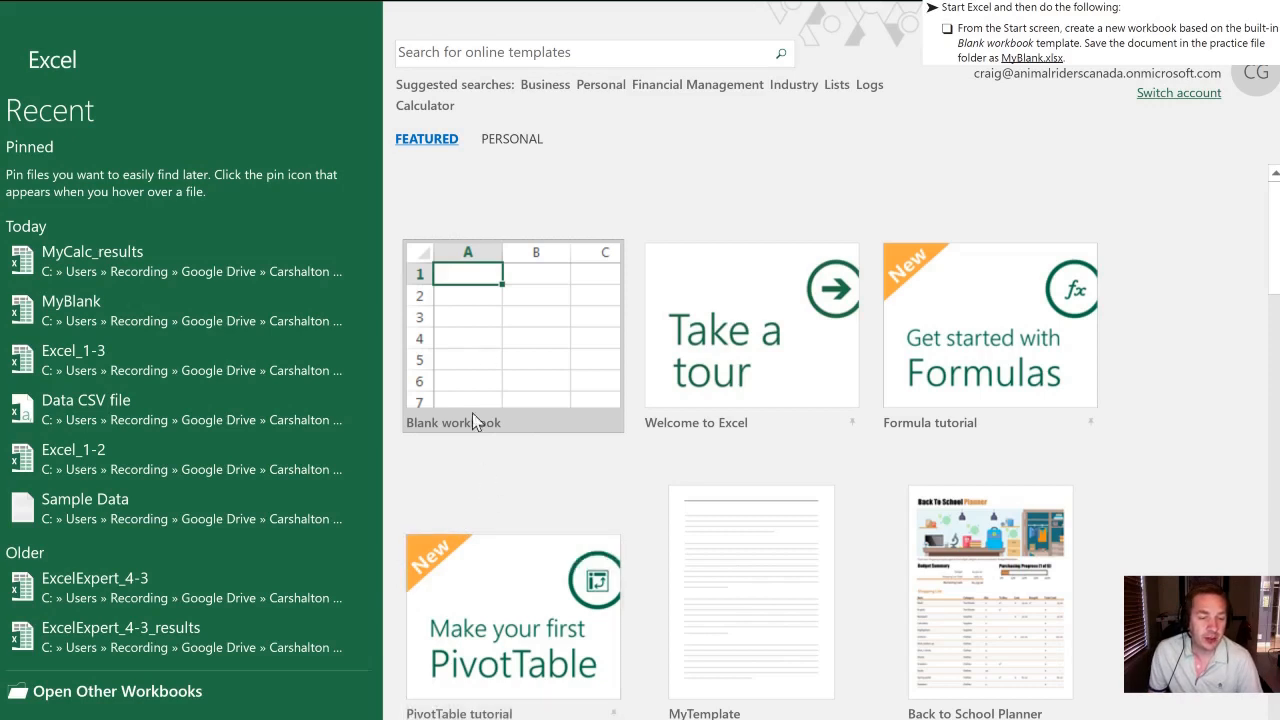
mouse_move(553, 319)
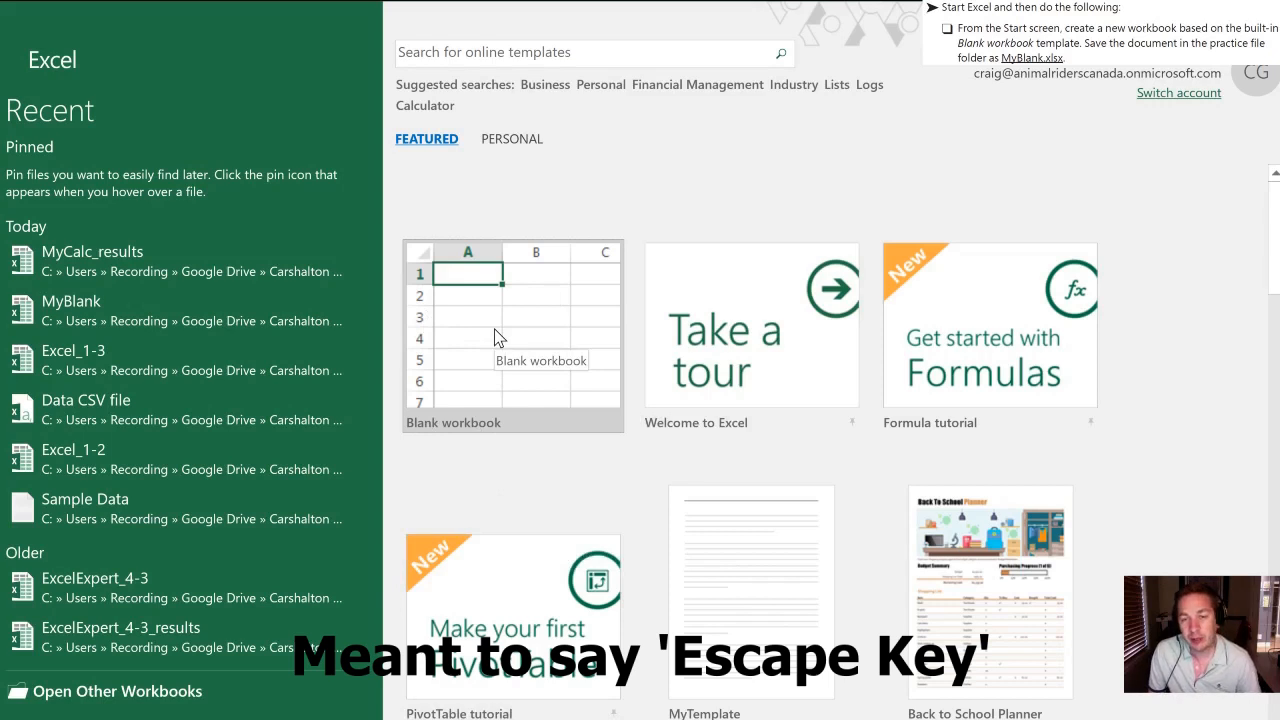
- Create a new workbook, Book1, from the Blank workbook template on the Start screen
left_click(512, 335)
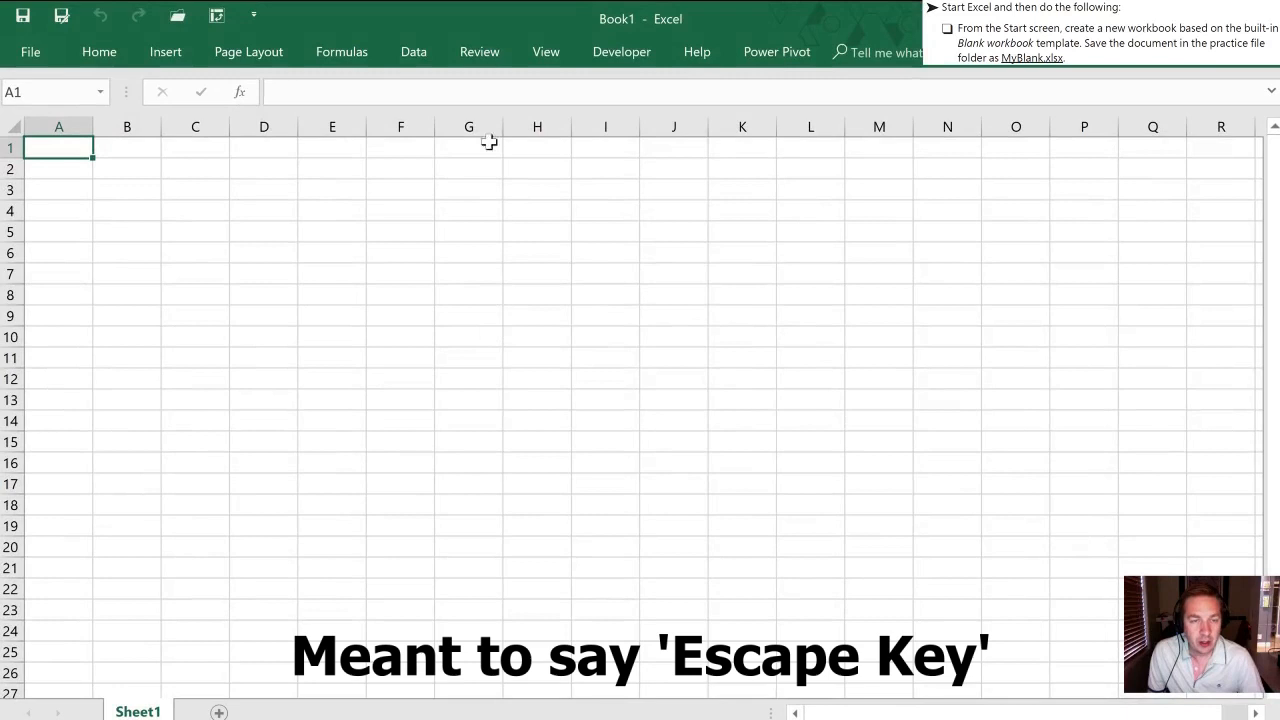
mouse_move(630, 35)
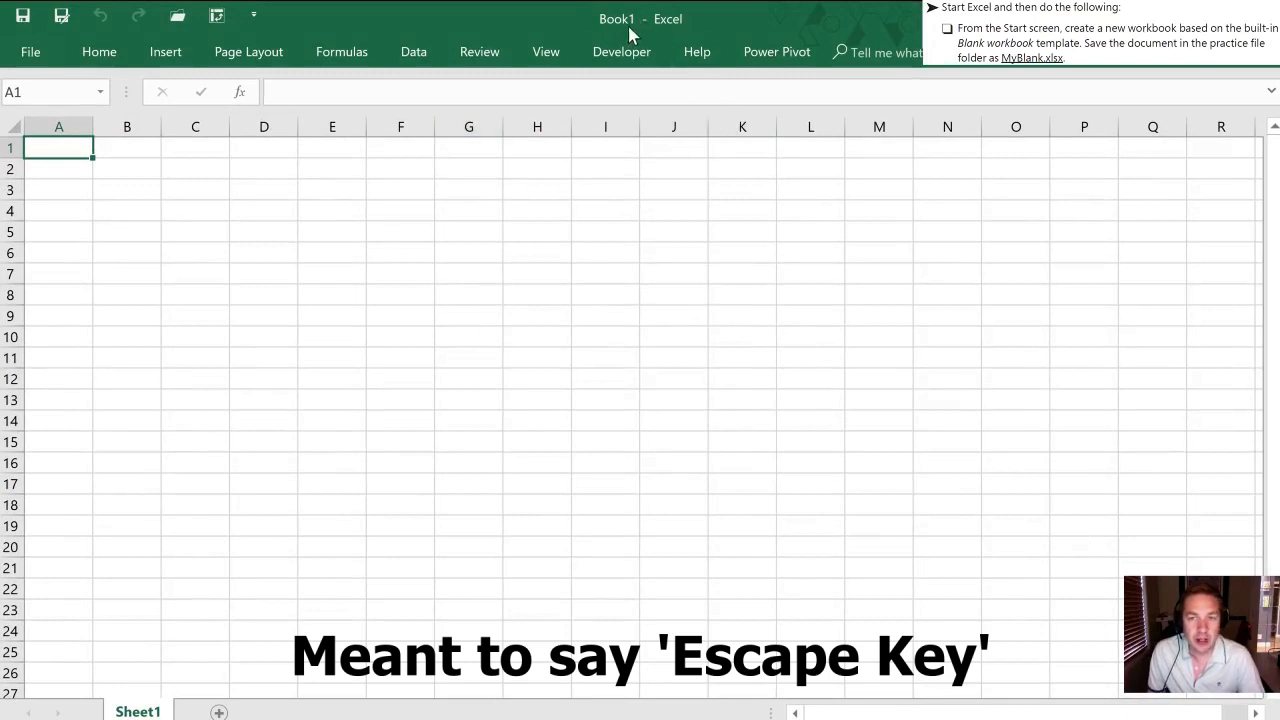
mouse_move(622, 35)
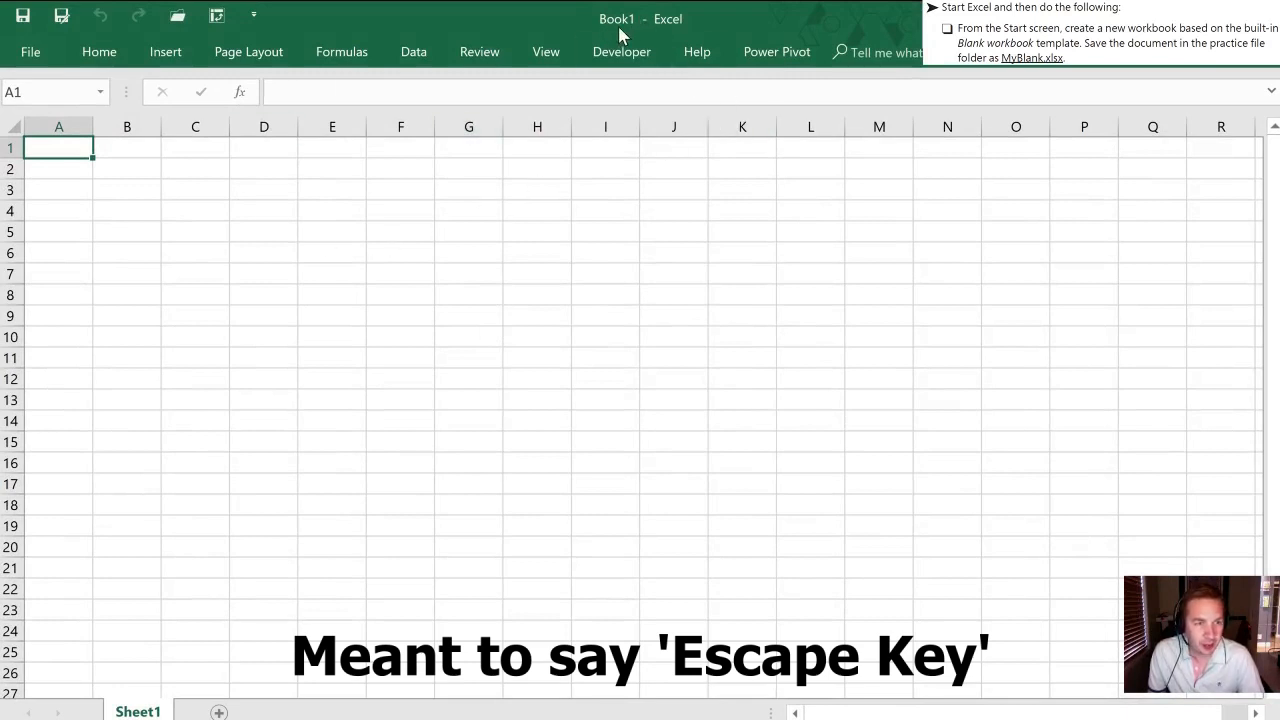
mouse_move(546, 383)
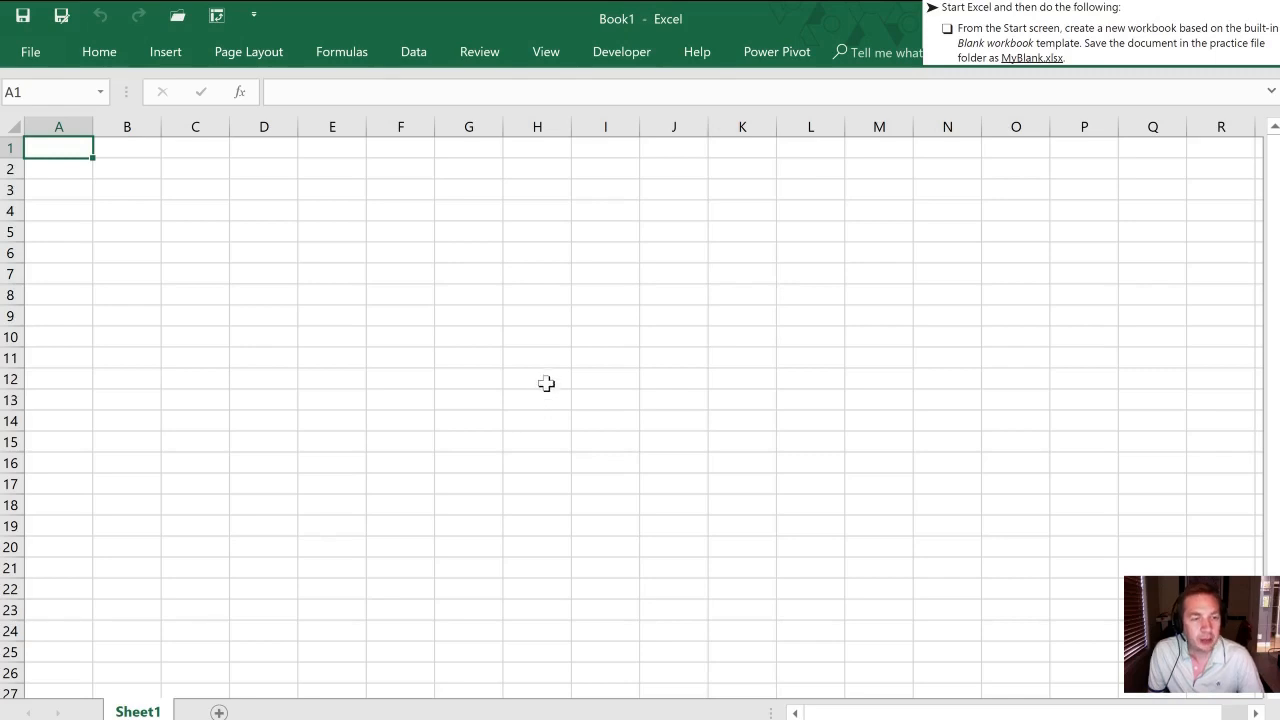
mouse_move(551, 357)
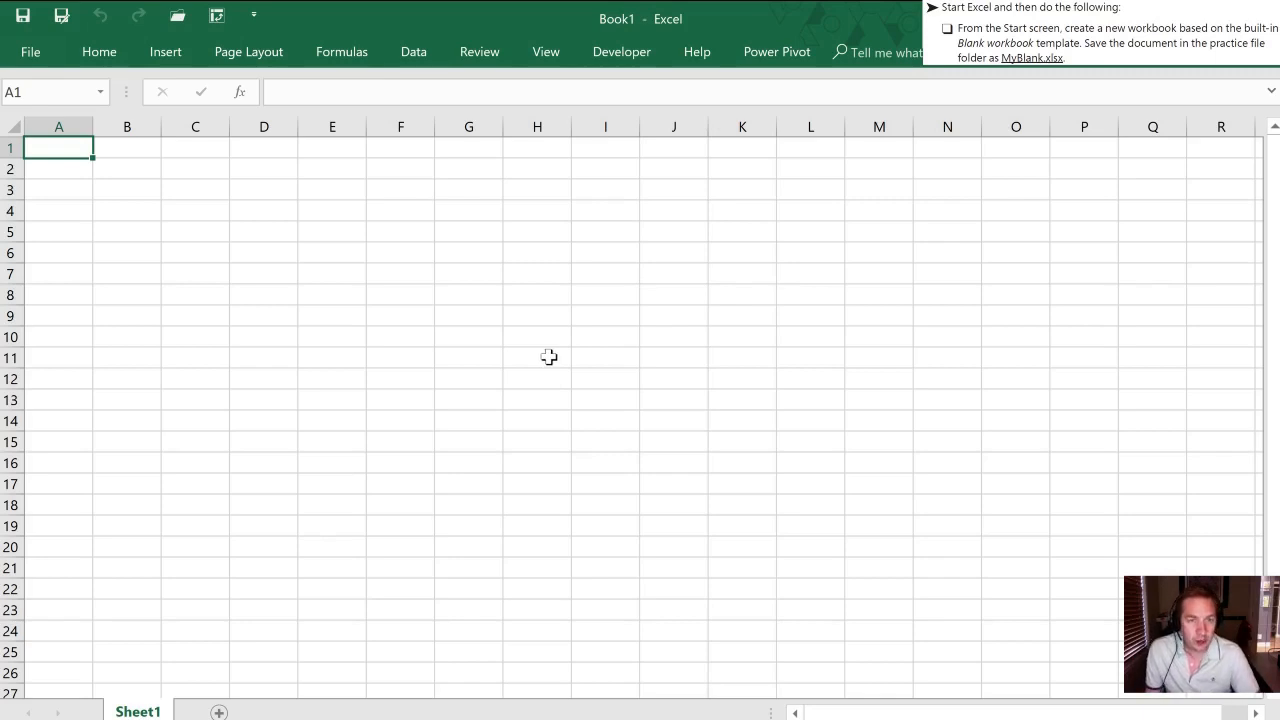
mouse_move(22, 15)
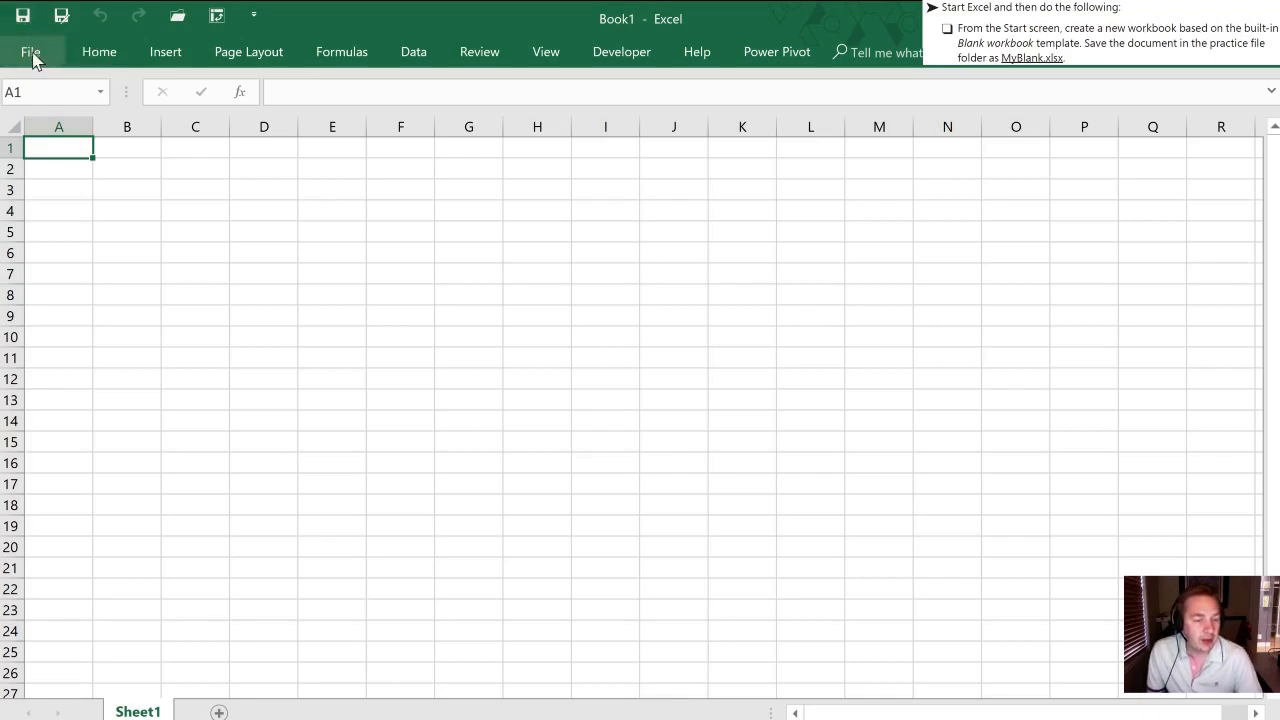
- Save the new workbook as MyBlank in the Excel_1-1_Results folder
left_click(31, 52)
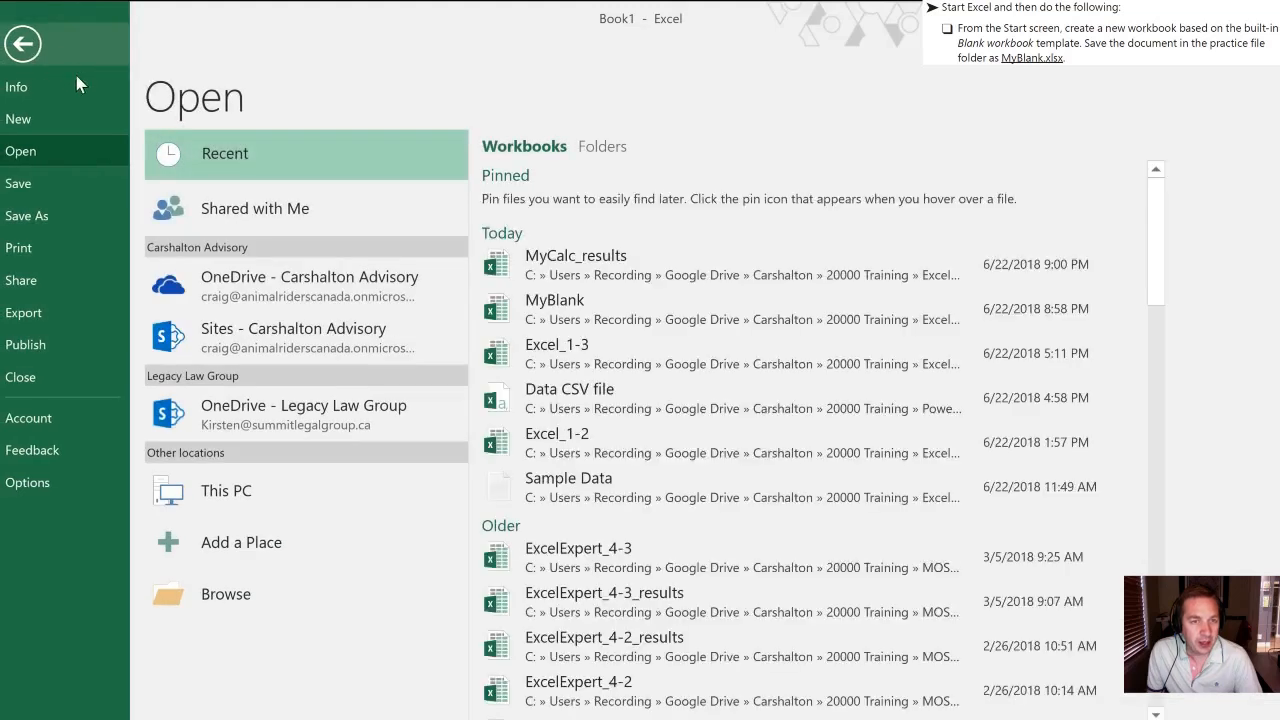
mouse_move(20, 184)
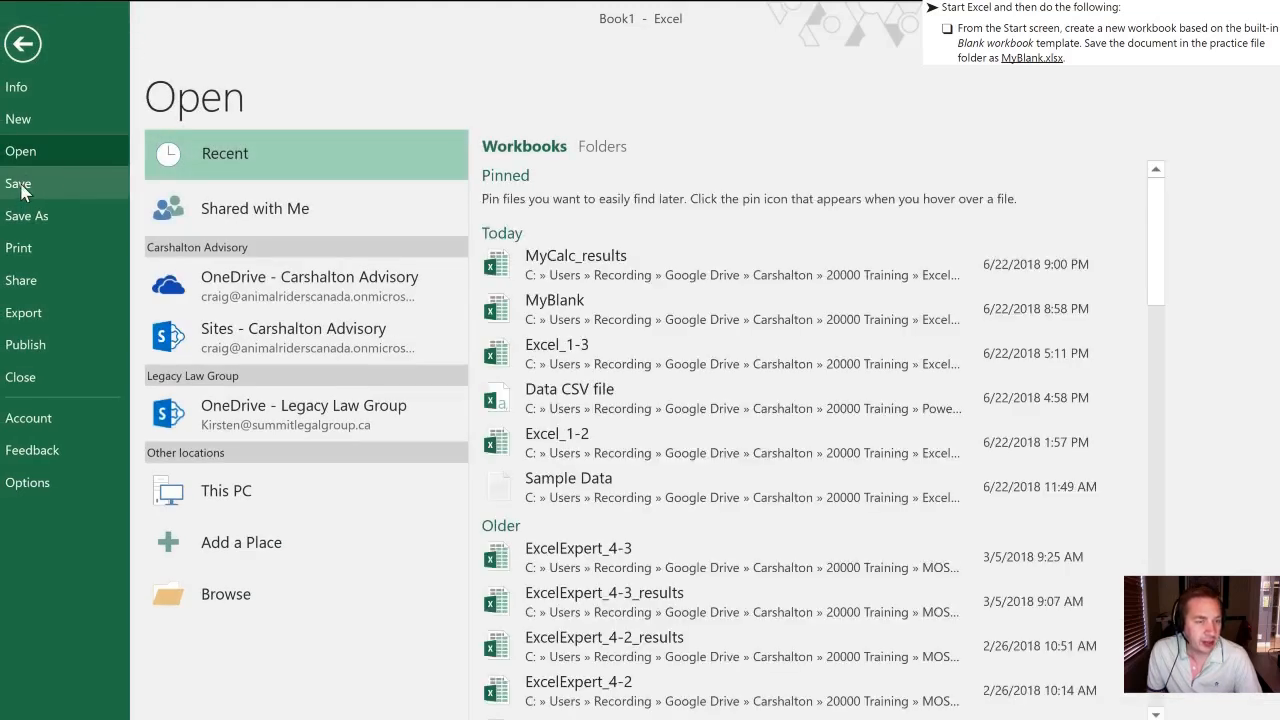
left_click(23, 43)
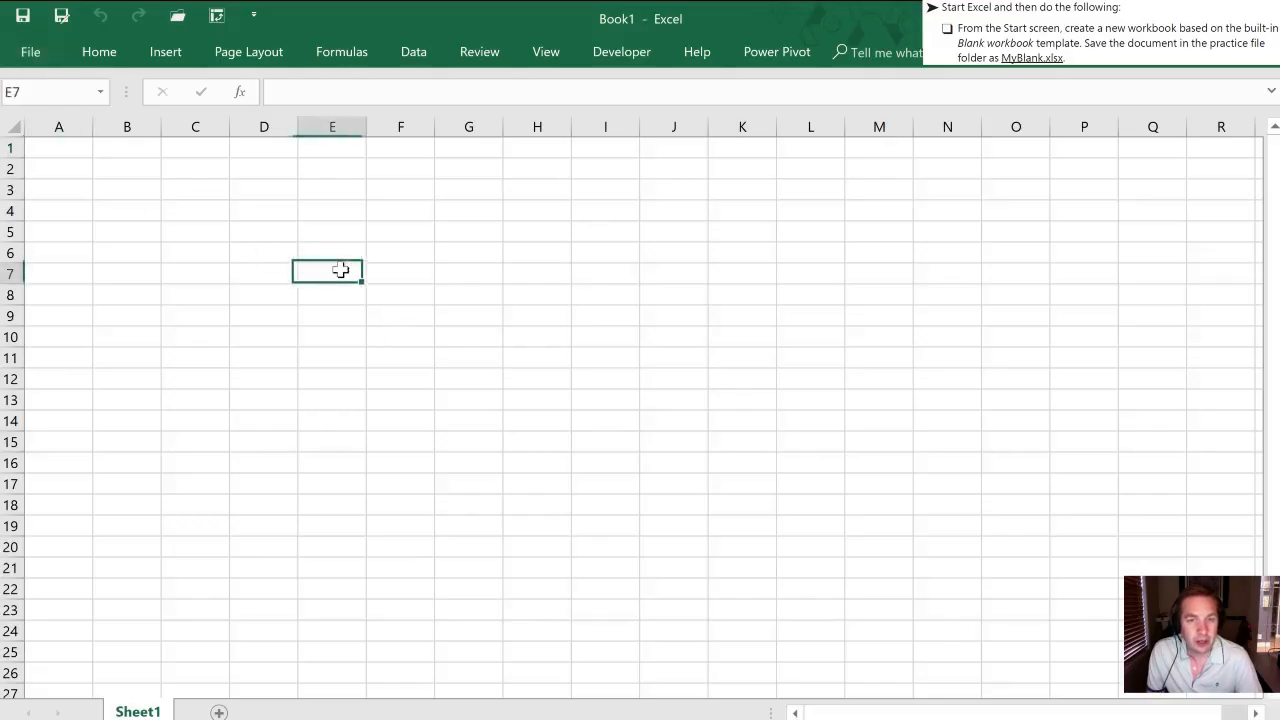
key("ctrl+s")
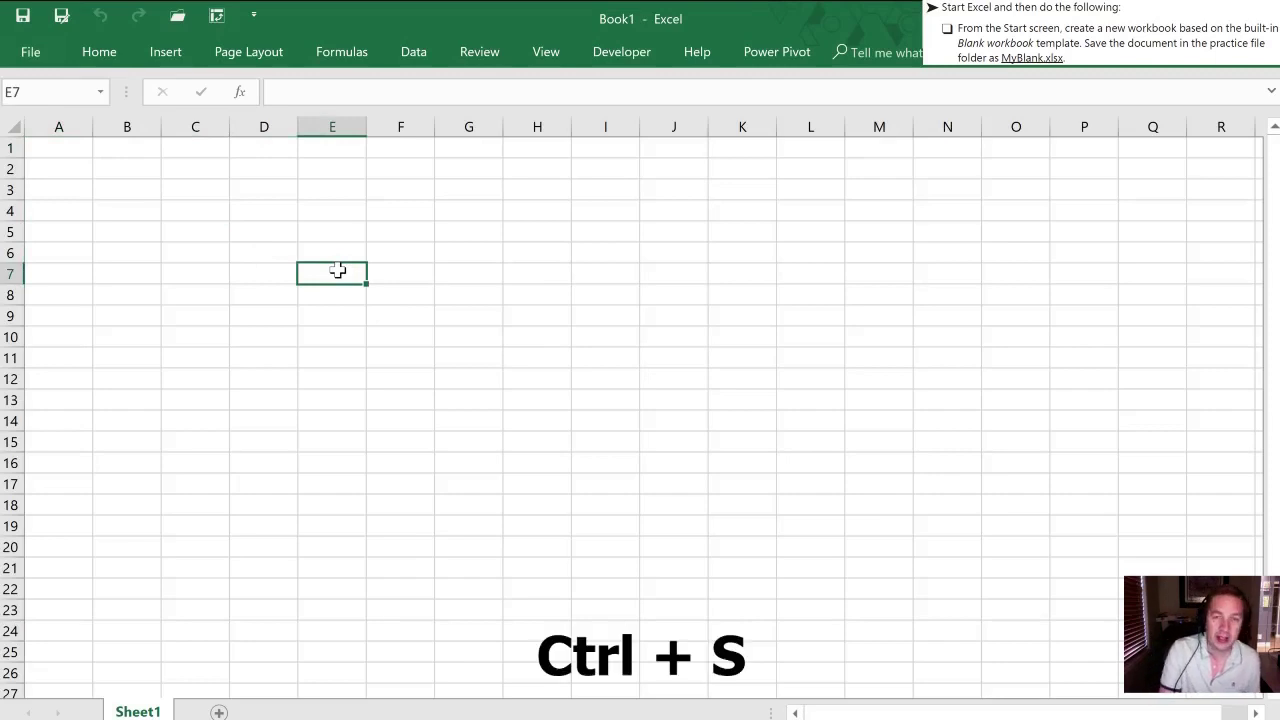
key("ctrl+s")
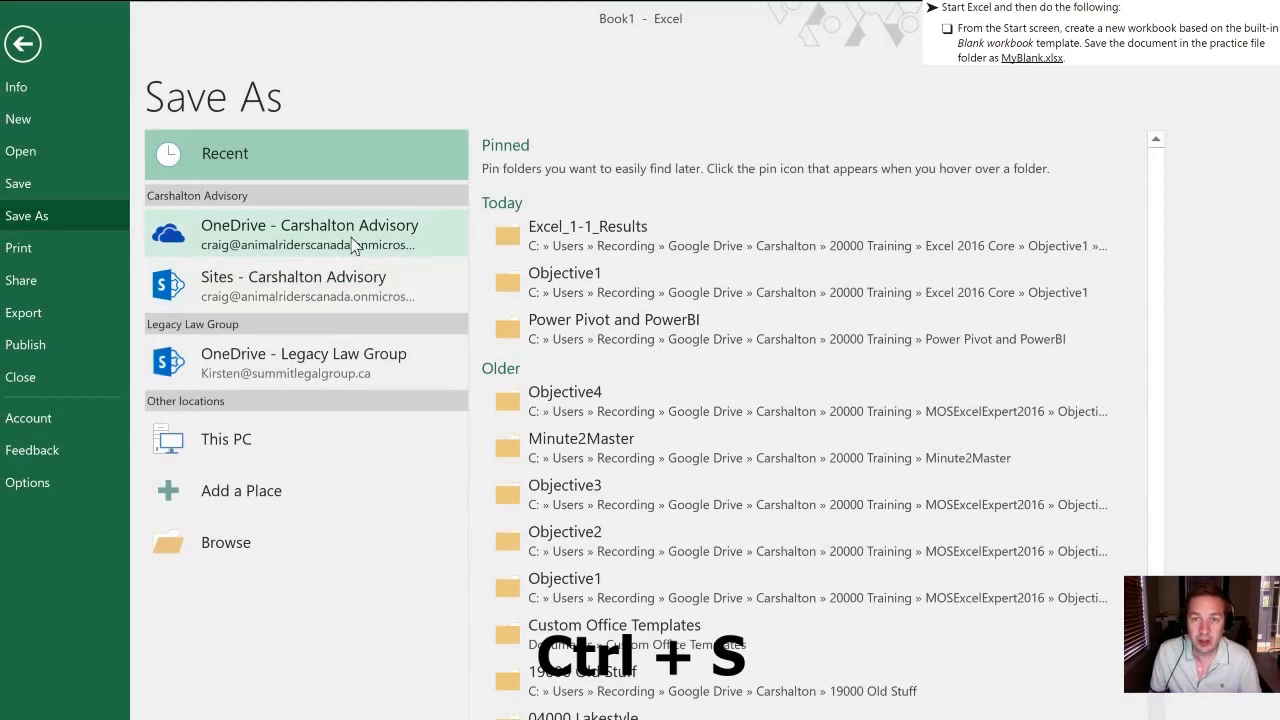
mouse_move(588, 235)
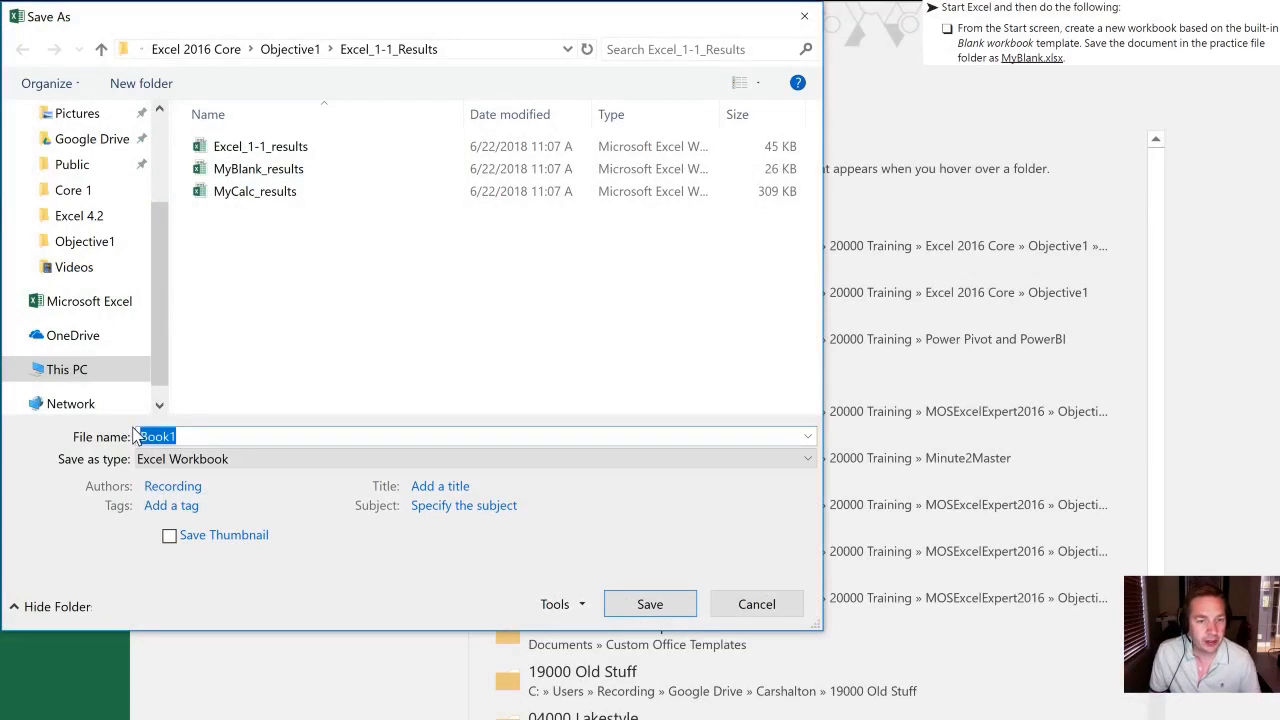
type("My")
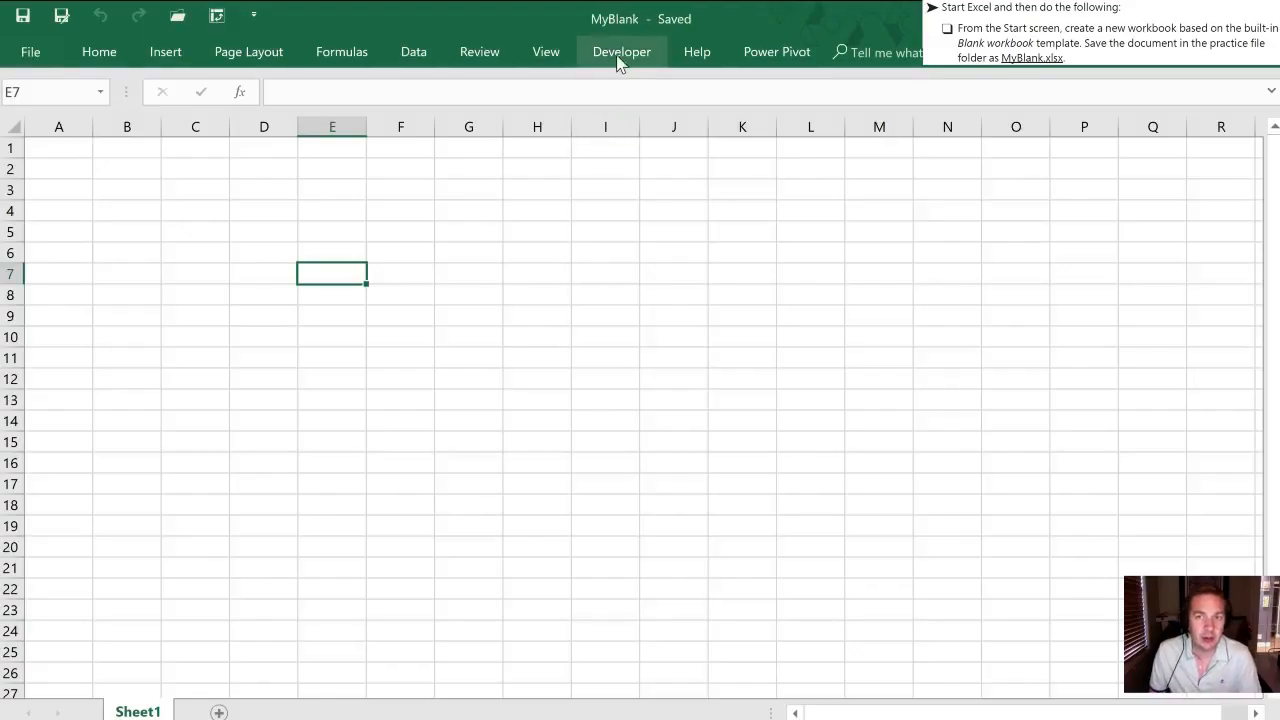
mouse_move(603, 37)
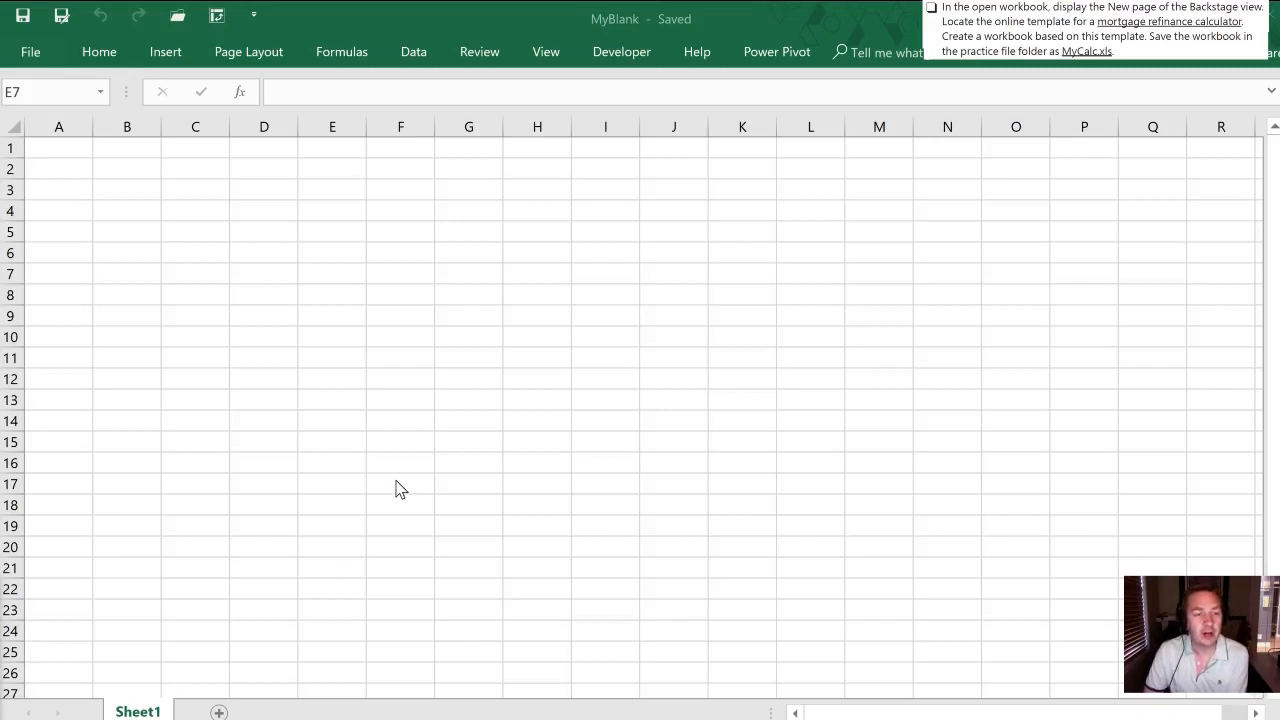
mouse_move(196, 263)
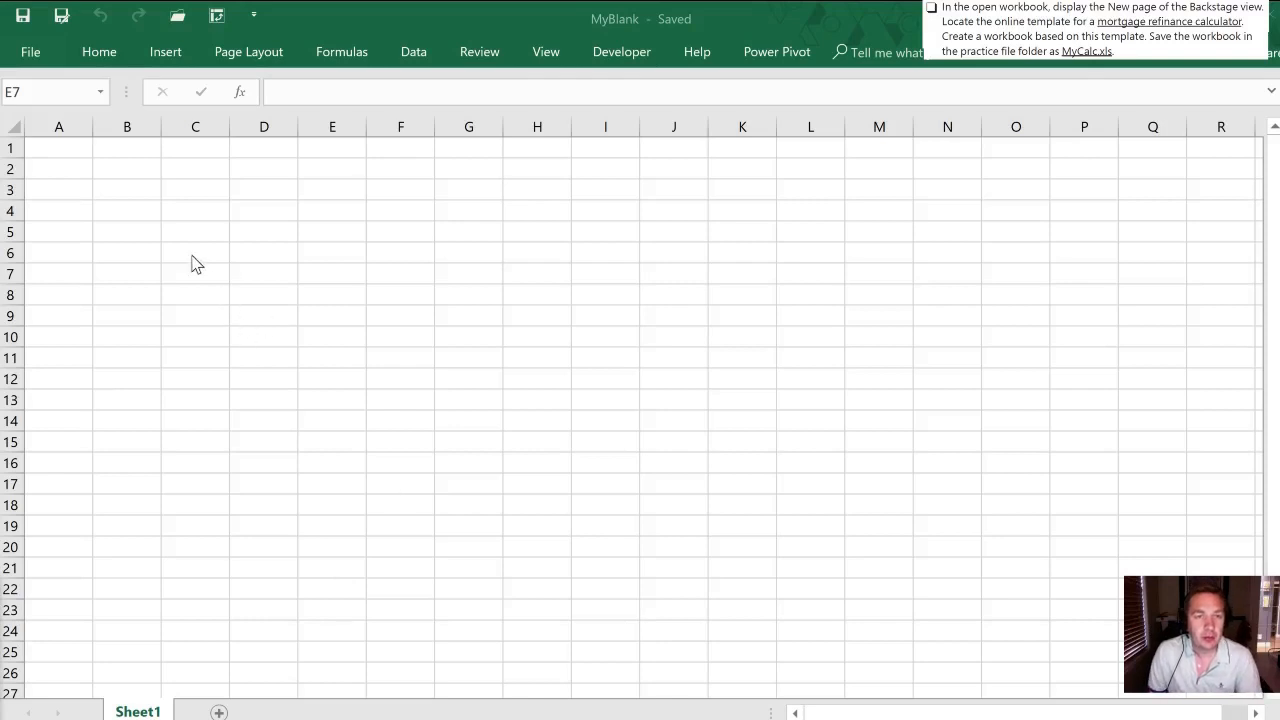
mouse_move(30, 58)
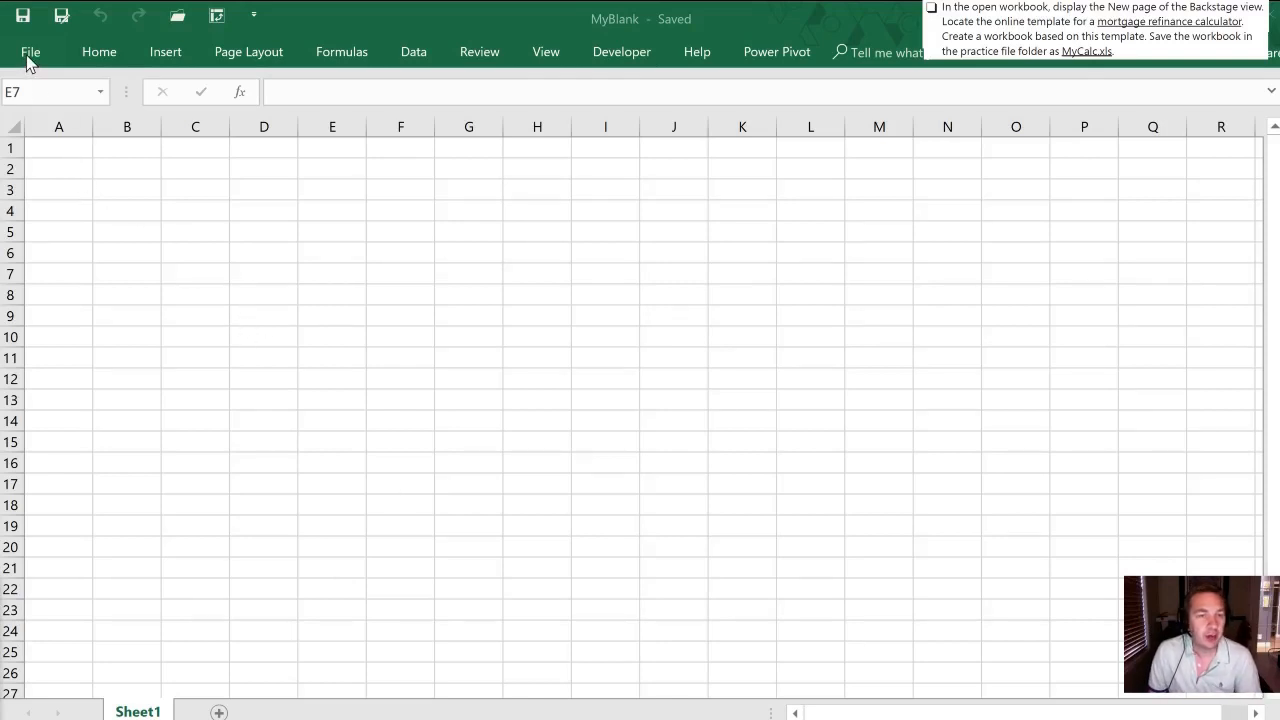
- Search online templates for 'mortgage' and create a Mortgage payment calculator workbook
left_click(30, 52)
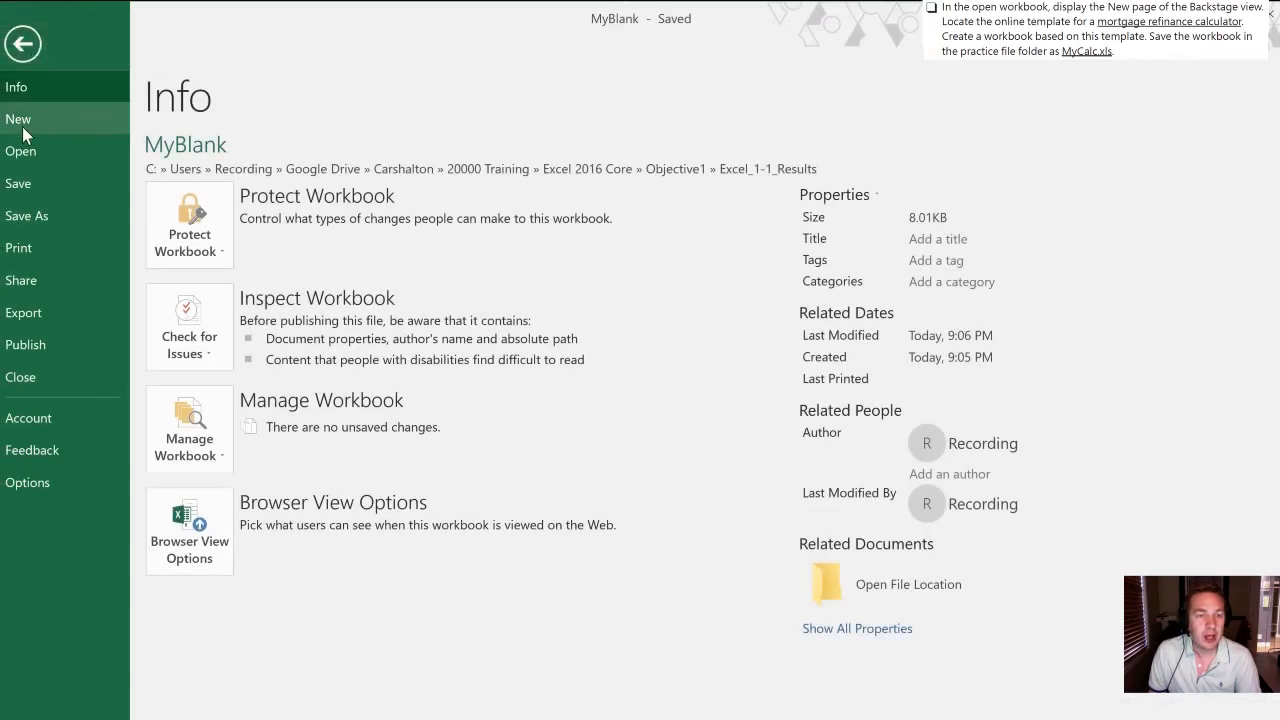
left_click(18, 119)
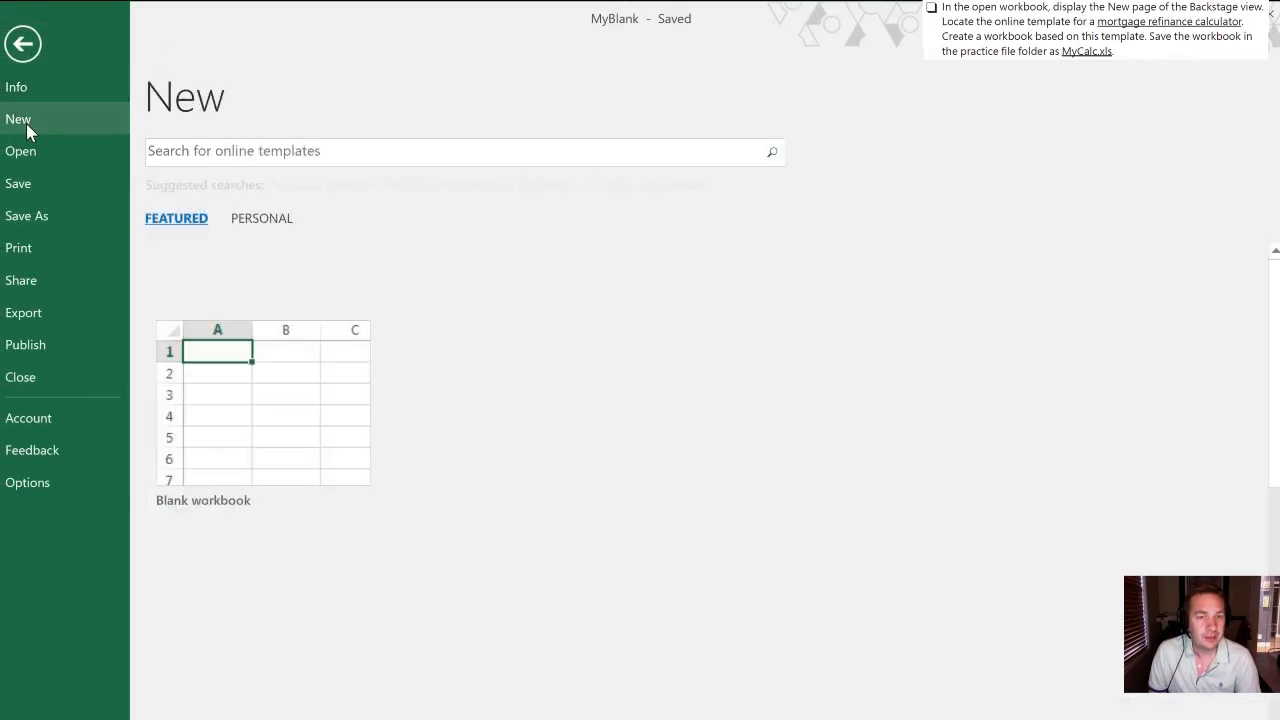
left_click(18, 118)
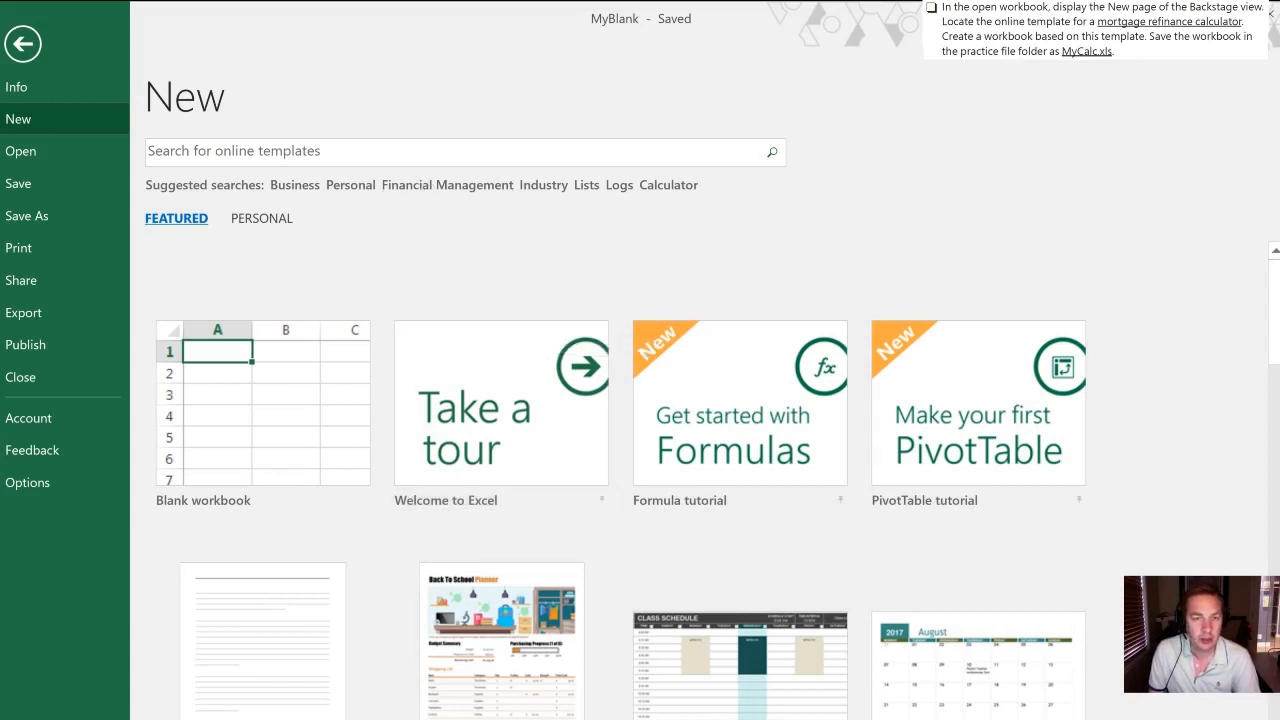
left_click(460, 151)
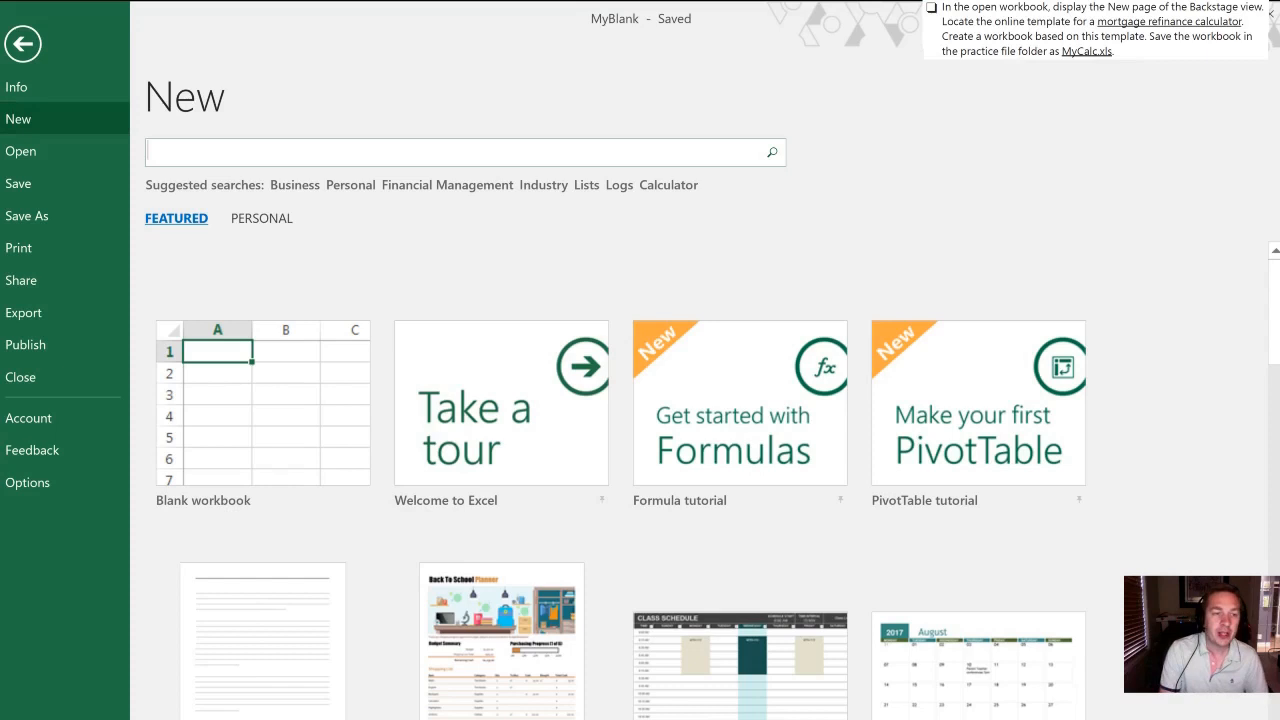
type("mortgage calc")
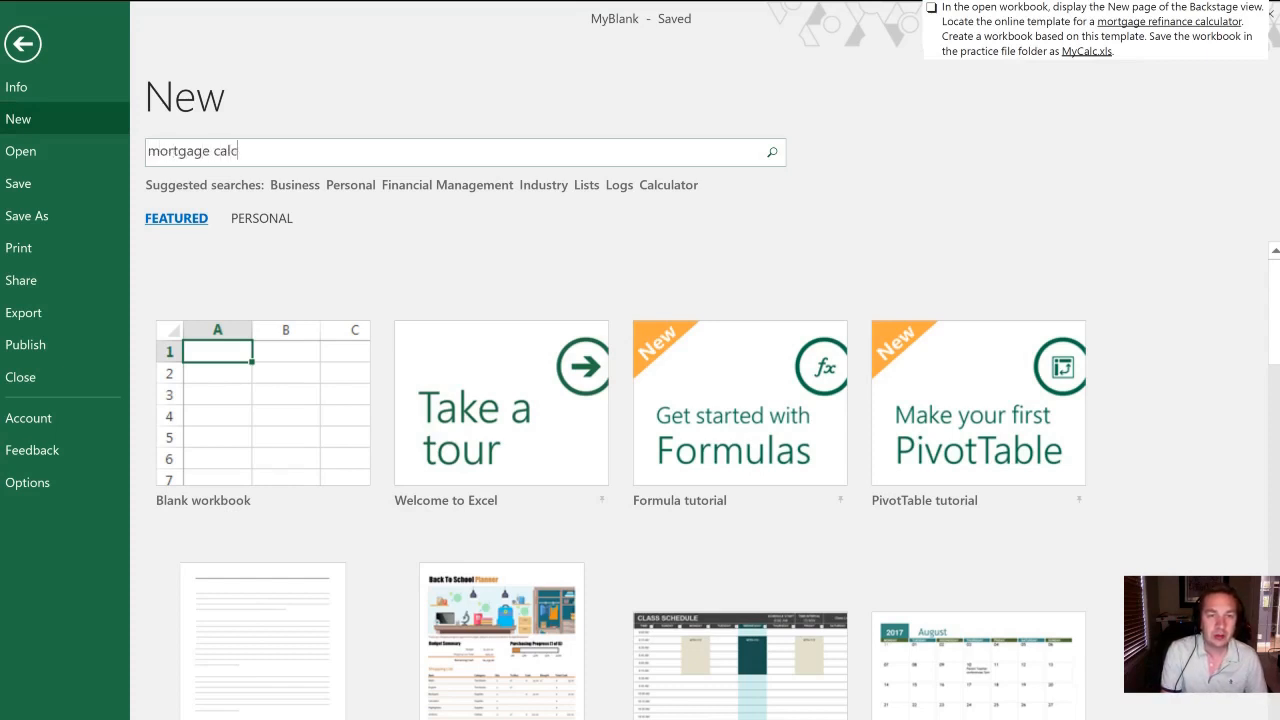
left_click(771, 152)
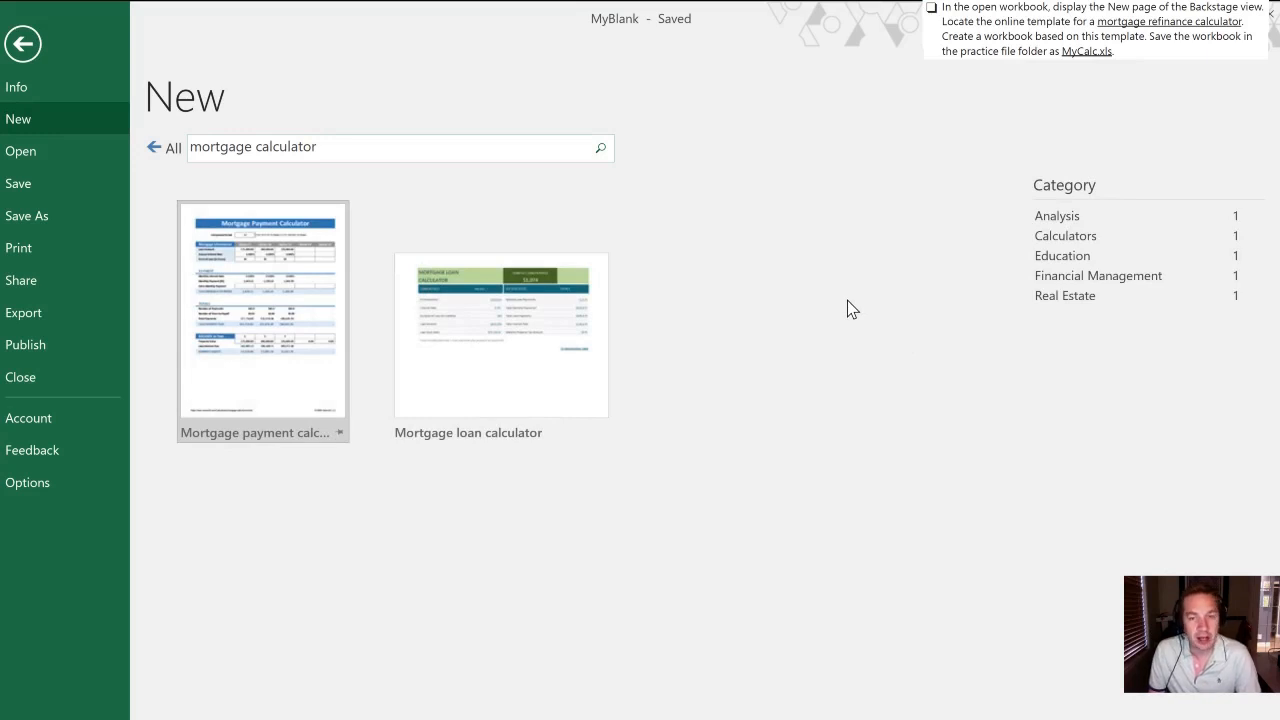
mouse_move(258, 272)
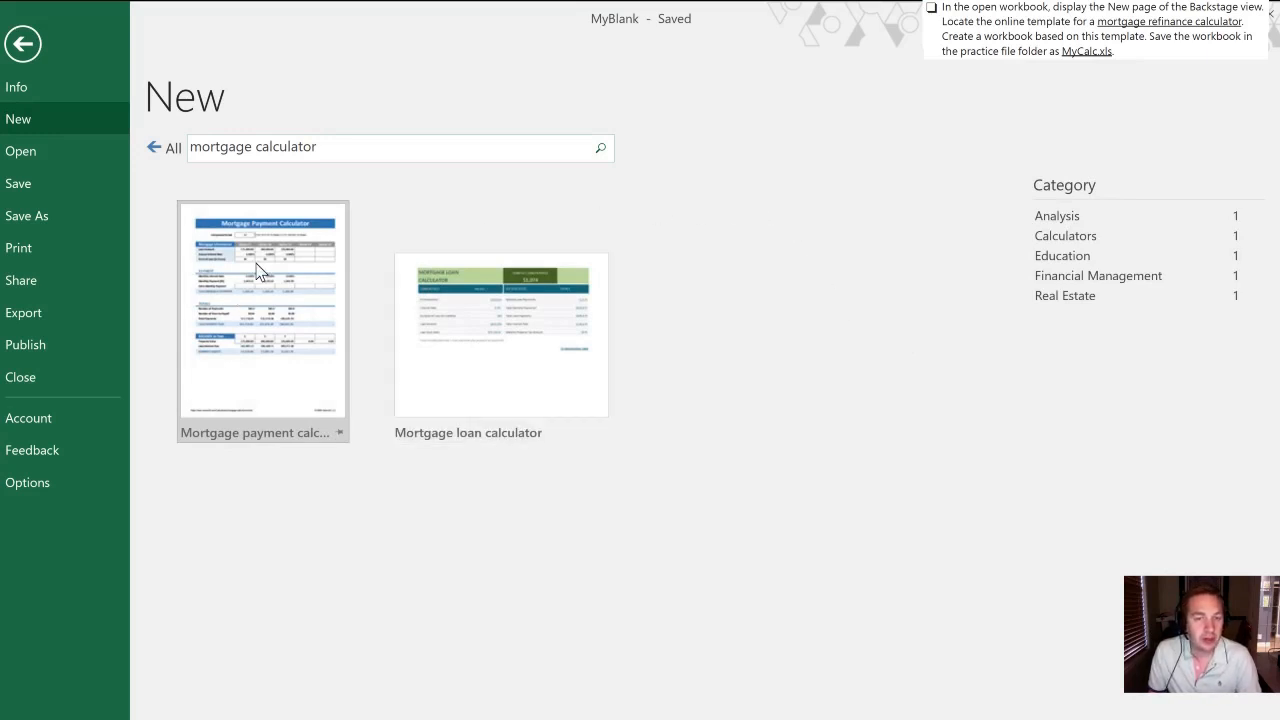
left_click(262, 310)
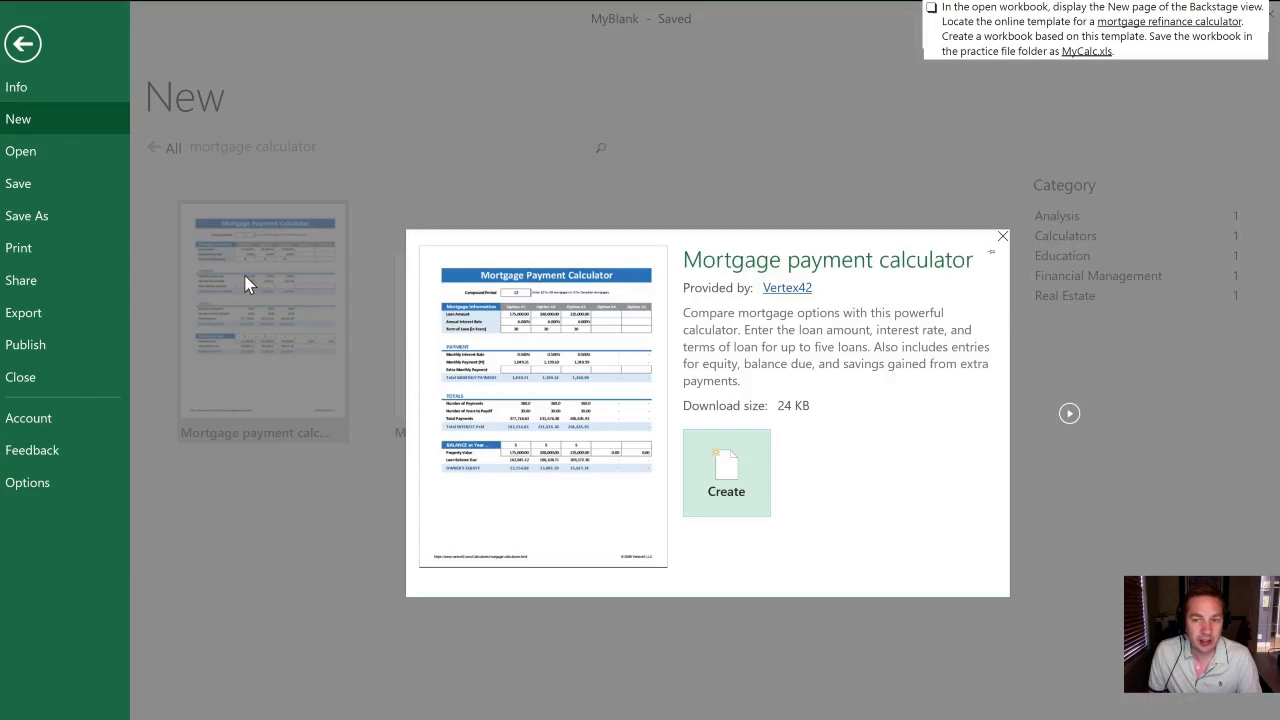
mouse_move(740, 440)
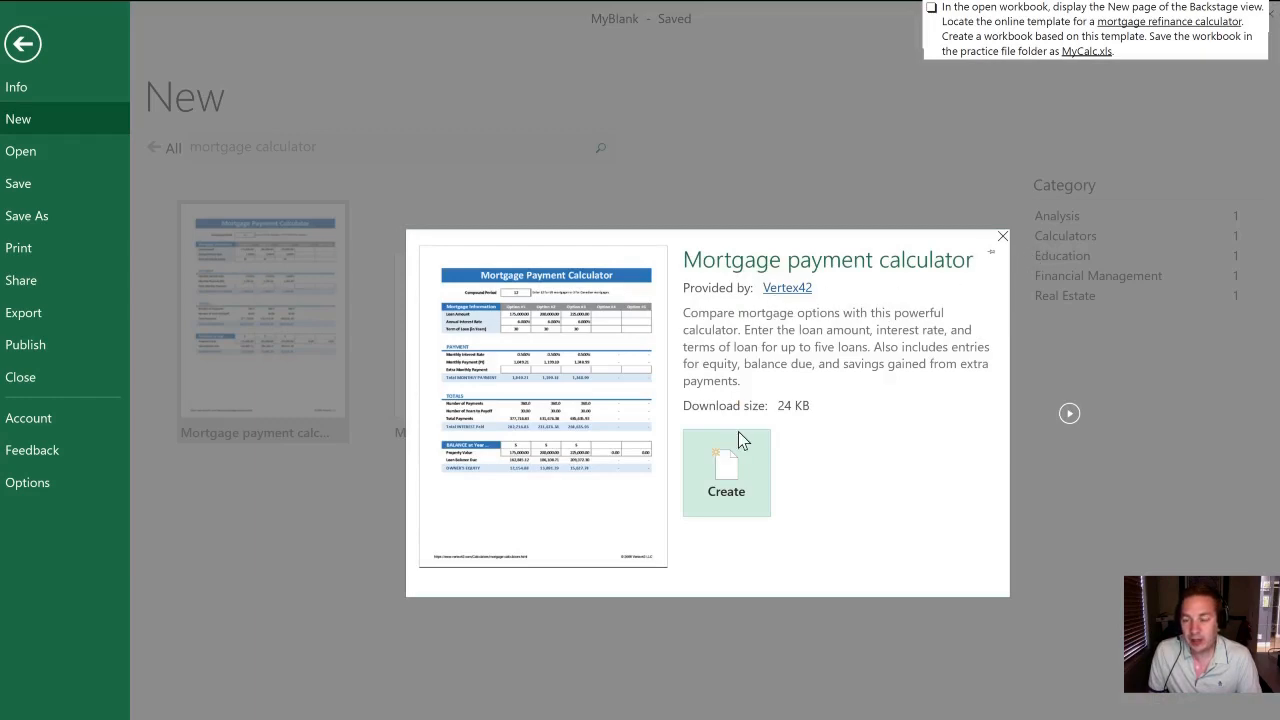
left_click(726, 472)
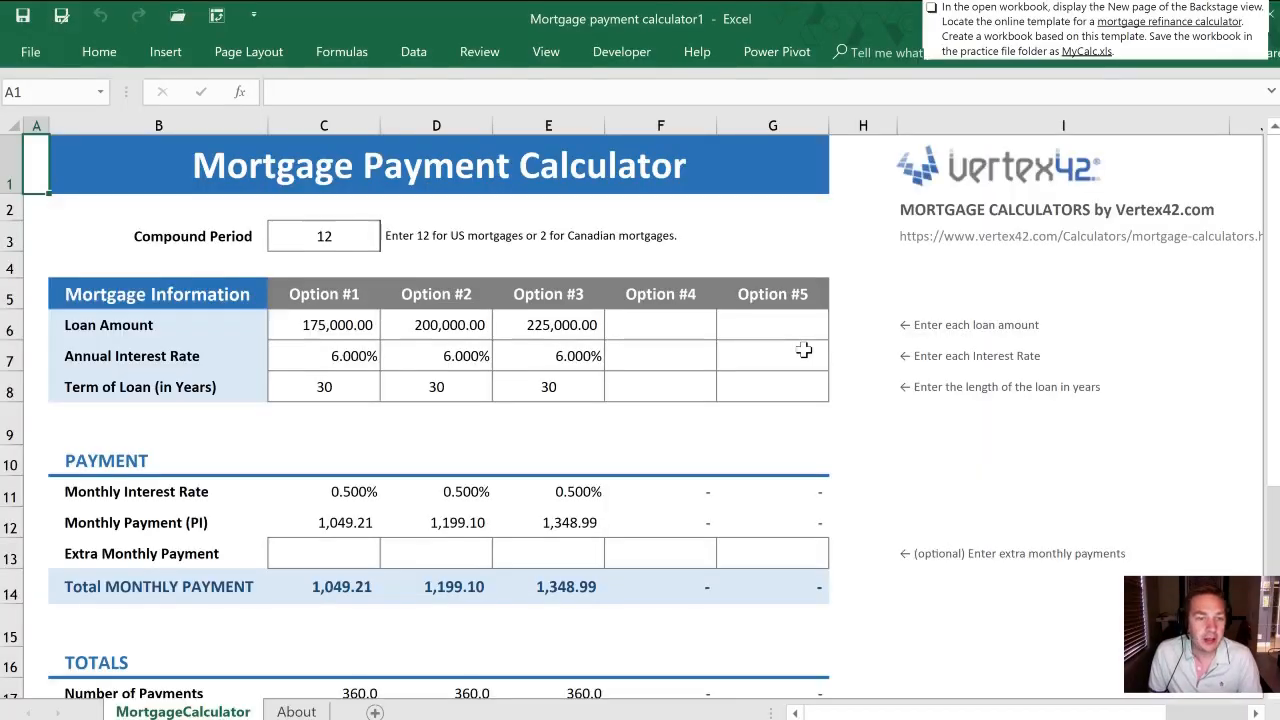
mouse_move(857, 326)
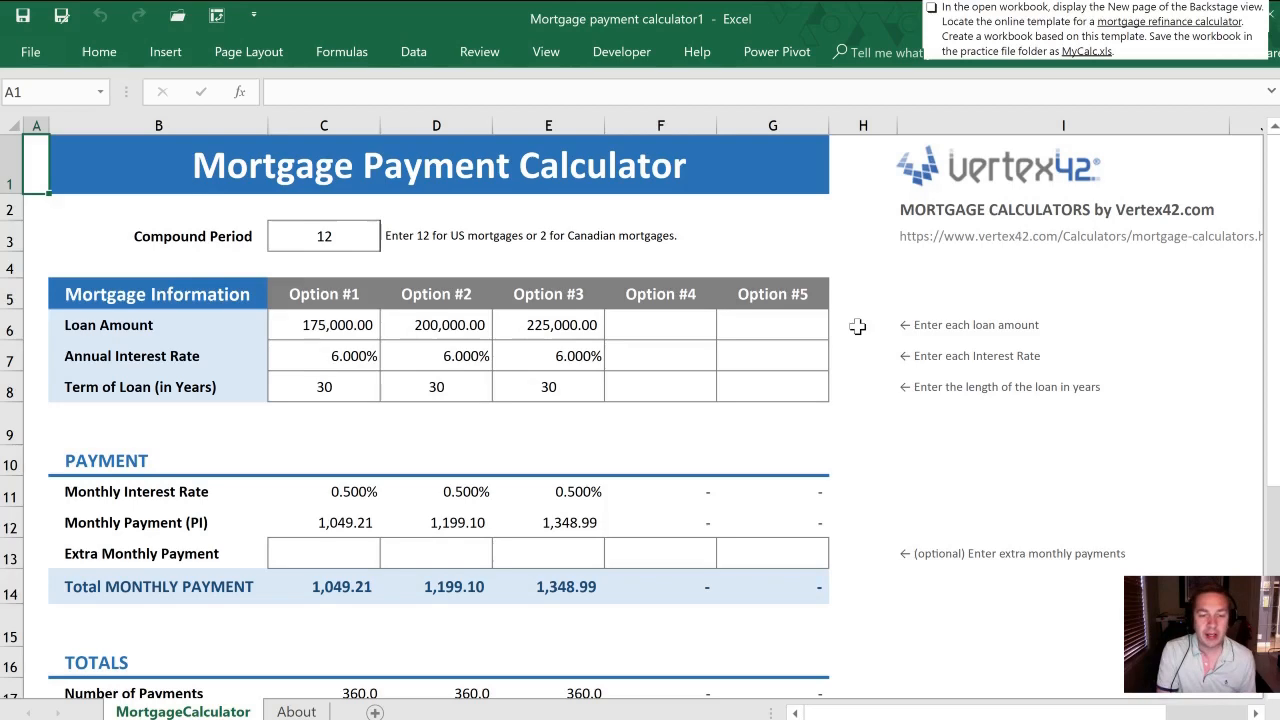
- Save the mortgage calculator workbook under the file name MyCalc
key("ctrl+s")
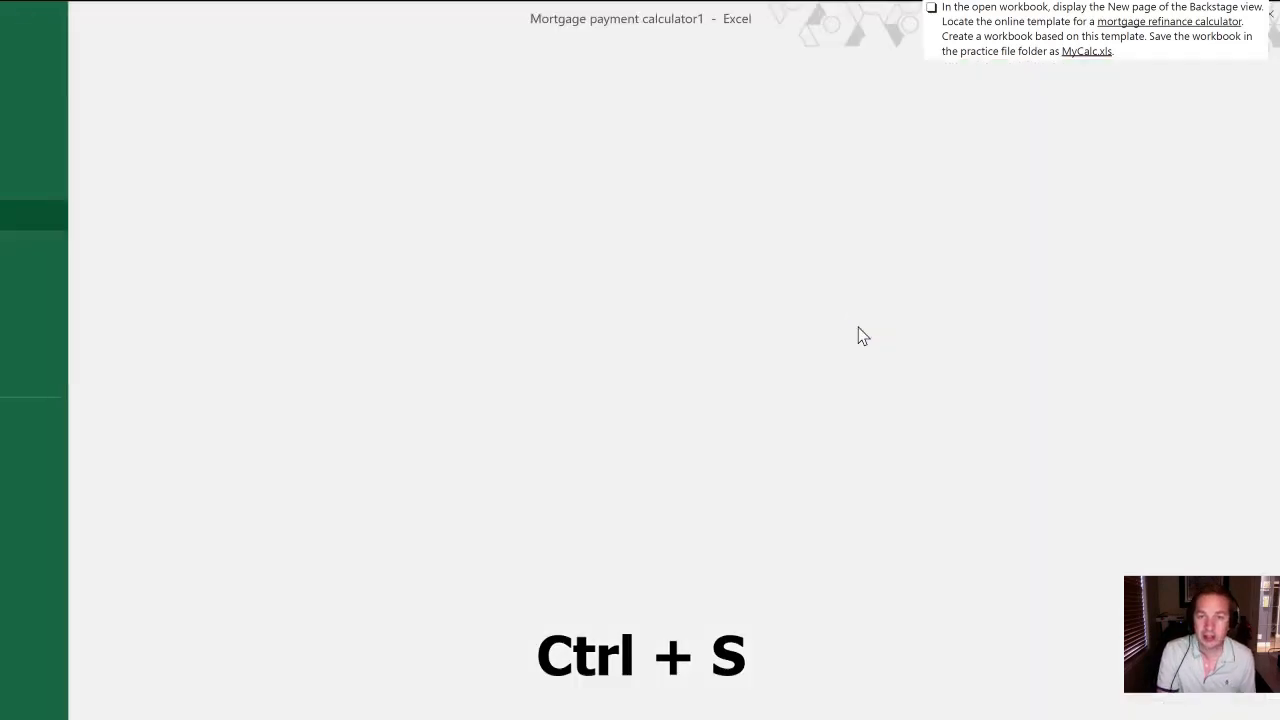
key("ctrl+s")
type("MyCalc")
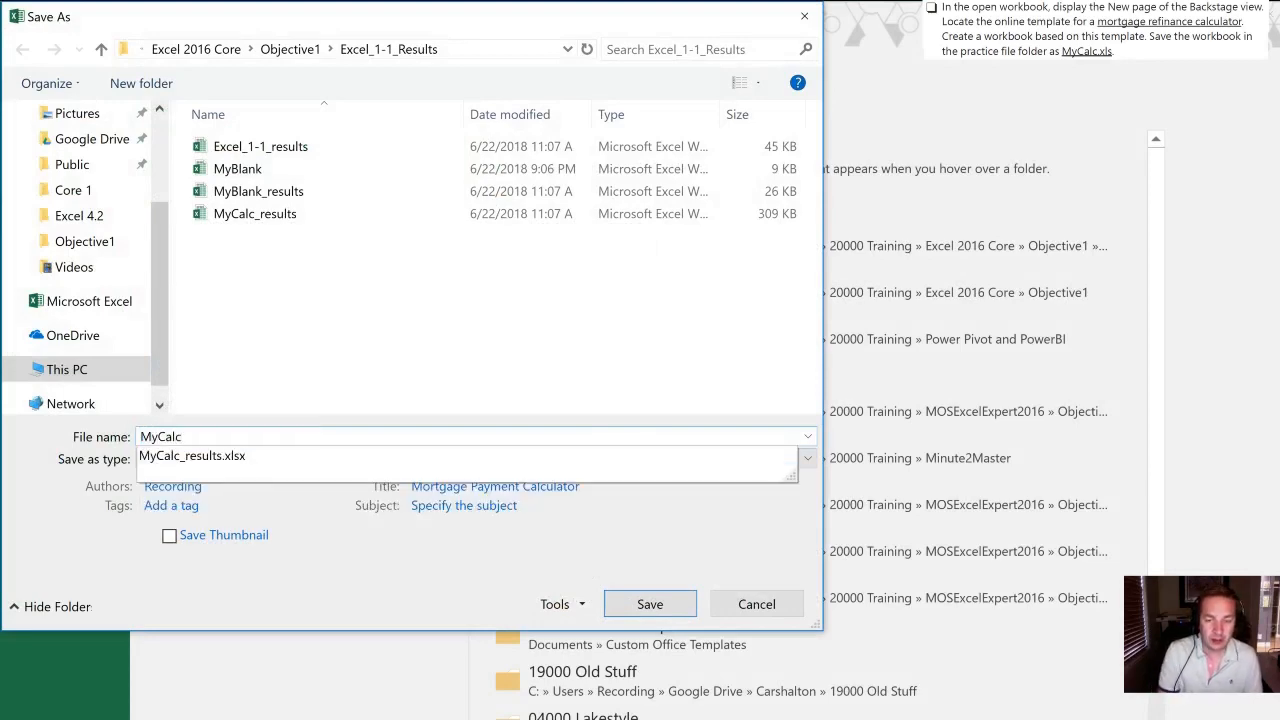
left_click(649, 603)
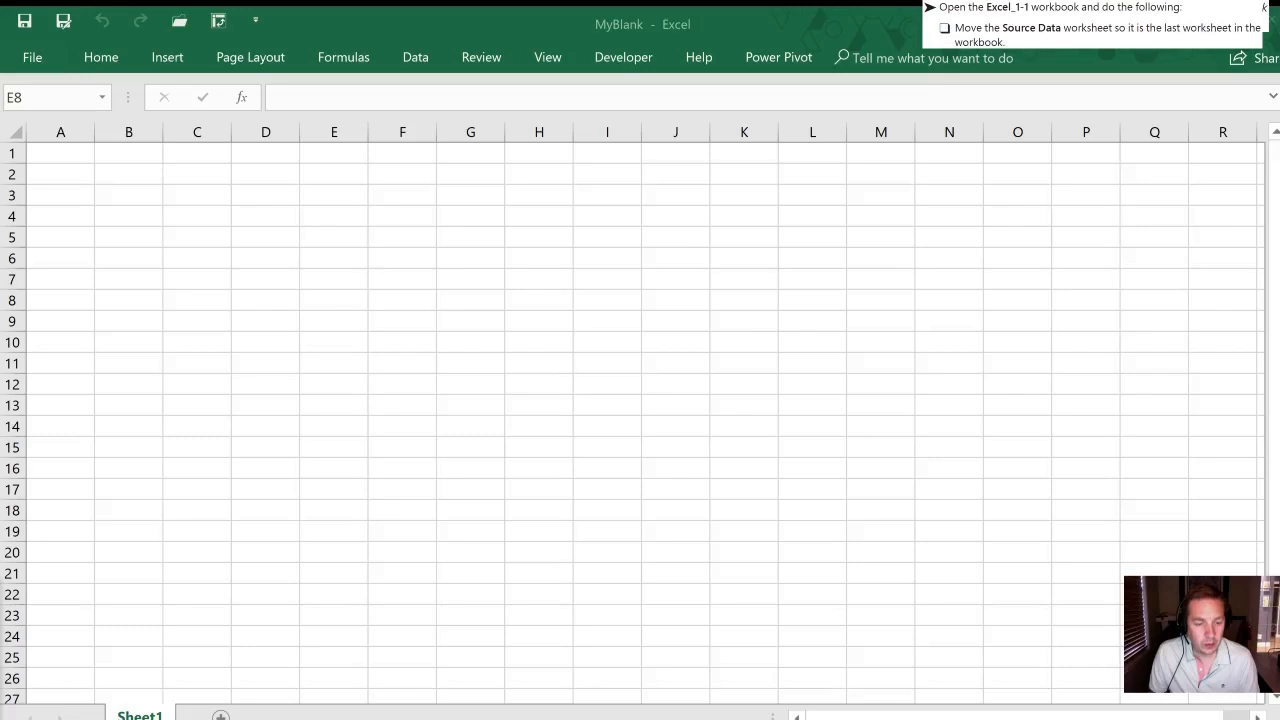
mouse_move(373, 658)
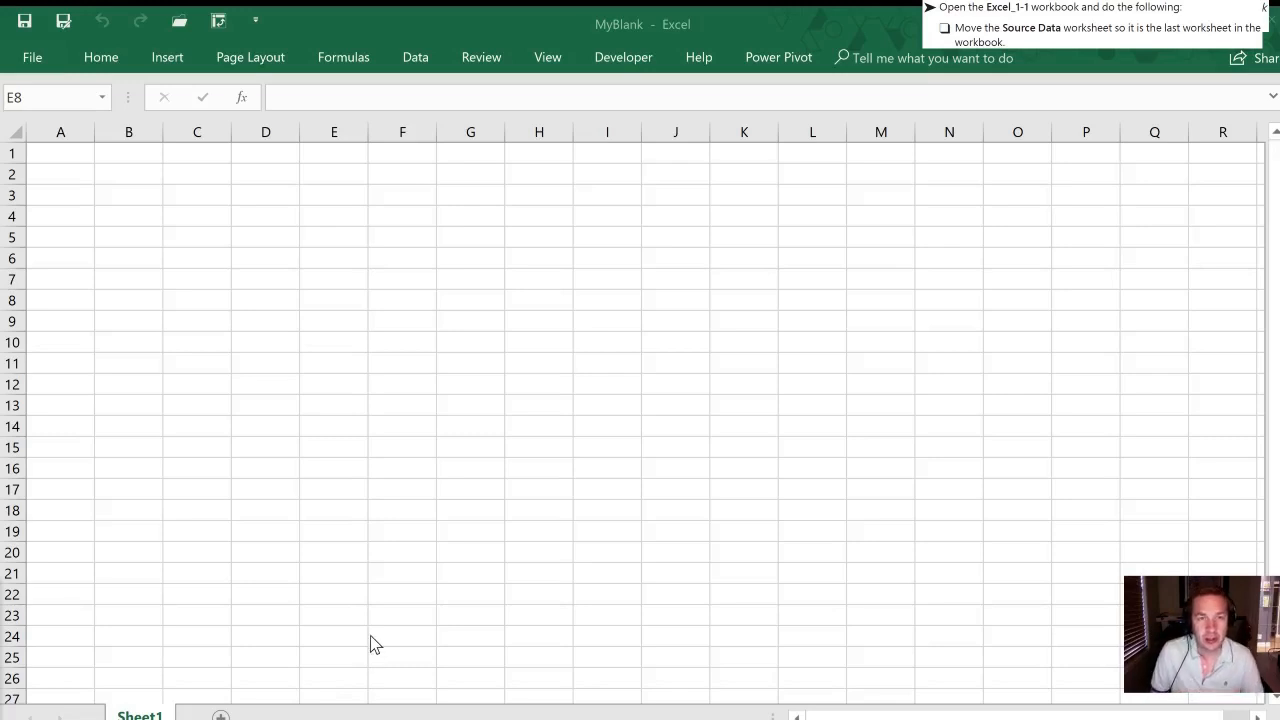
mouse_move(33, 57)
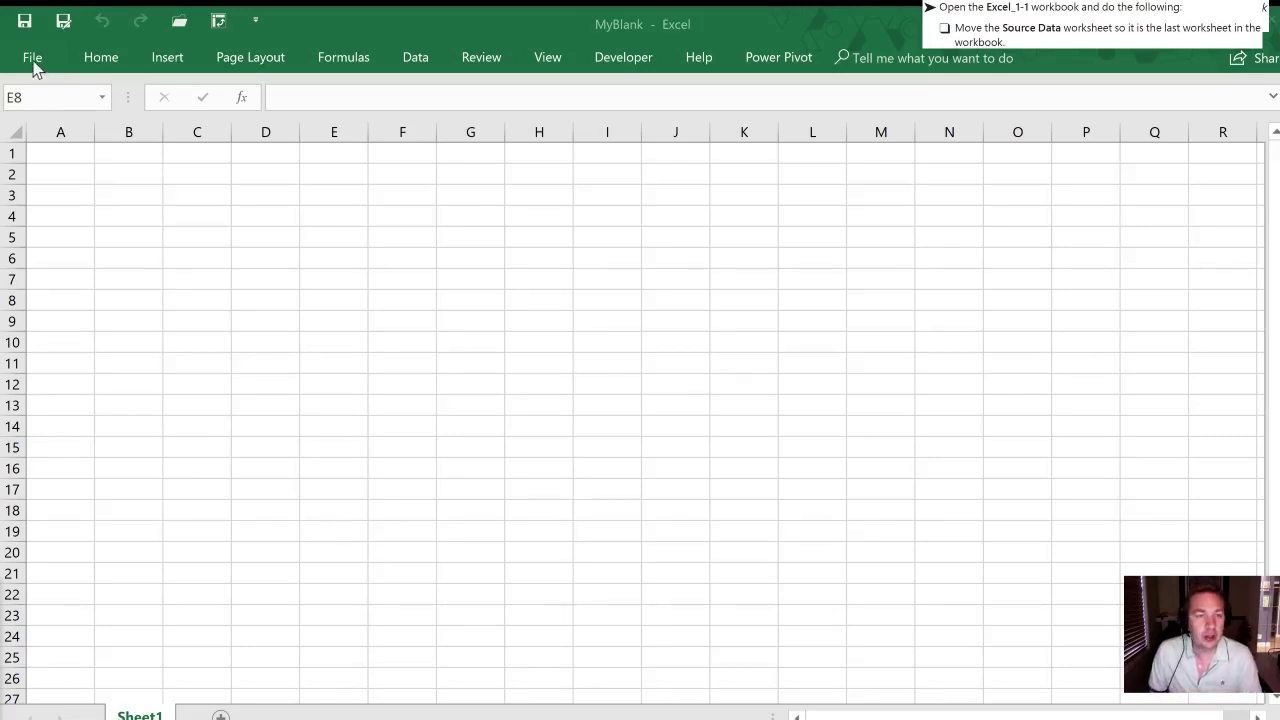
- View the workbook's file information page, then return to the sheet and select cell G8
left_click(334, 300)
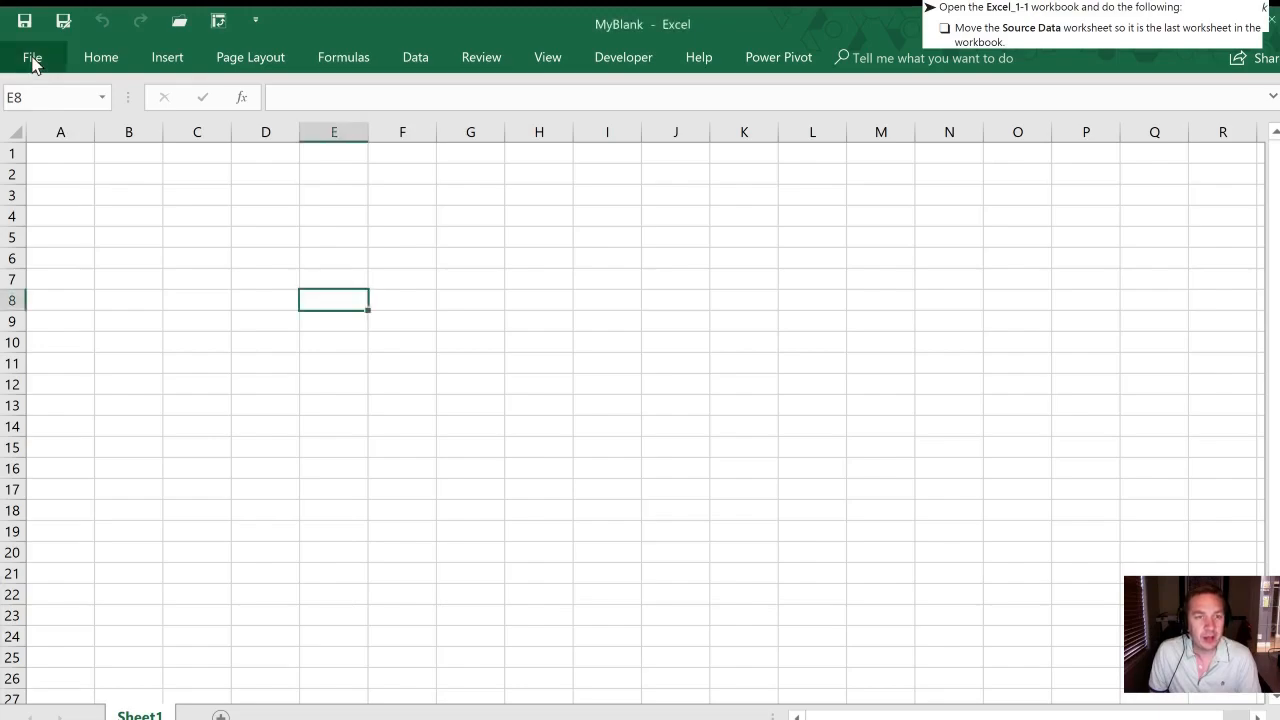
left_click(32, 57)
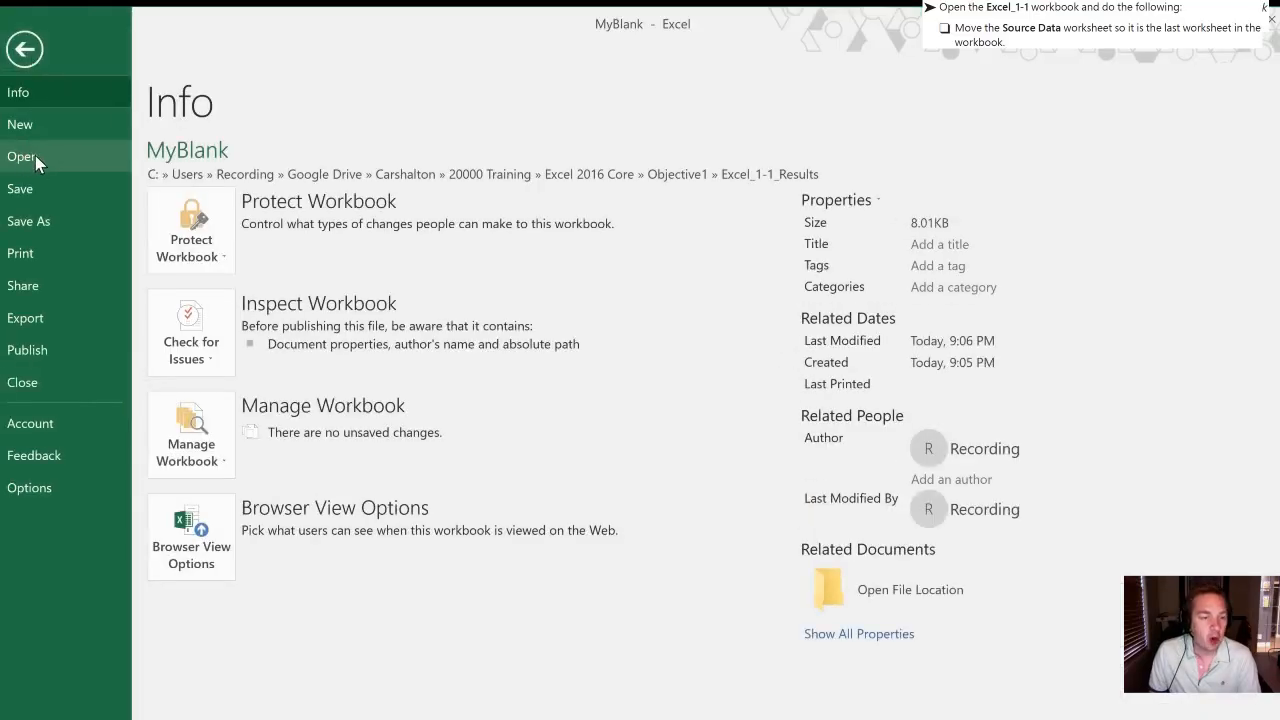
left_click(24, 49)
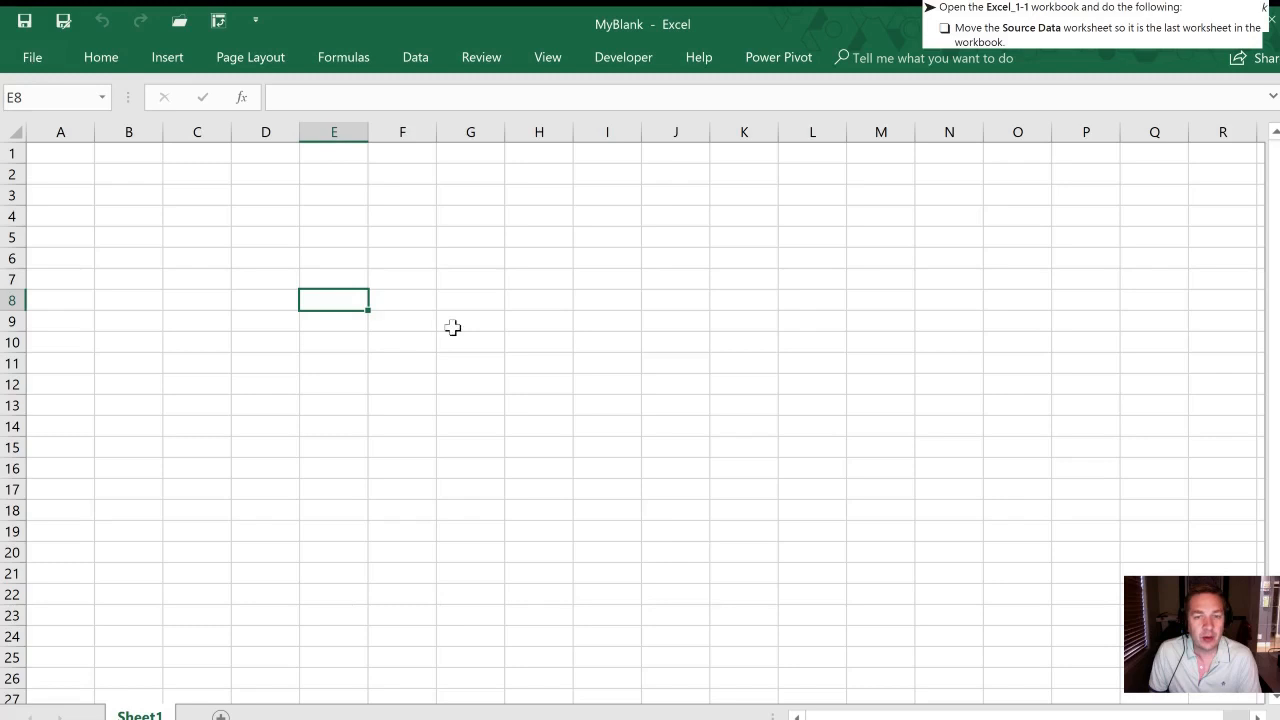
left_click(470, 299)
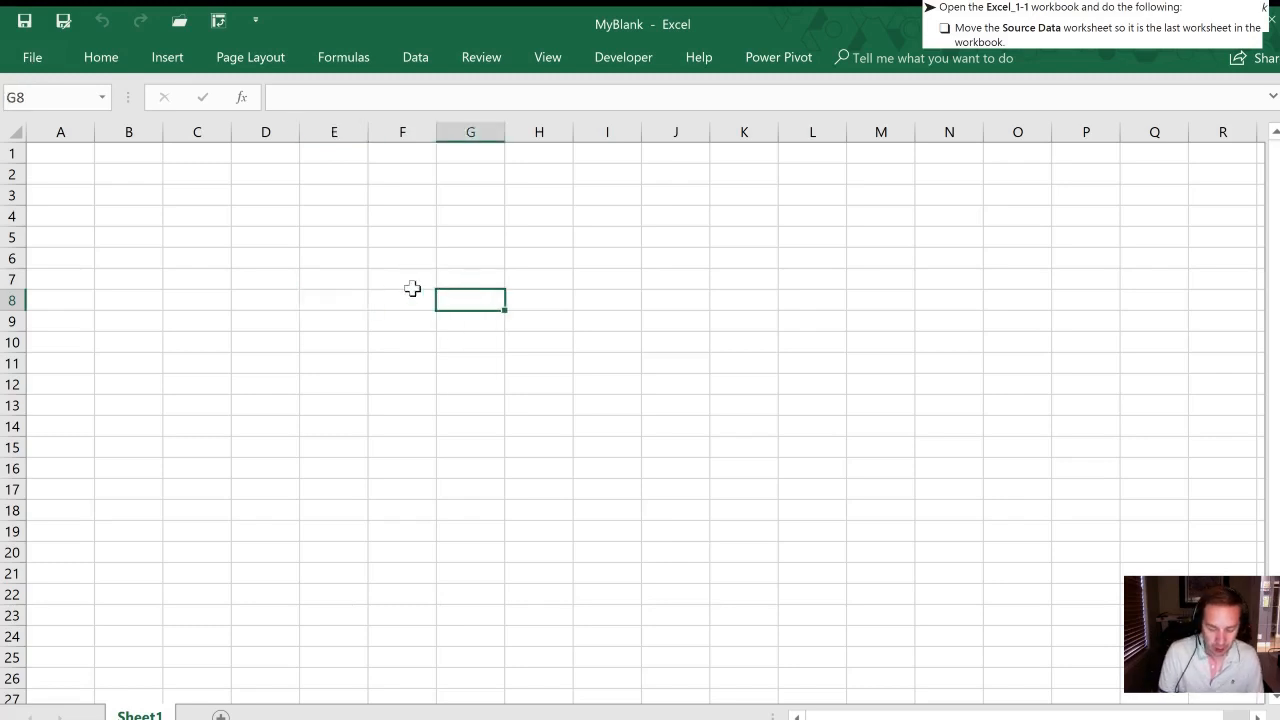
- Open the Excel_1-1 workbook from the Objective1 practice folder
key("ctrl+o")
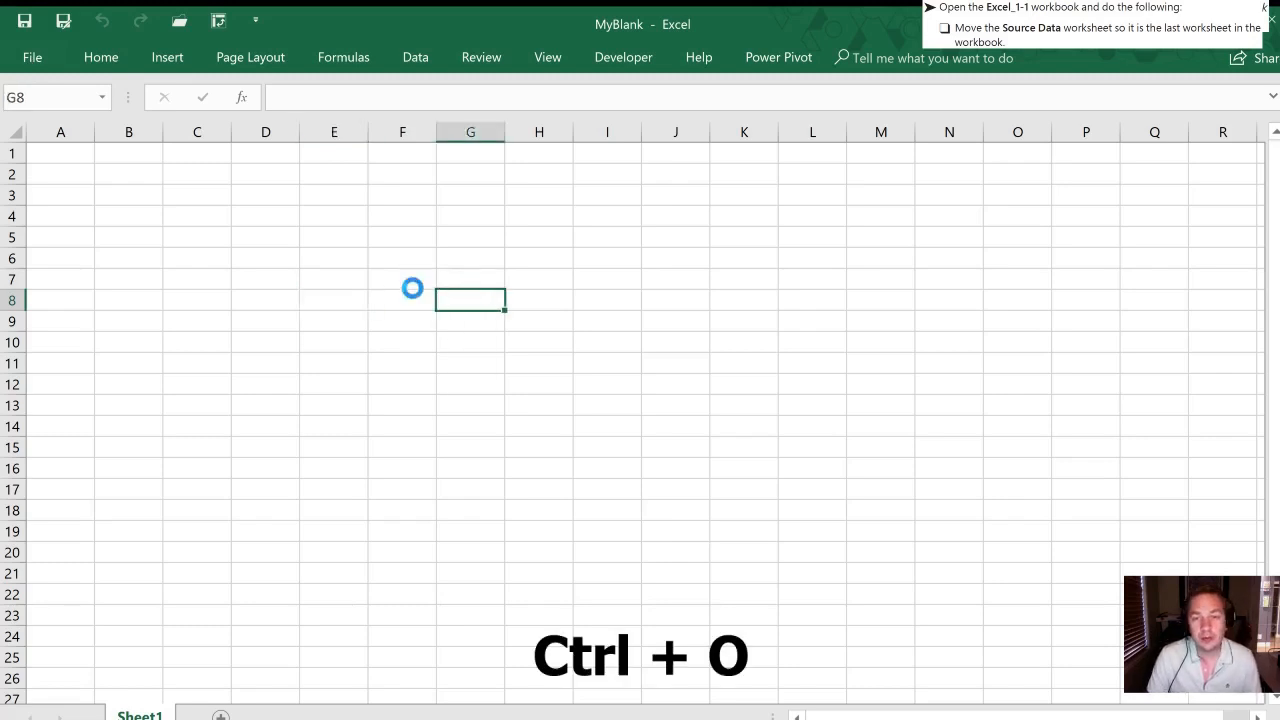
key("ctrl+o")
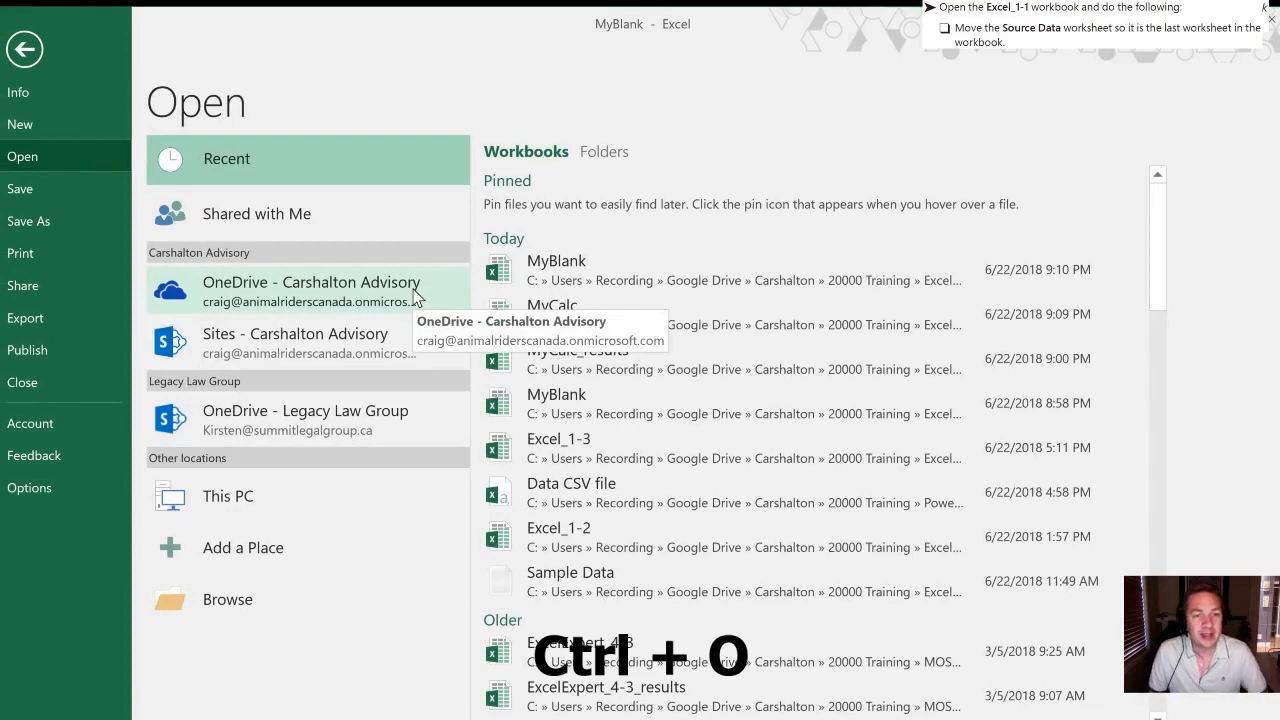
mouse_move(357, 214)
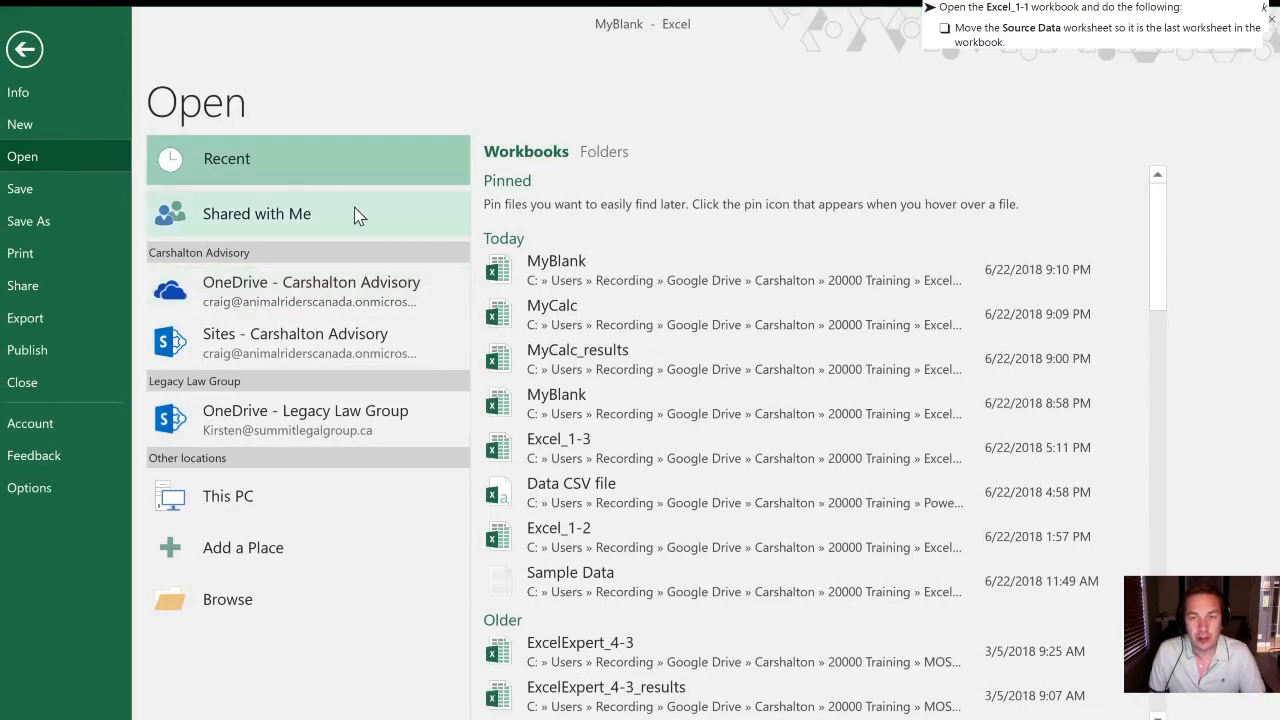
left_click(604, 151)
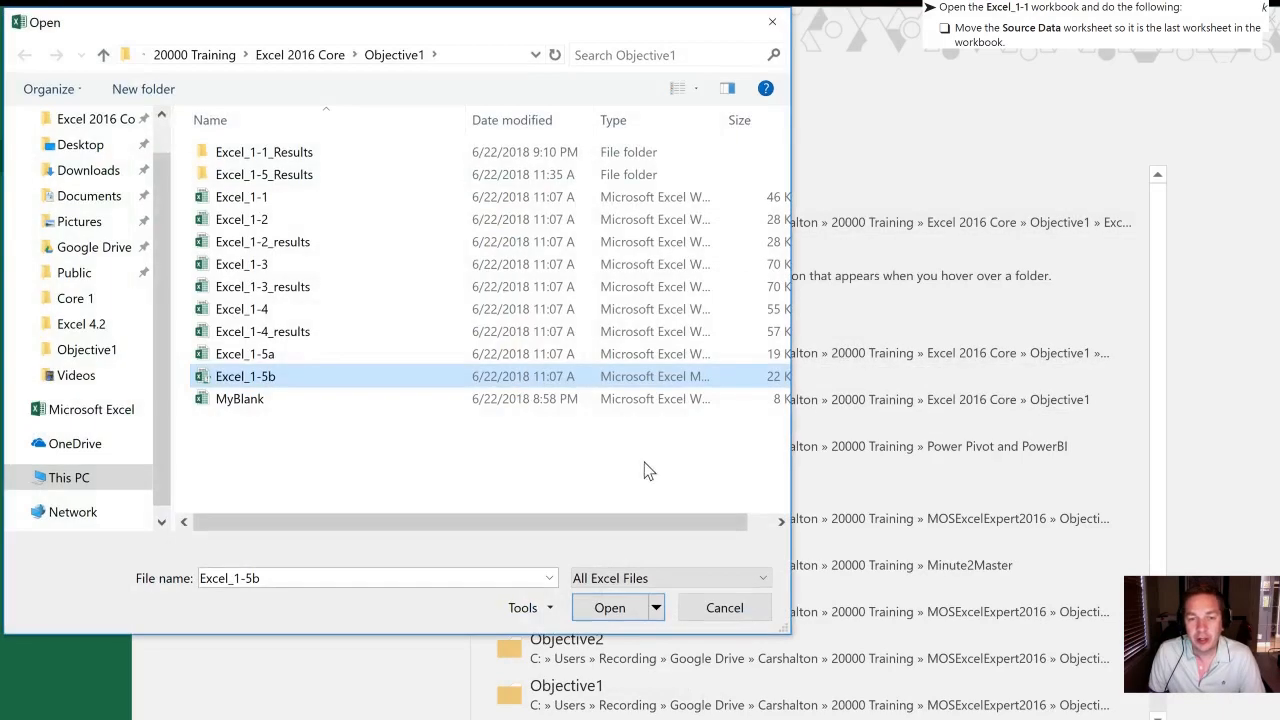
mouse_move(380, 398)
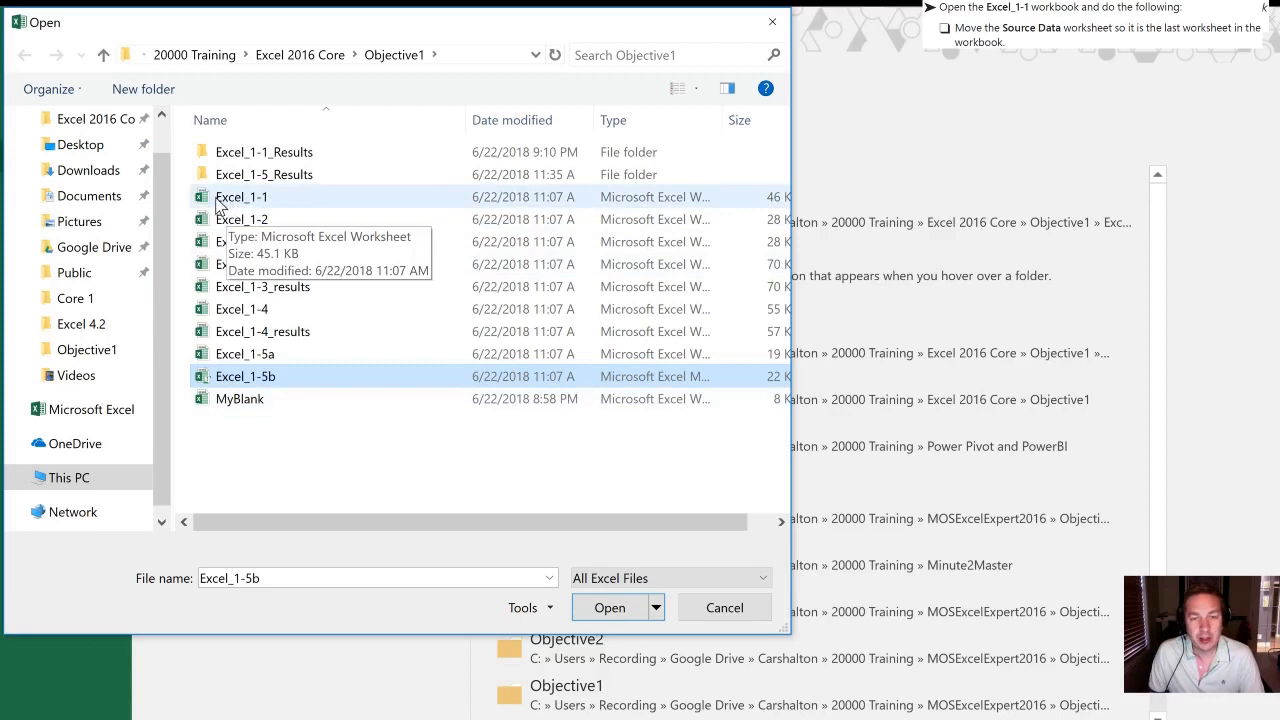
left_click(241, 196)
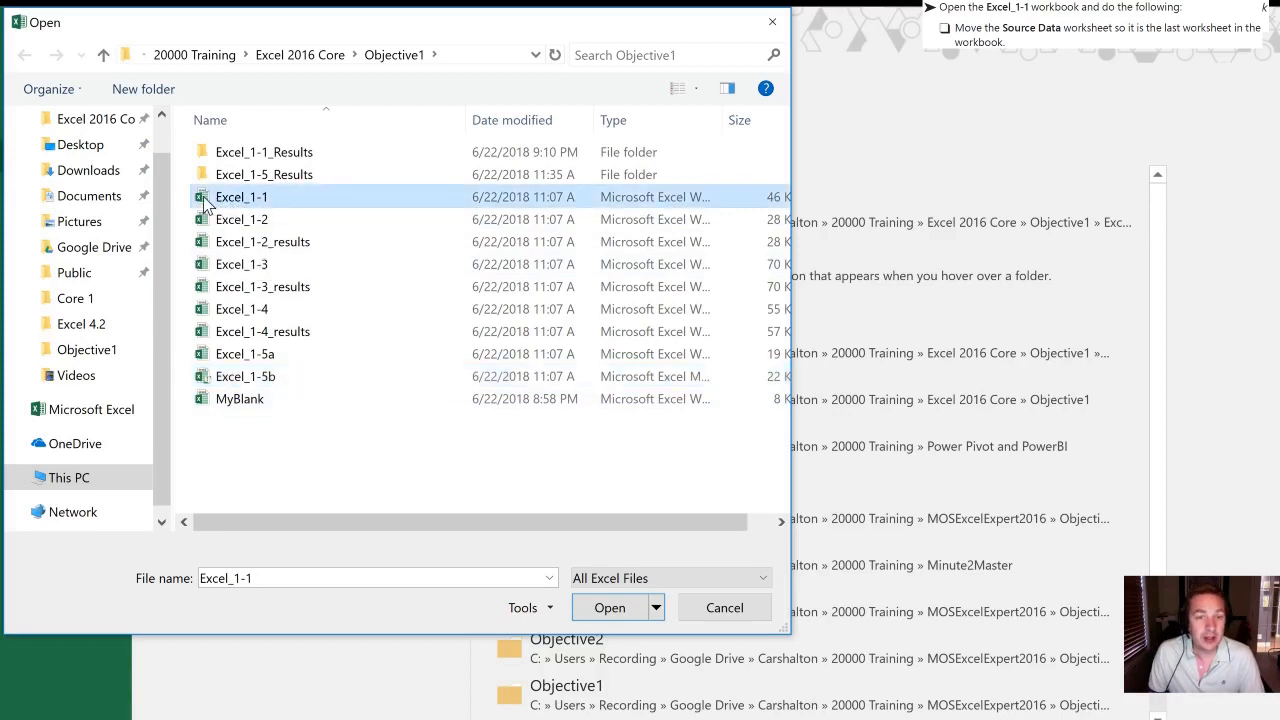
mouse_move(609, 607)
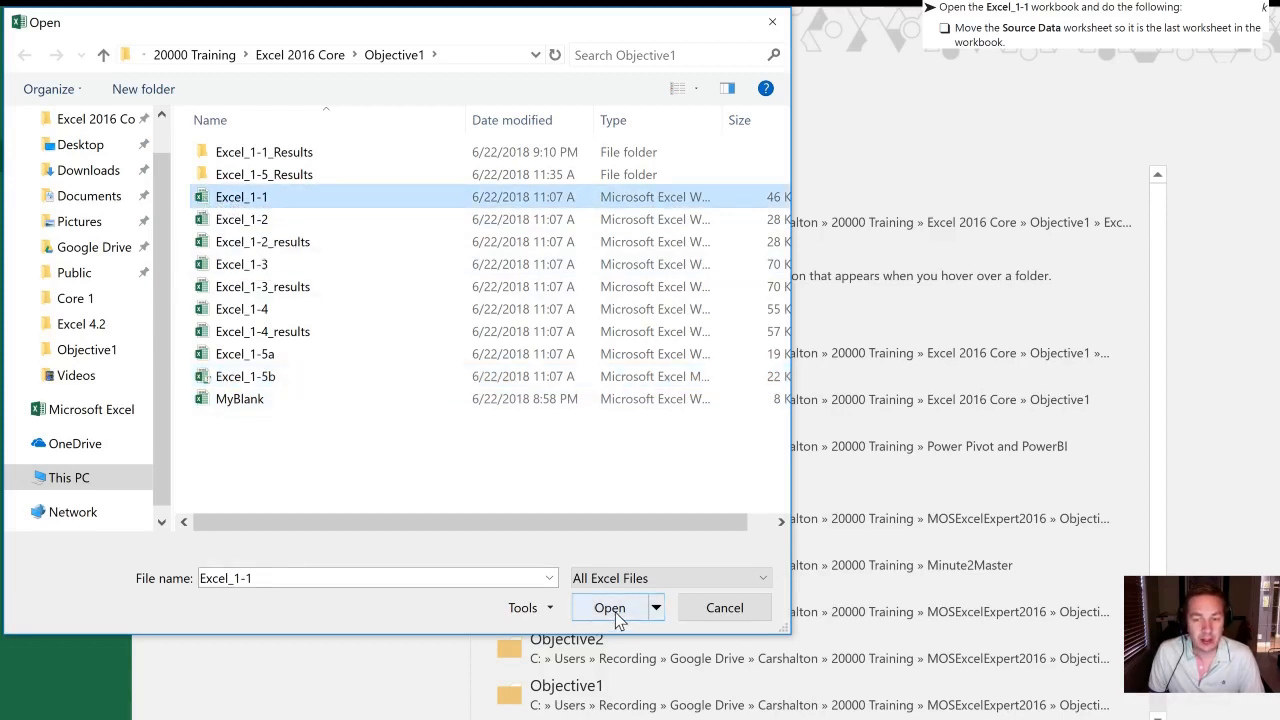
mouse_move(385, 421)
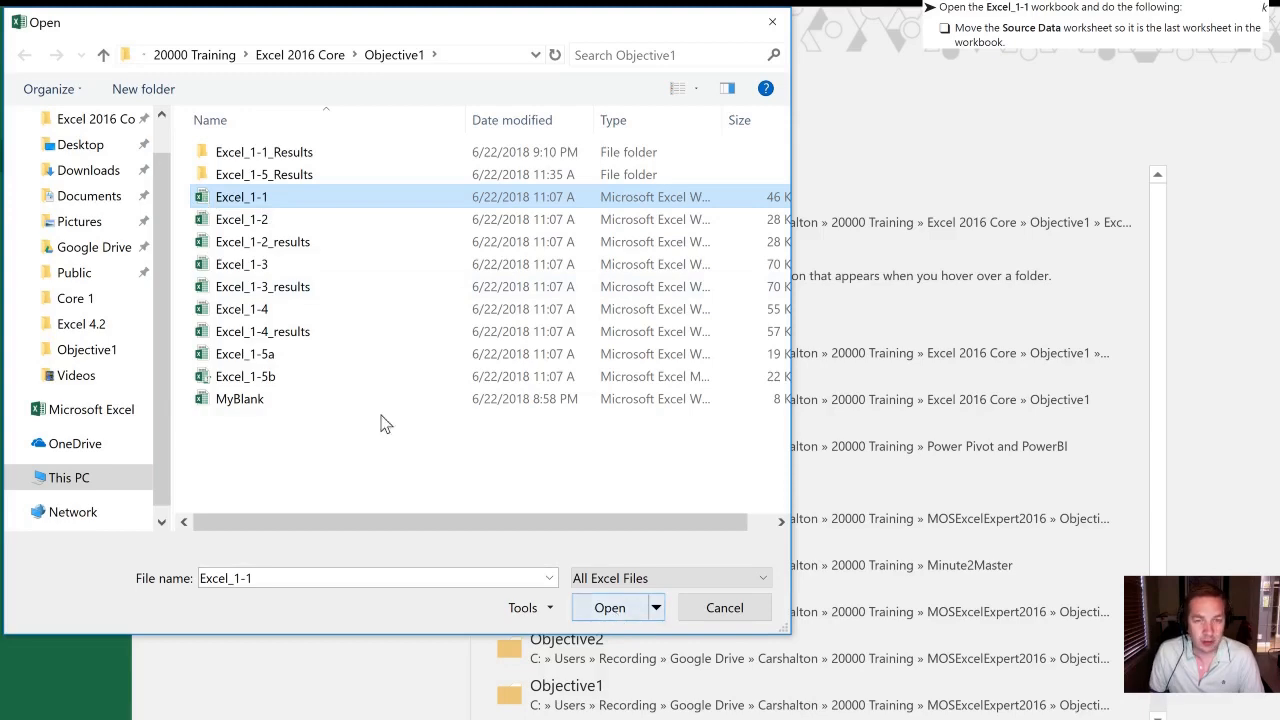
left_click(609, 607)
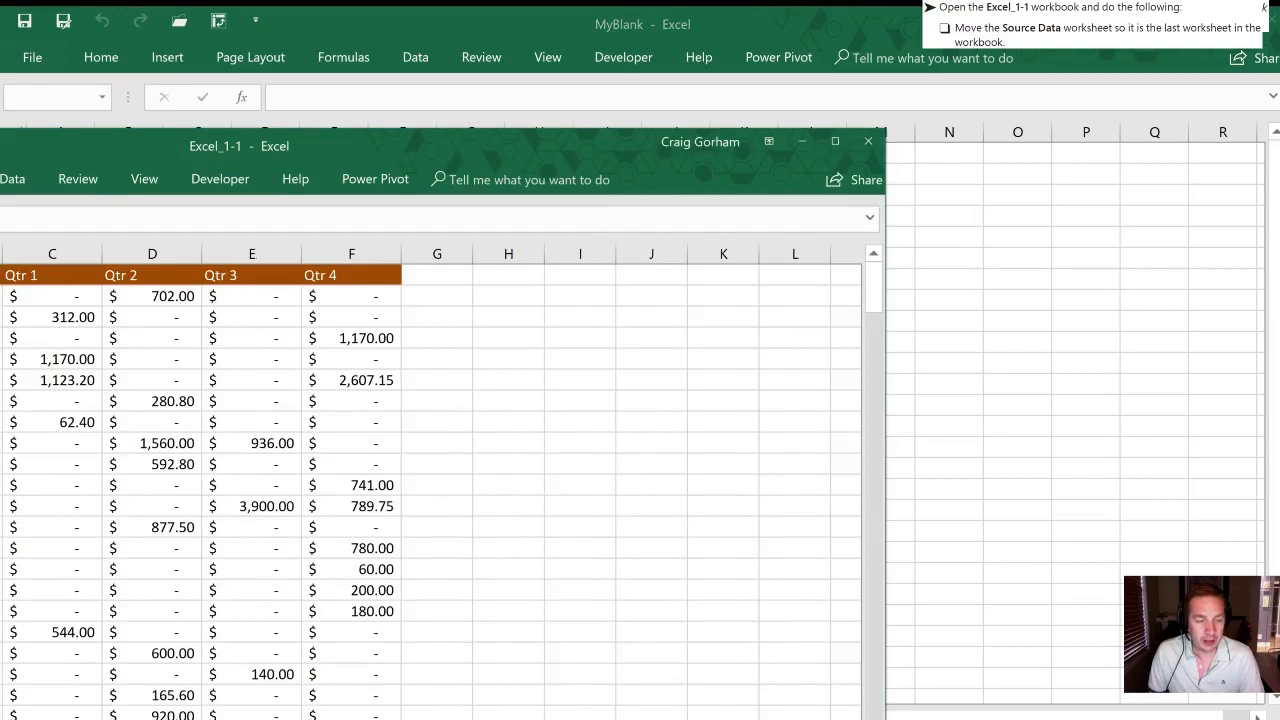
left_click(834, 141)
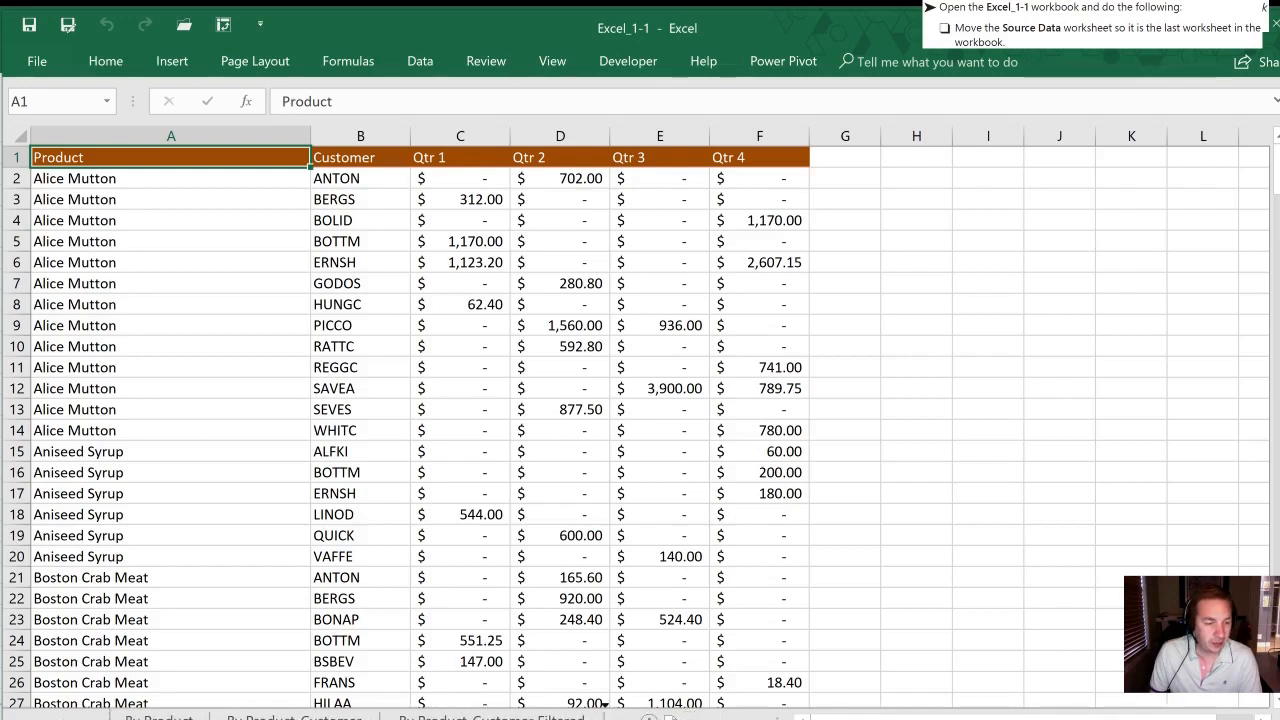
mouse_move(579, 291)
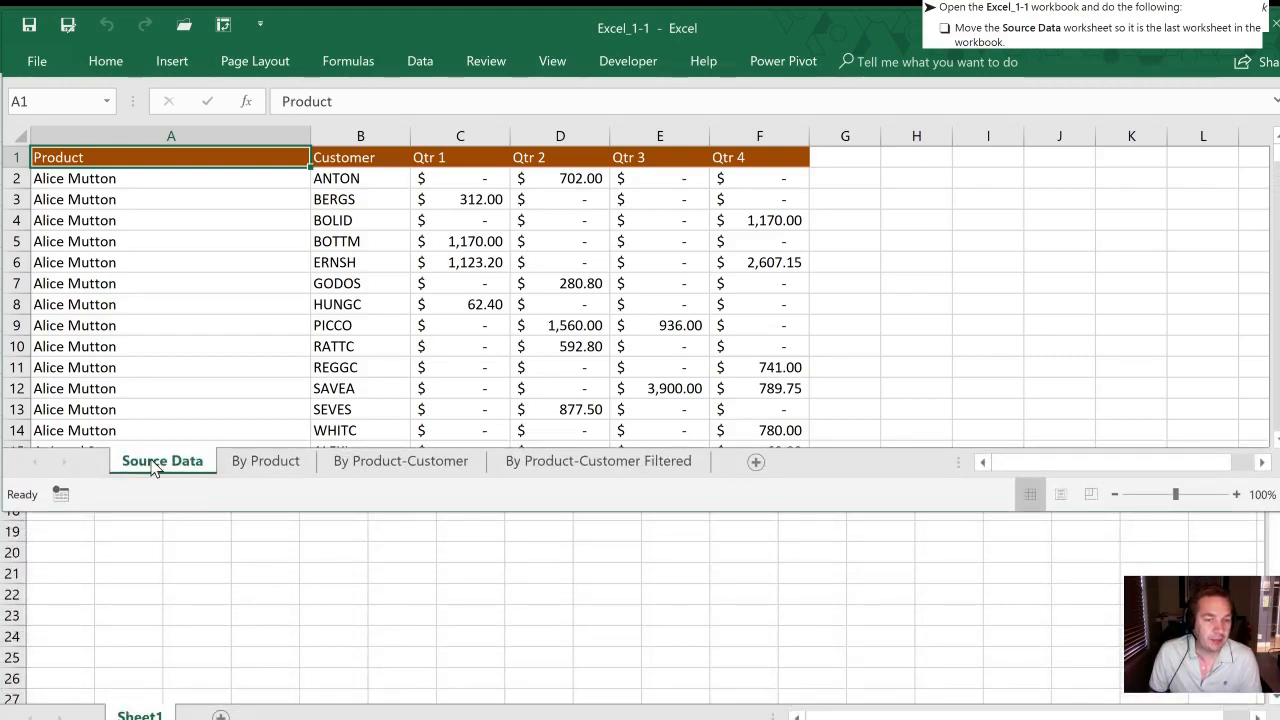
right_click(162, 461)
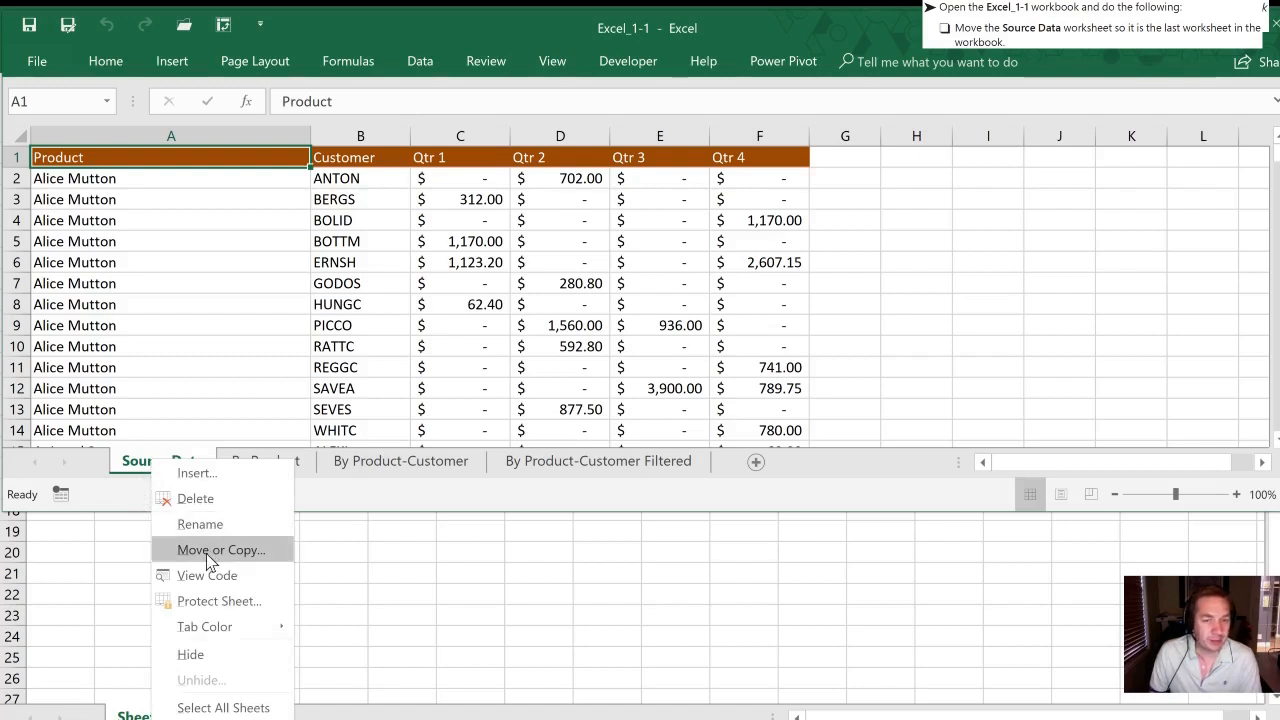
left_click(221, 549)
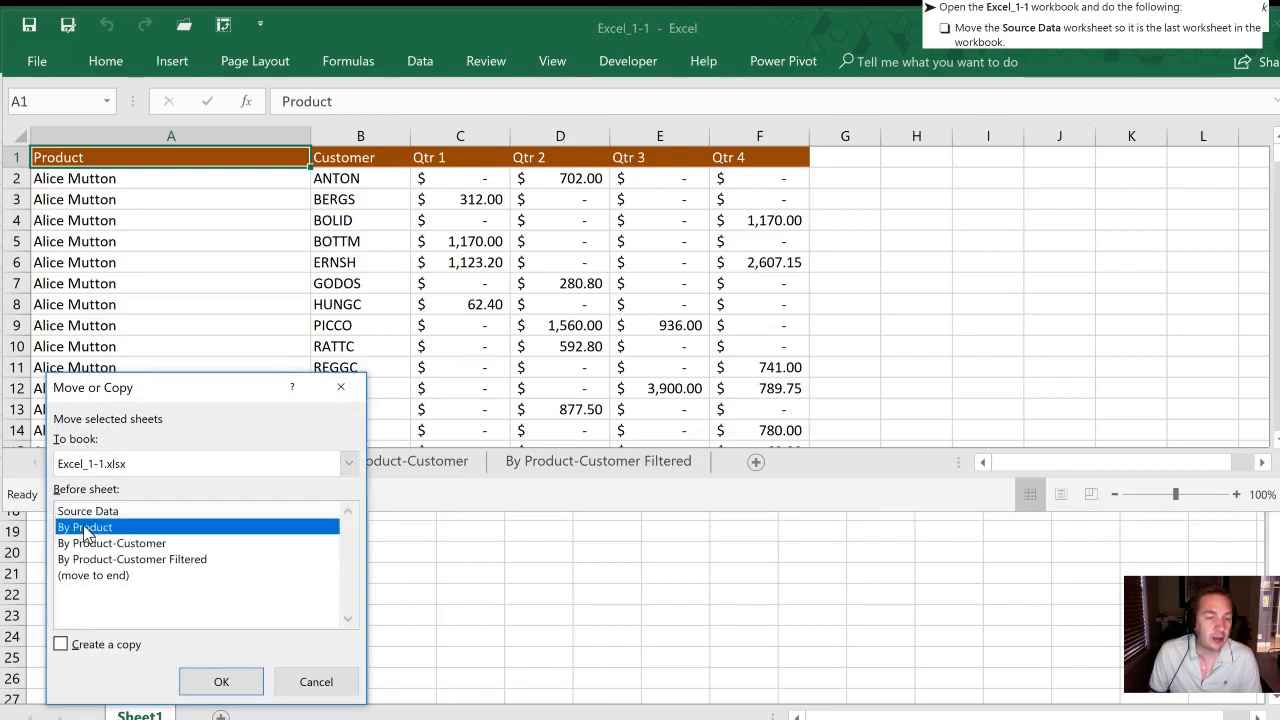
left_click(132, 559)
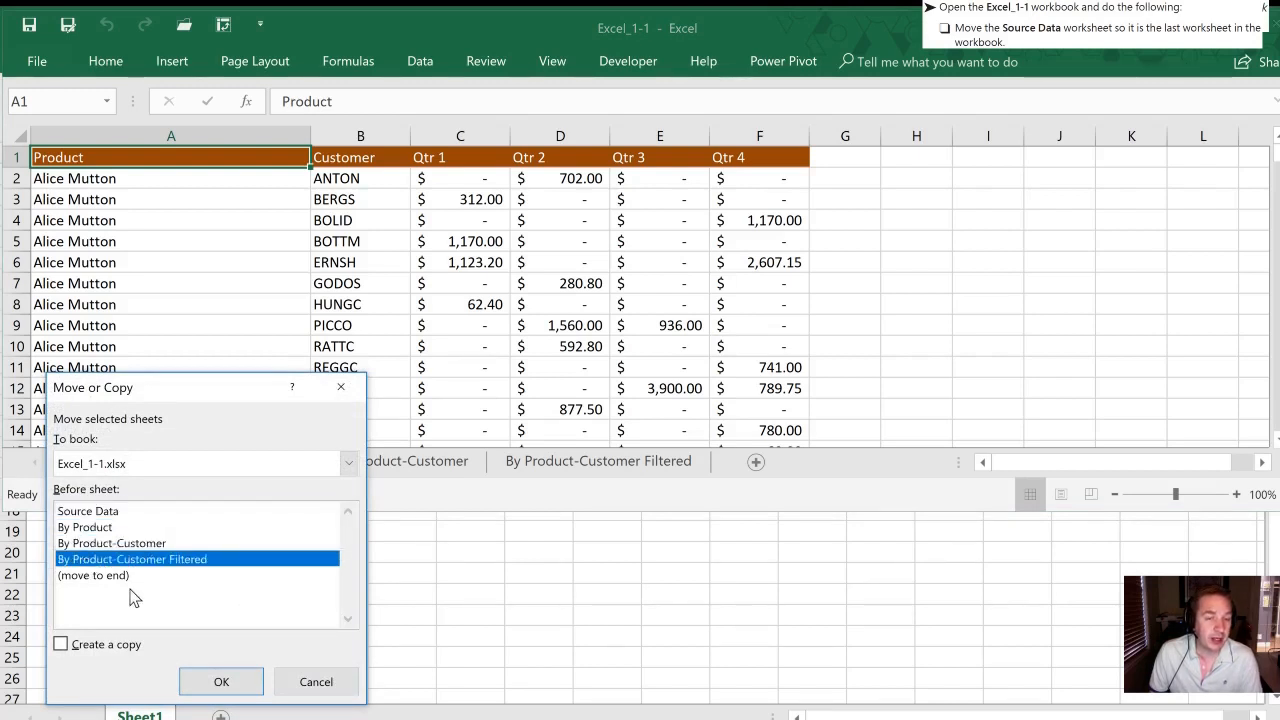
left_click(94, 575)
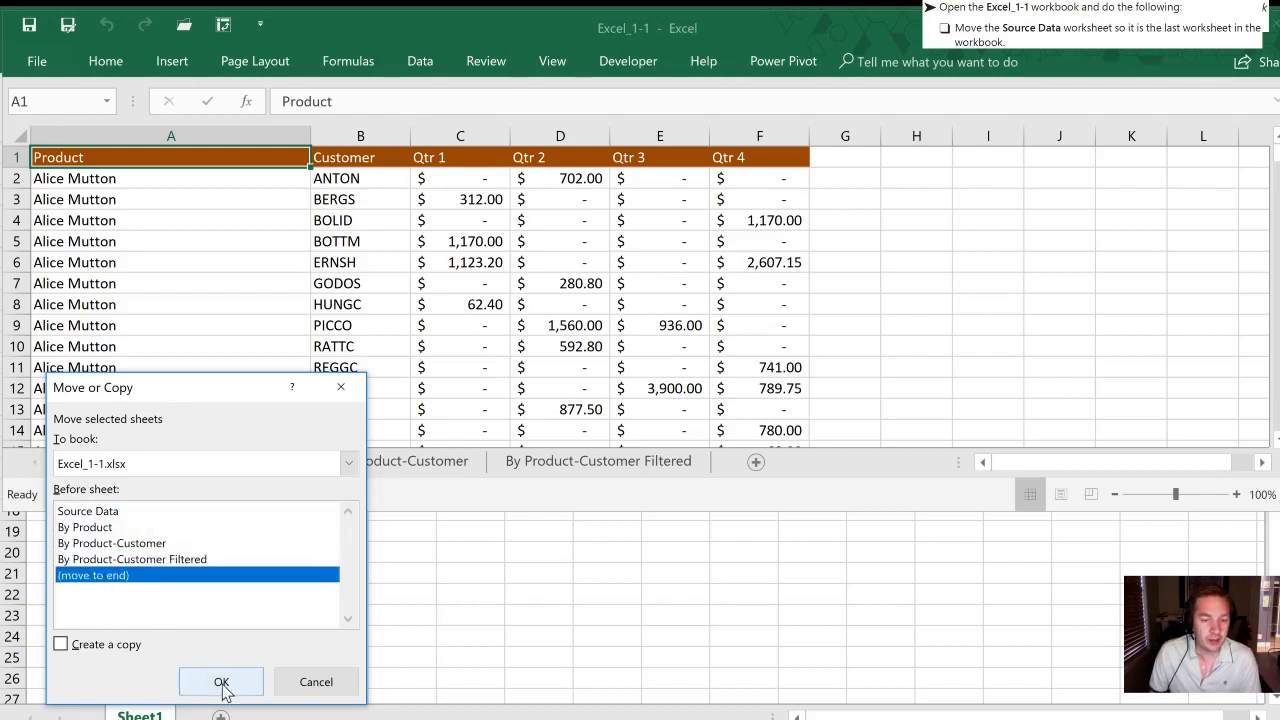
left_click(221, 681)
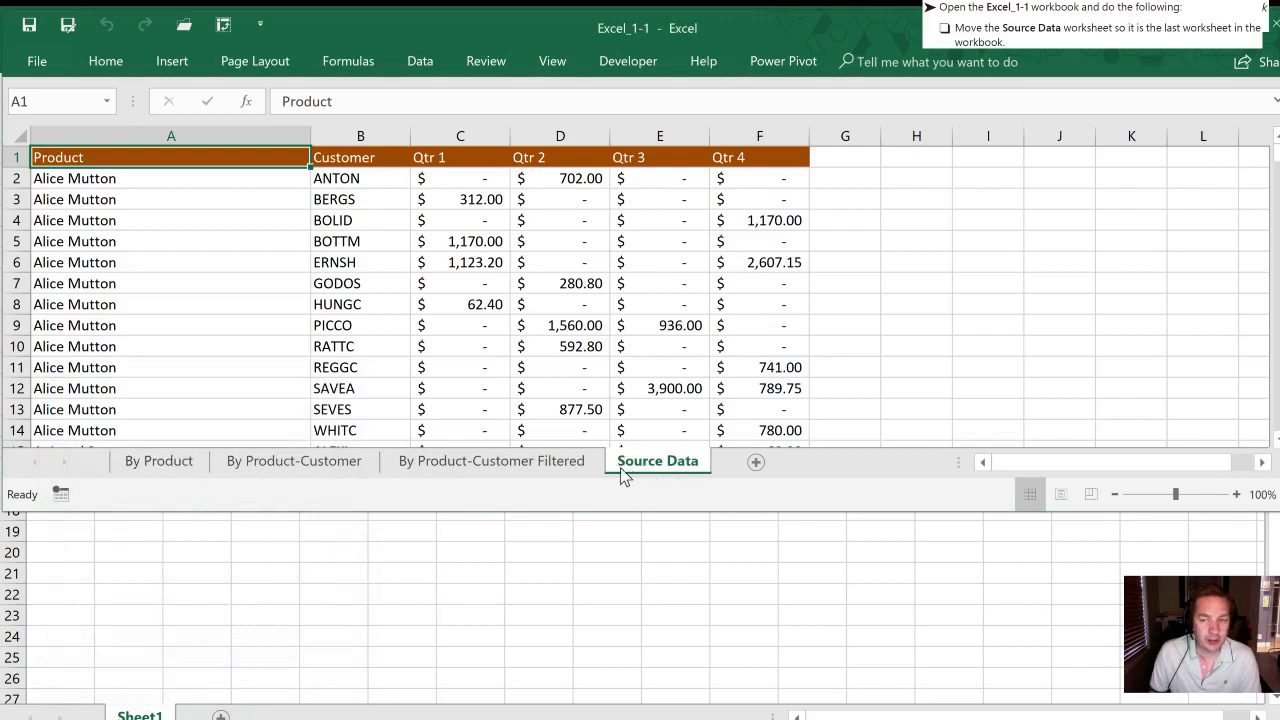
left_click_drag(658, 461, 130, 461)
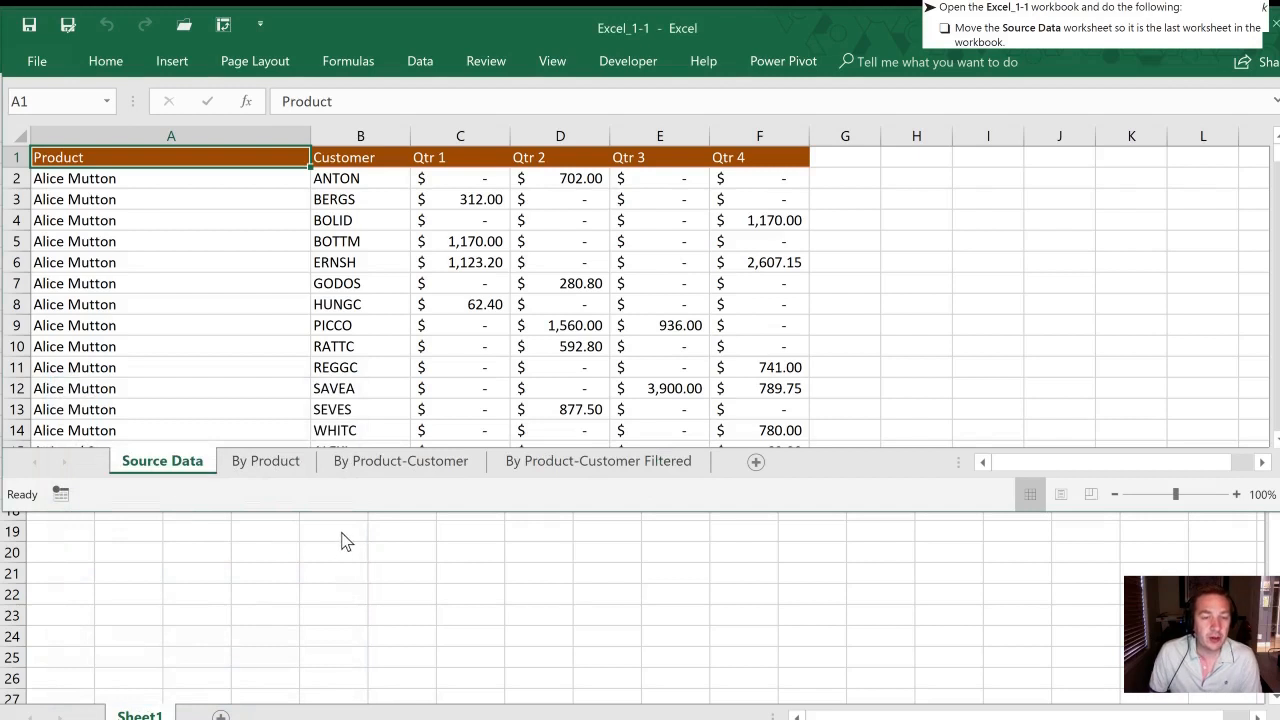
mouse_move(210, 209)
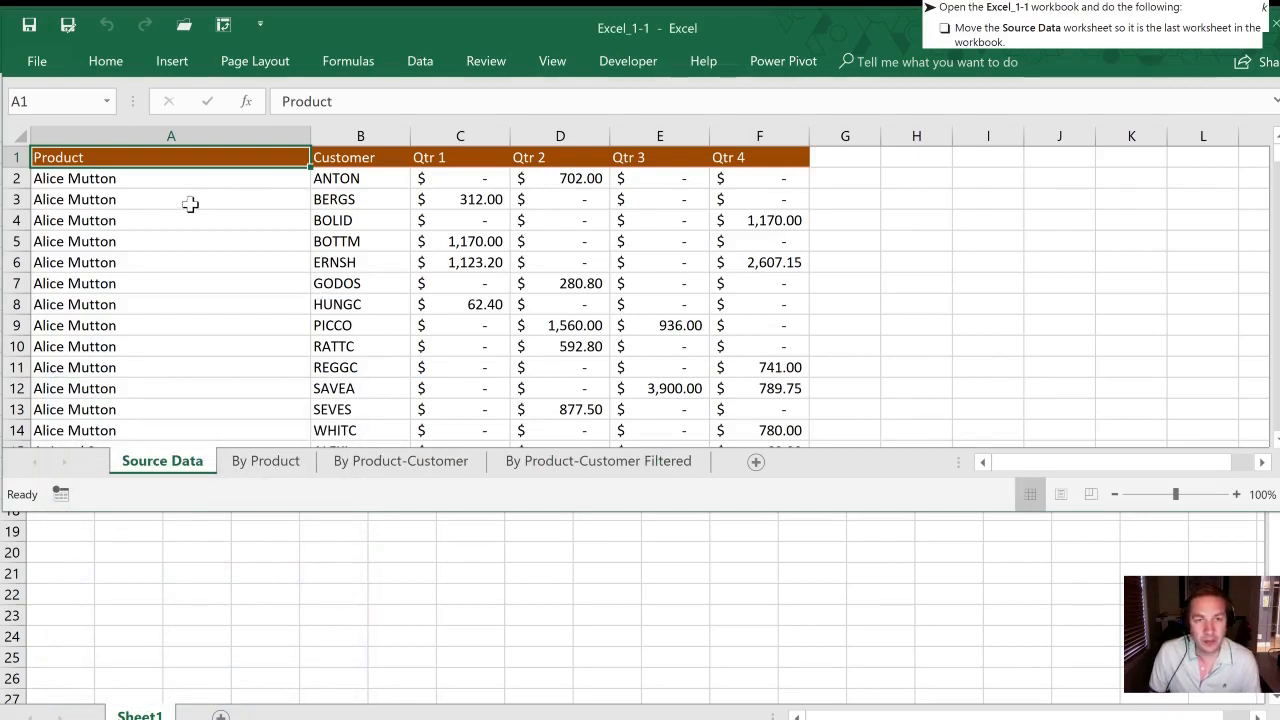
mouse_move(105, 61)
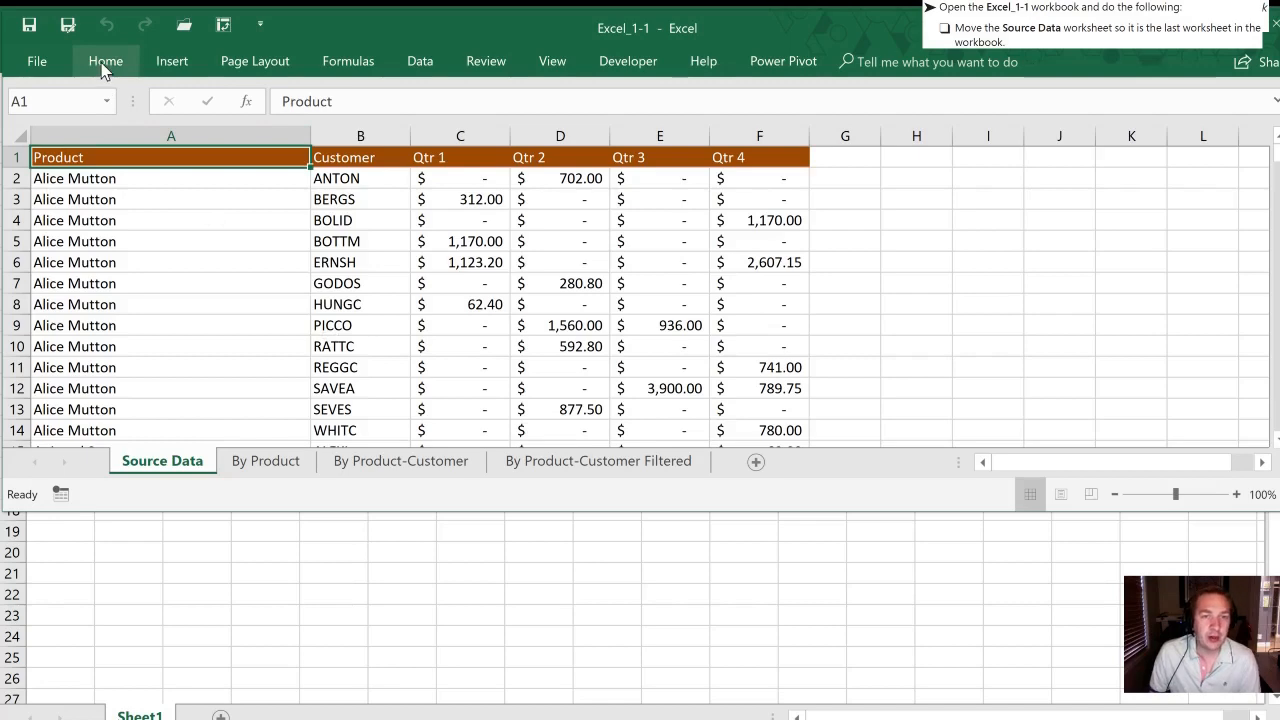
- In Move or Copy Sheet for Source Data, choose (move to end)
left_click(105, 61)
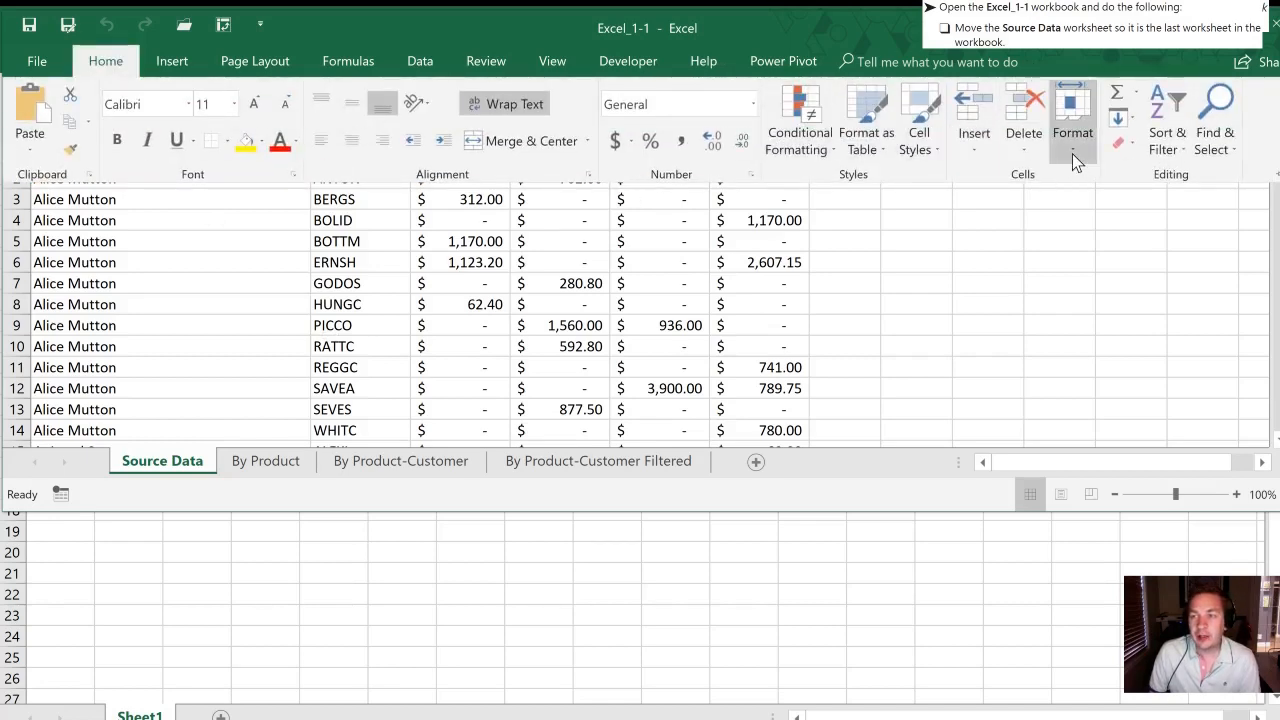
left_click(1072, 132)
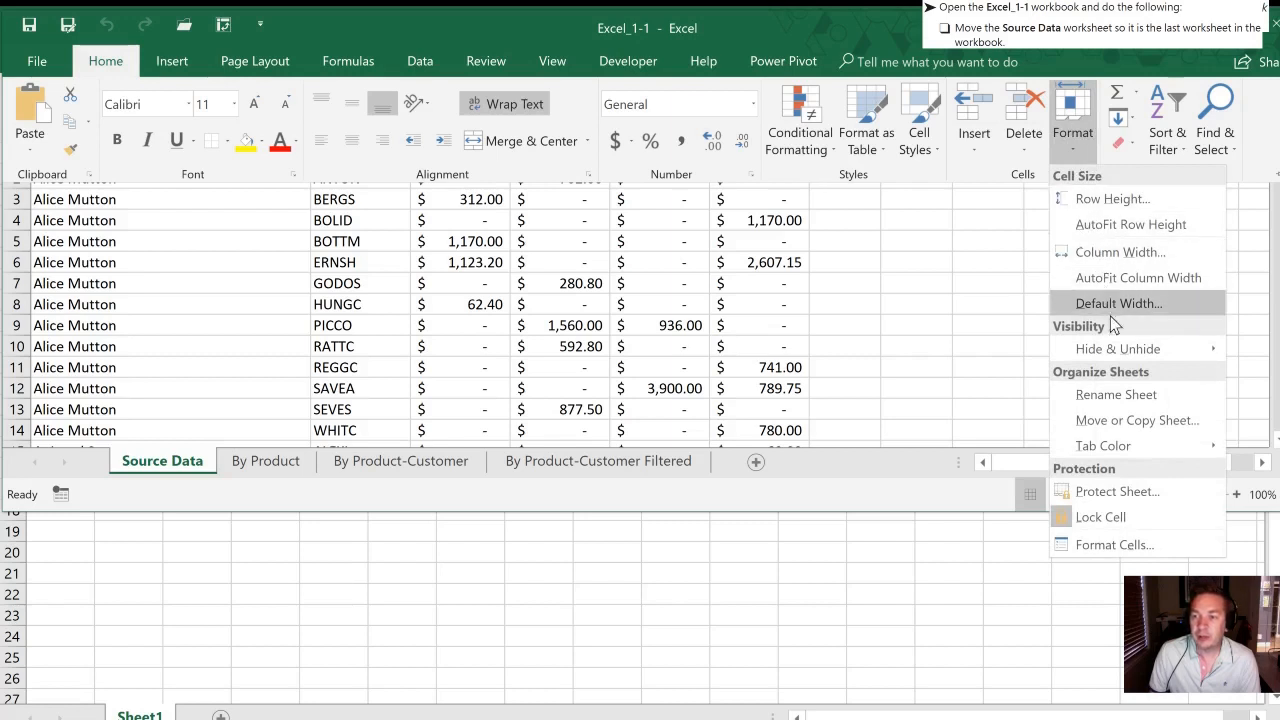
mouse_move(1115, 430)
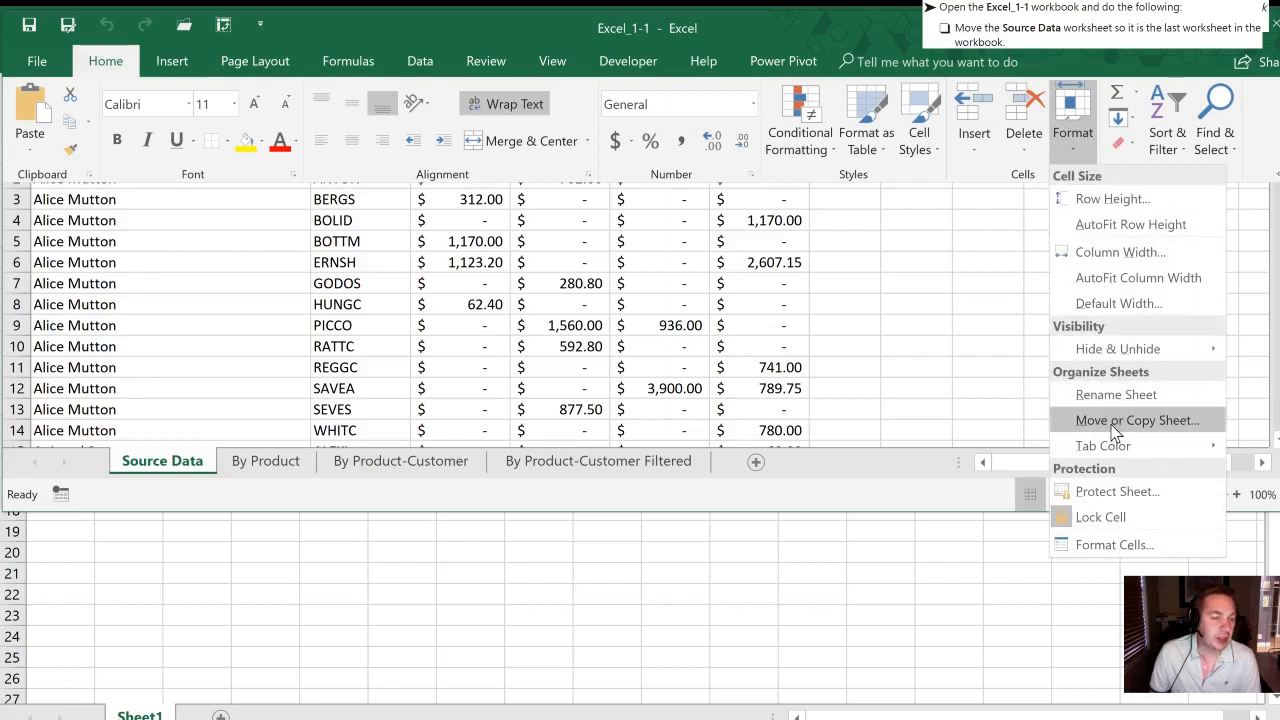
left_click(1135, 420)
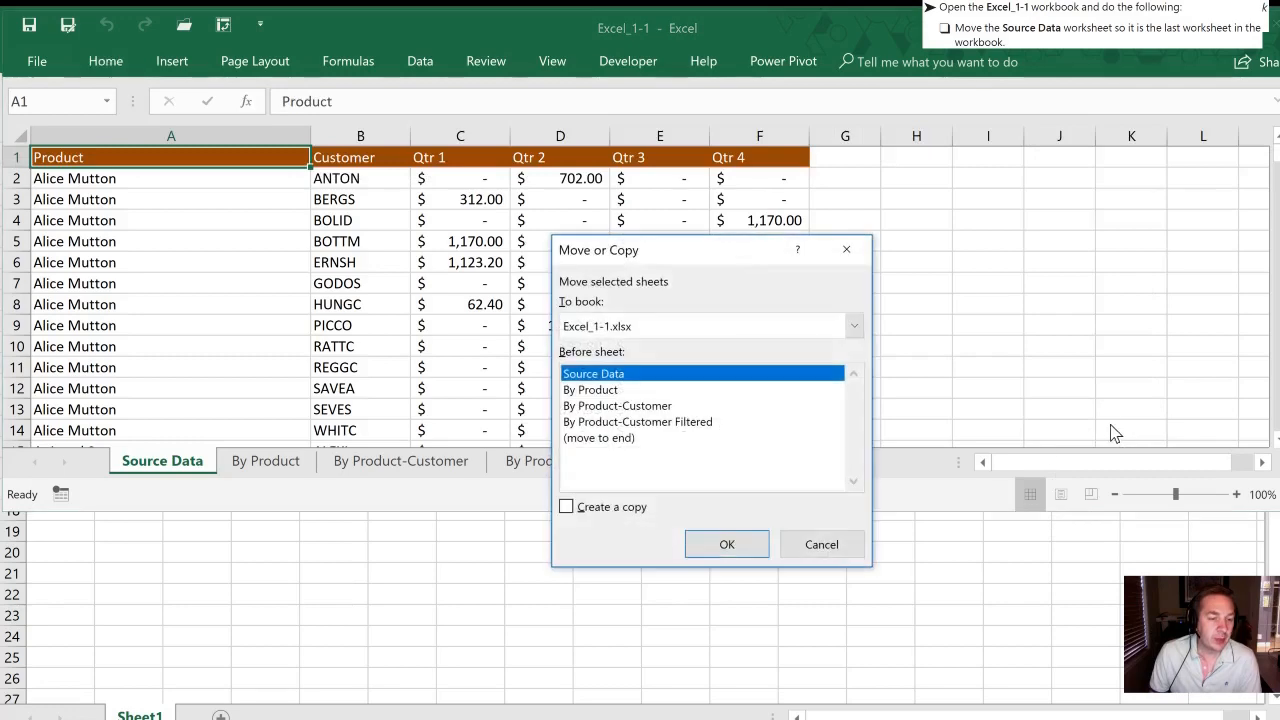
mouse_move(730, 280)
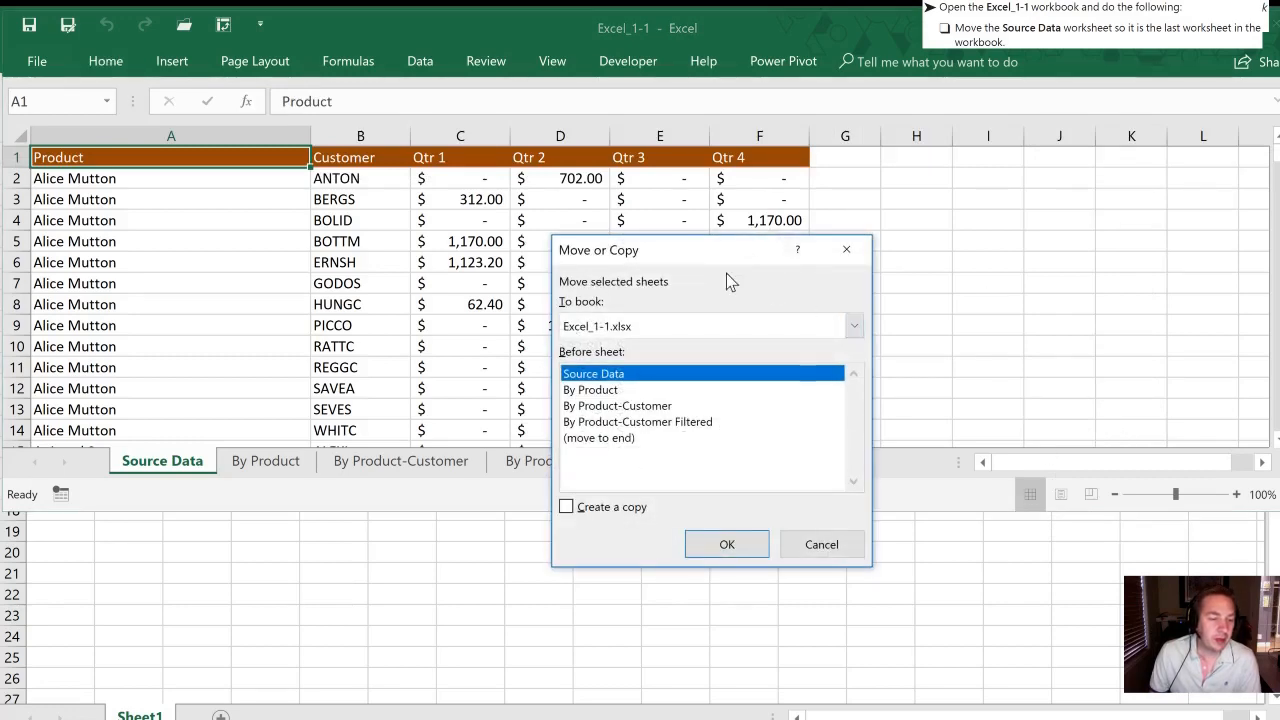
mouse_move(688, 388)
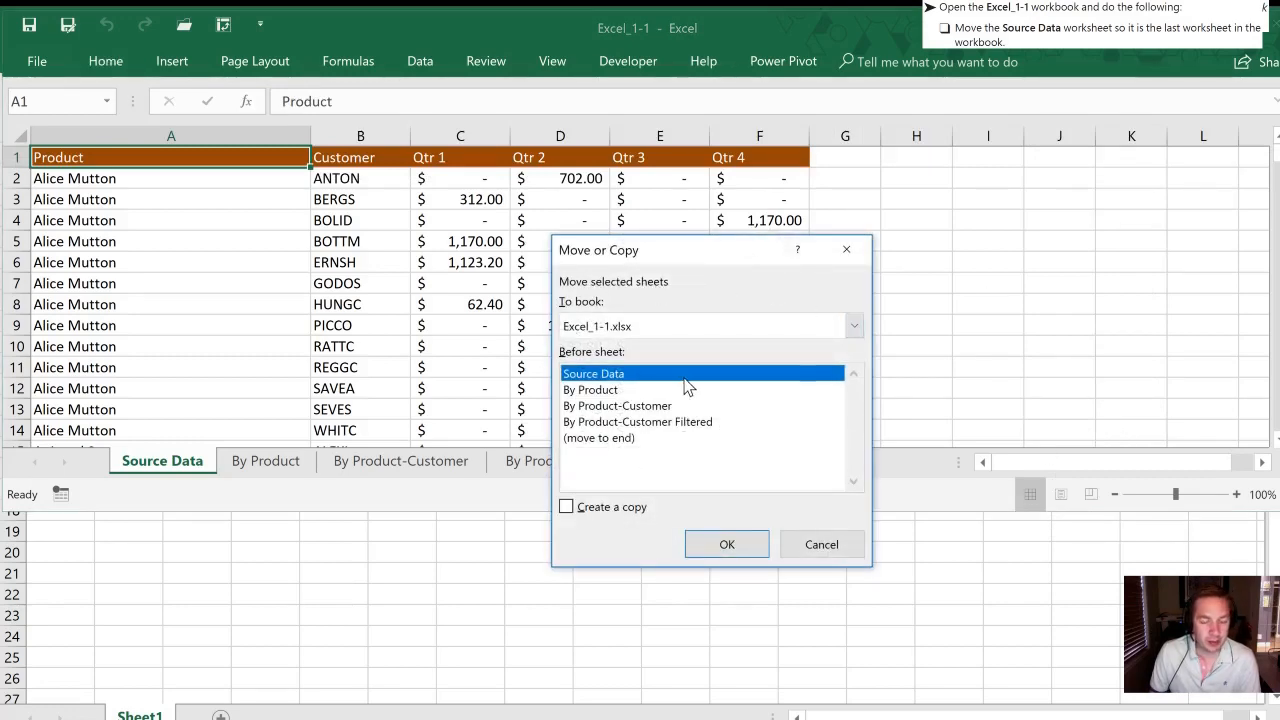
left_click(726, 544)
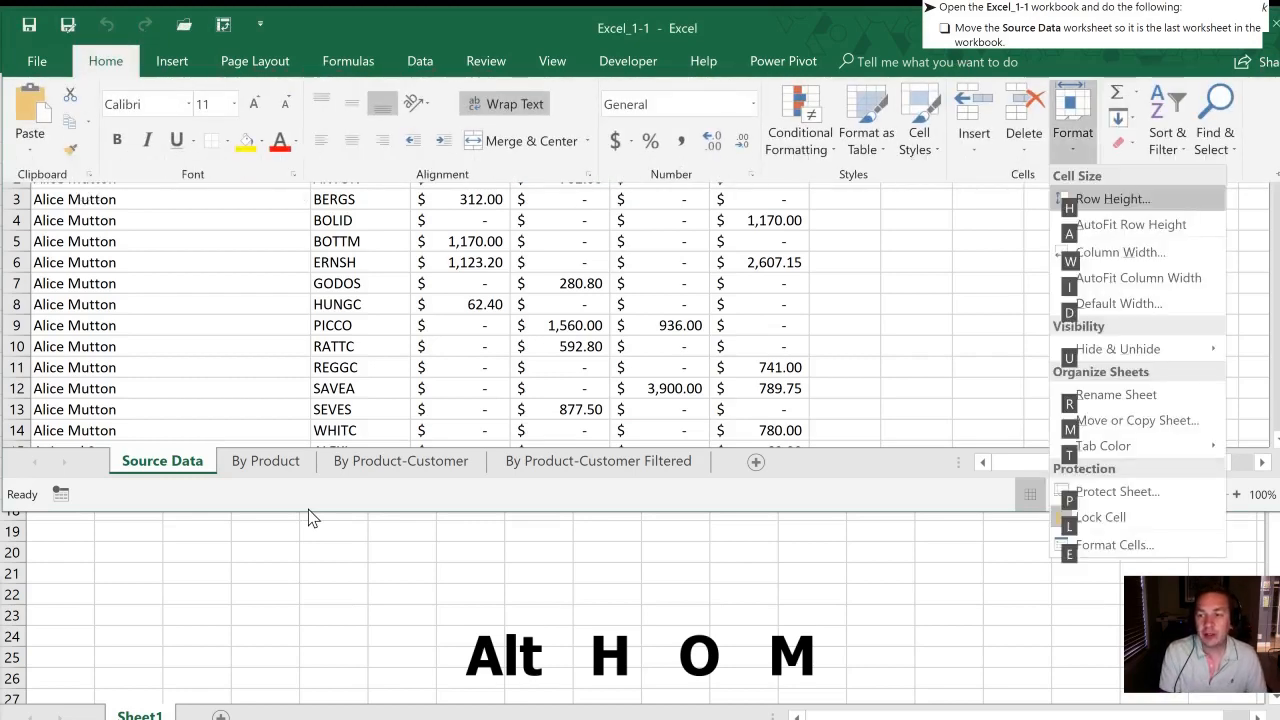
left_click(1137, 420)
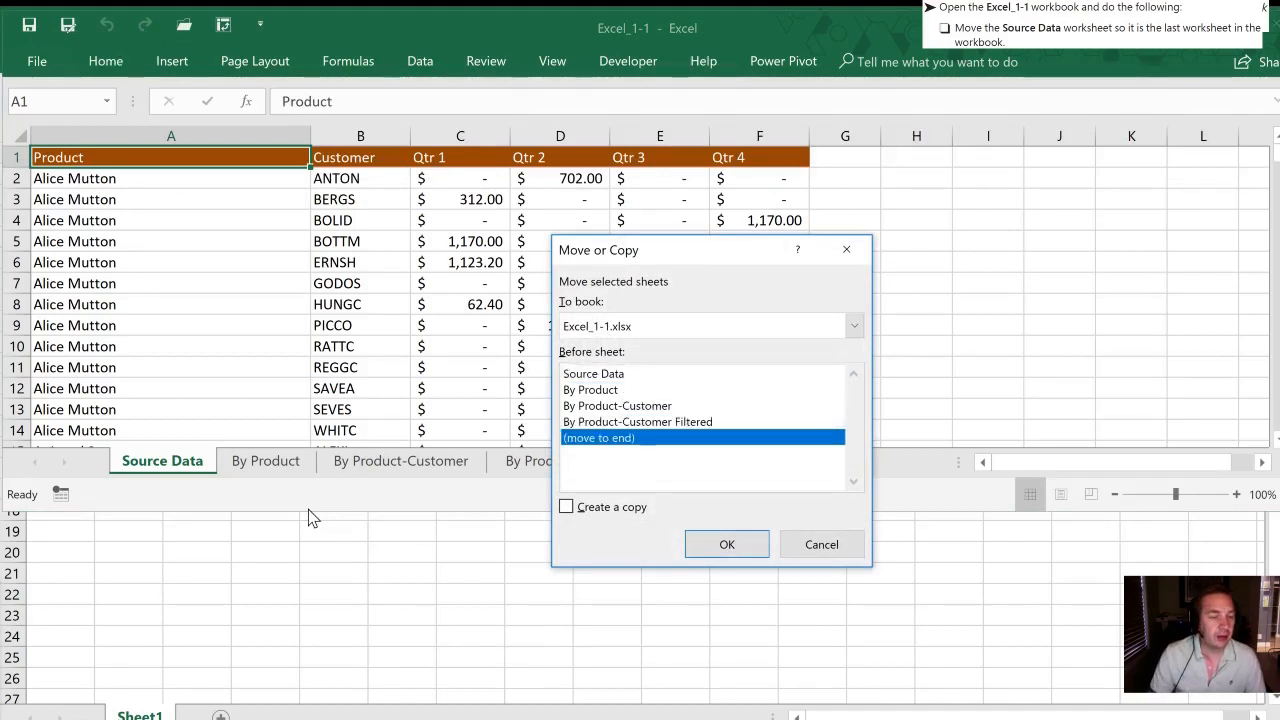
left_click(726, 544)
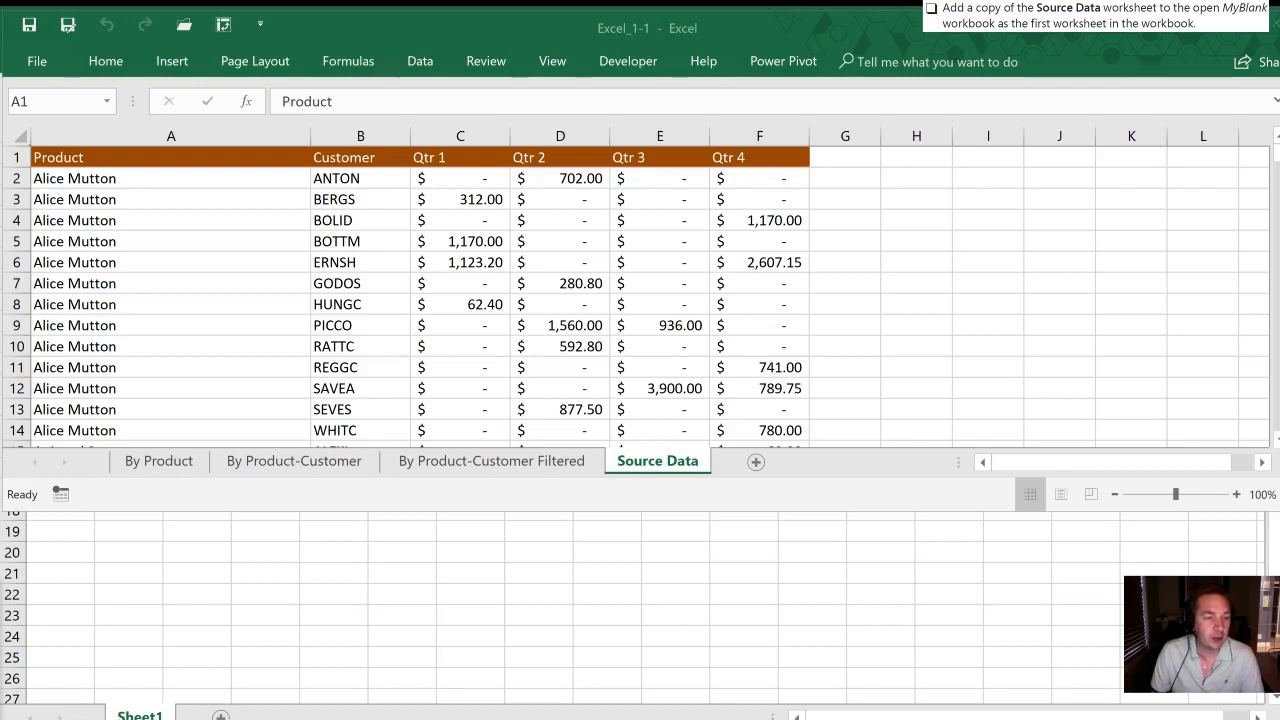
mouse_move(259, 388)
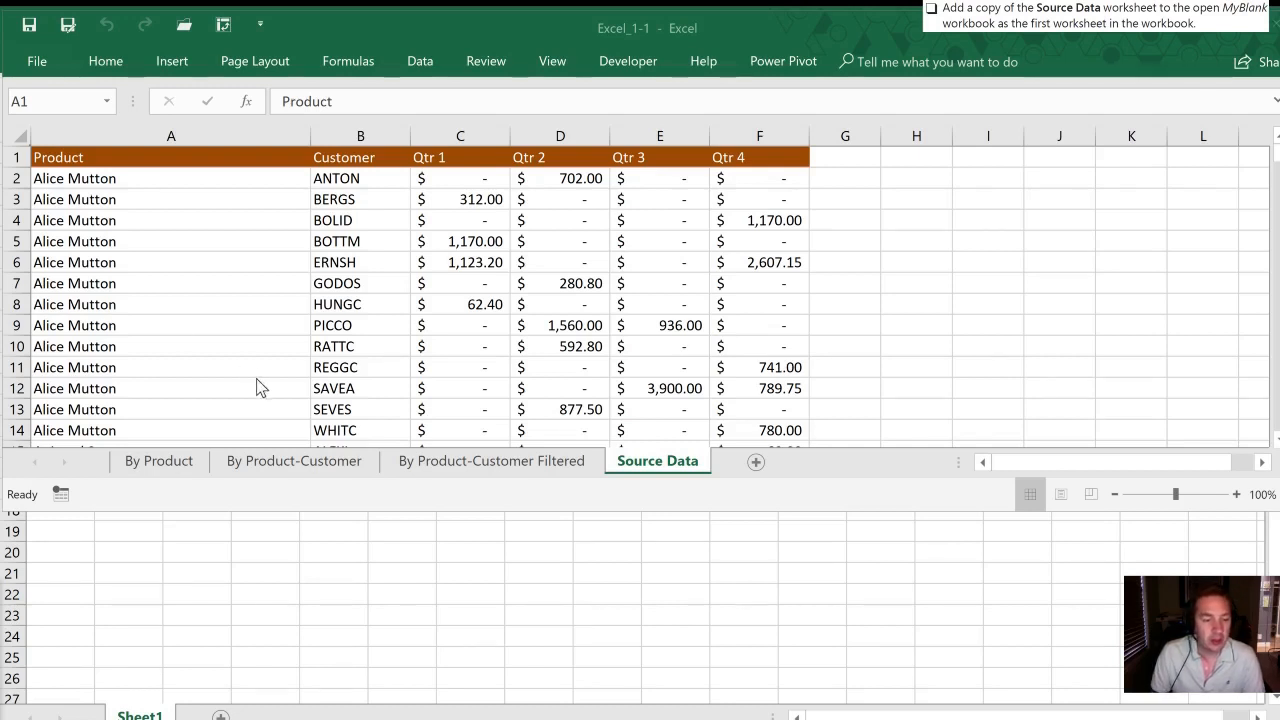
mouse_move(650, 471)
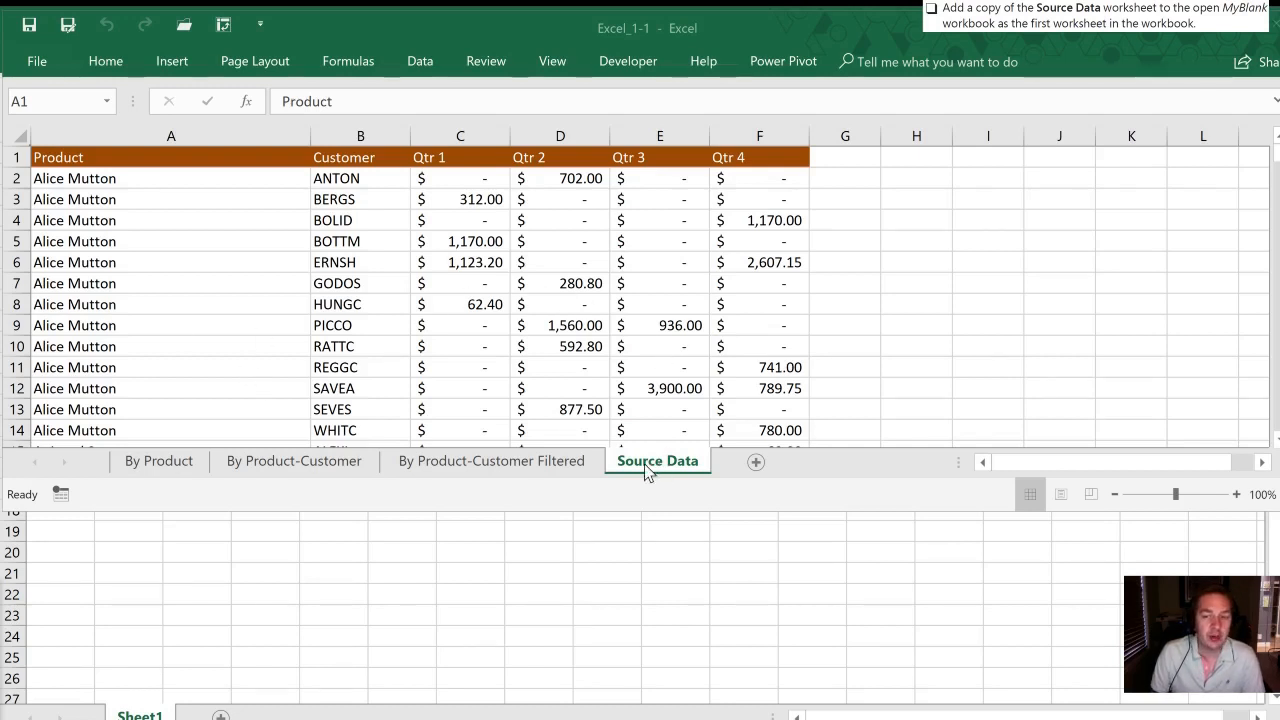
- Copy the Source Data sheet into MyBlank.xlsx, placed before Sheet1
left_click(170, 157)
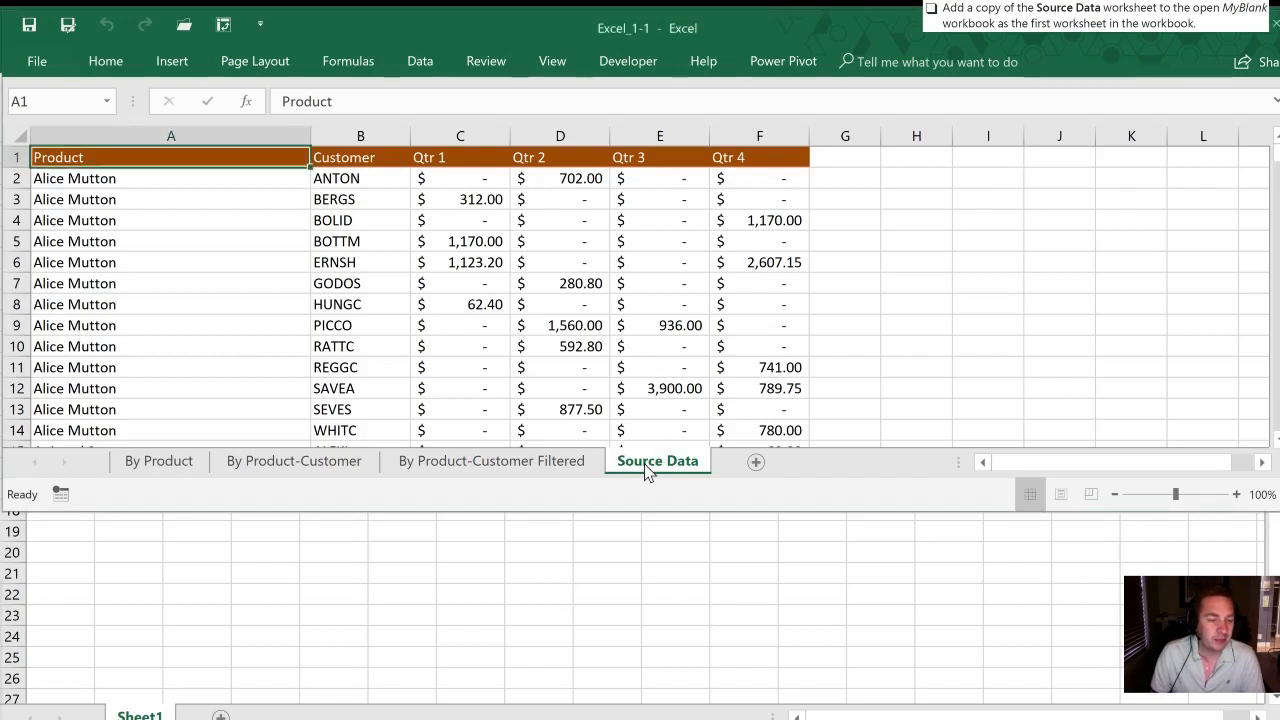
right_click(657, 461)
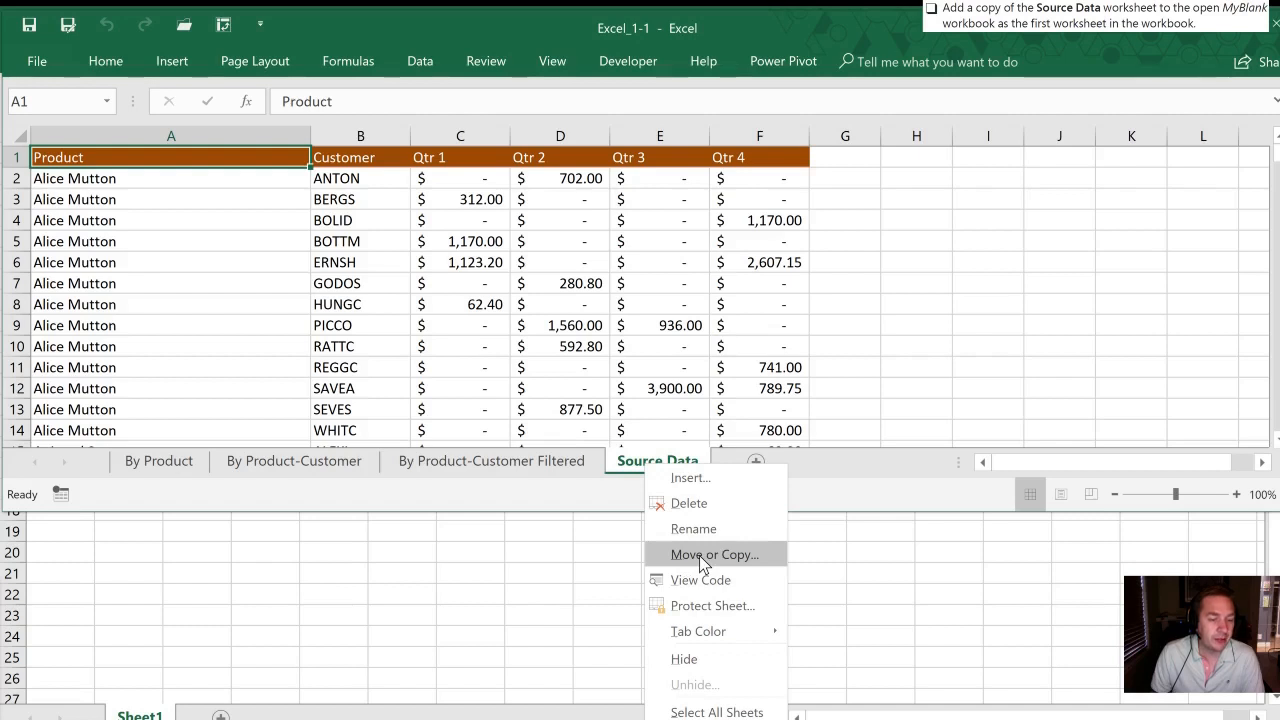
left_click(714, 554)
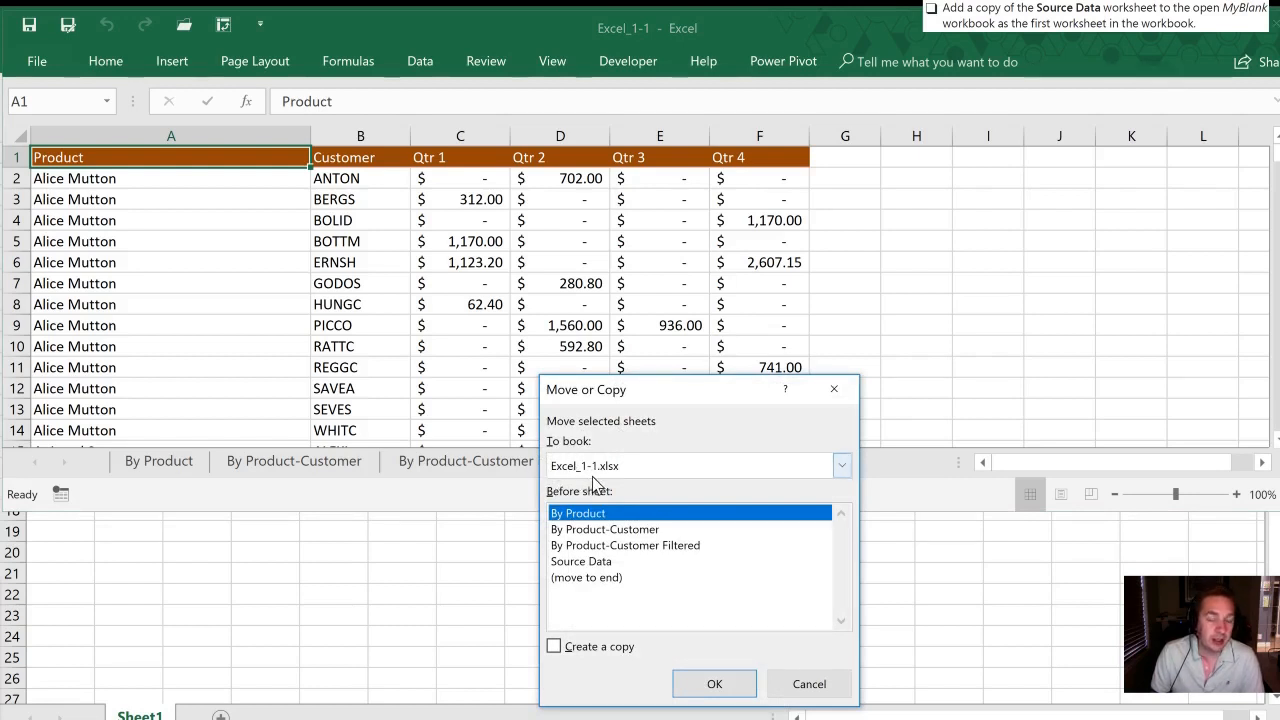
mouse_move(841, 465)
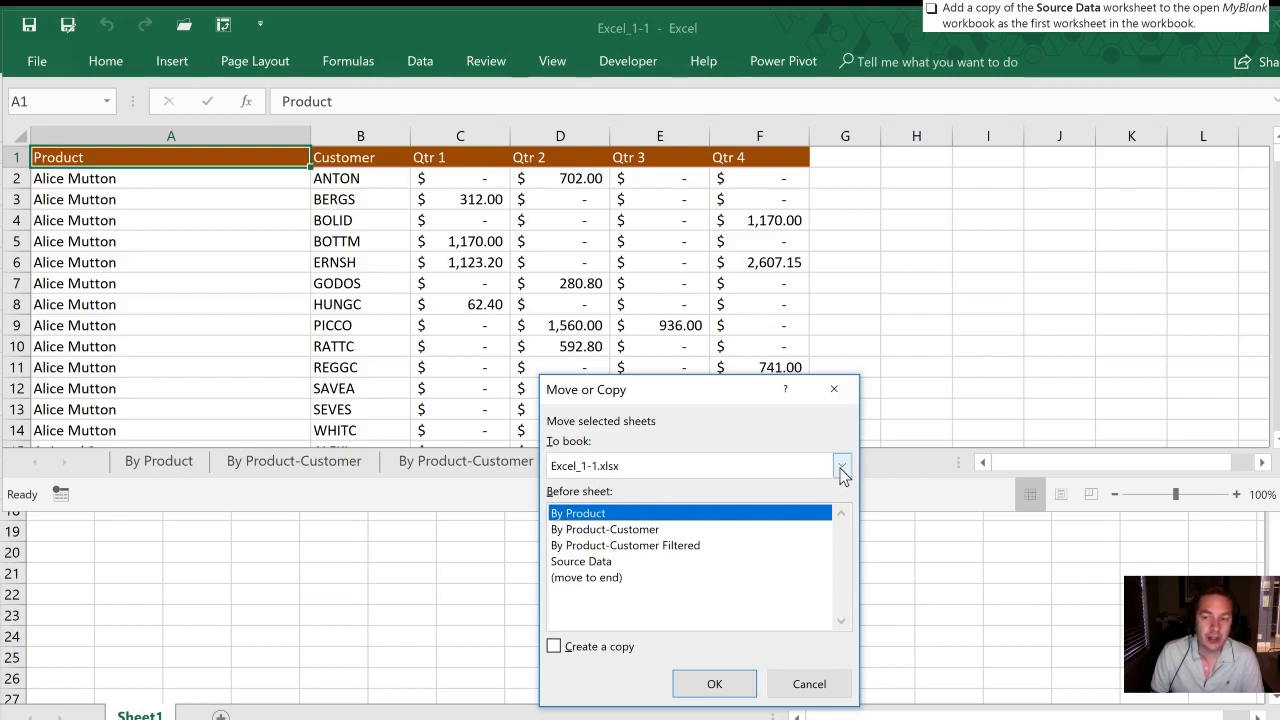
left_click(841, 465)
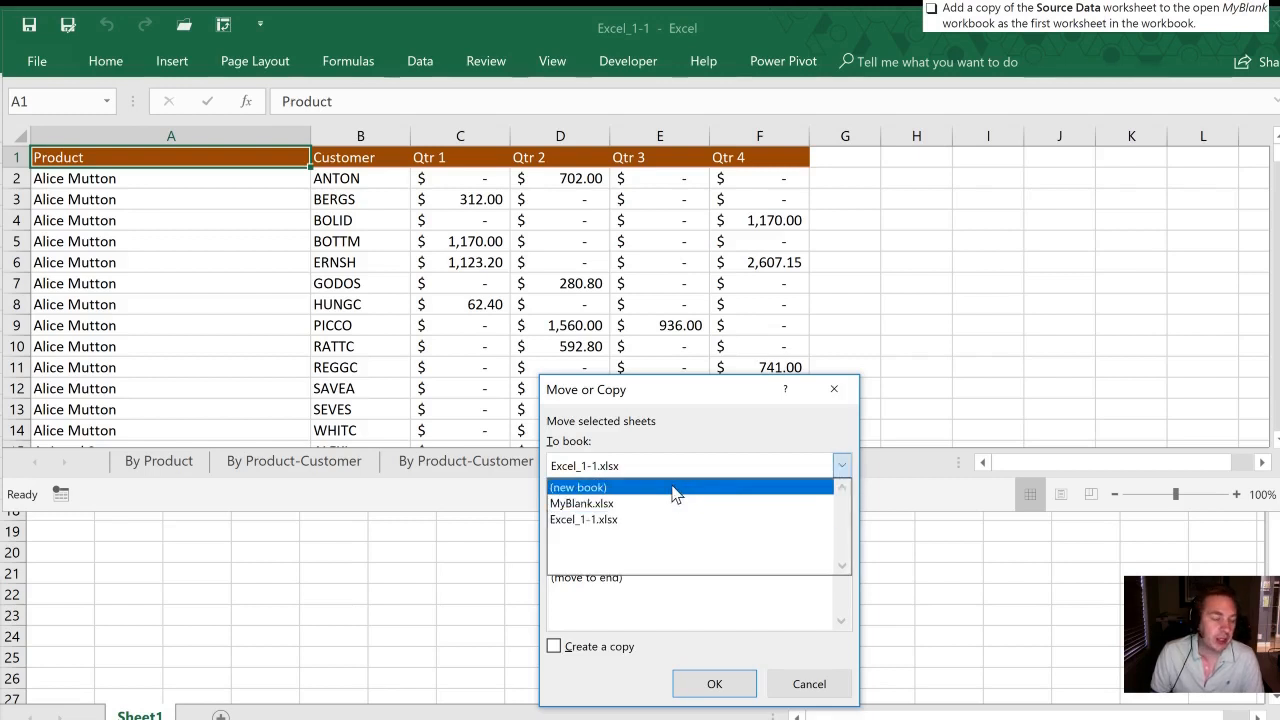
mouse_move(620, 490)
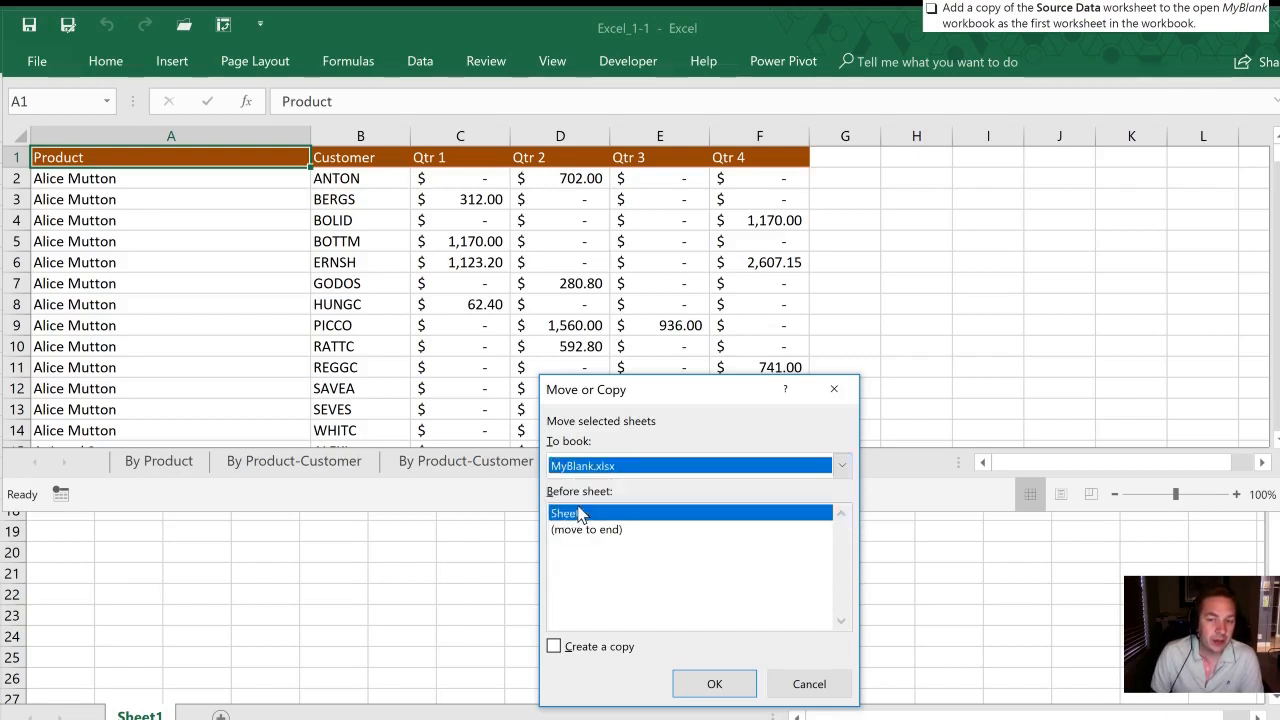
mouse_move(667, 548)
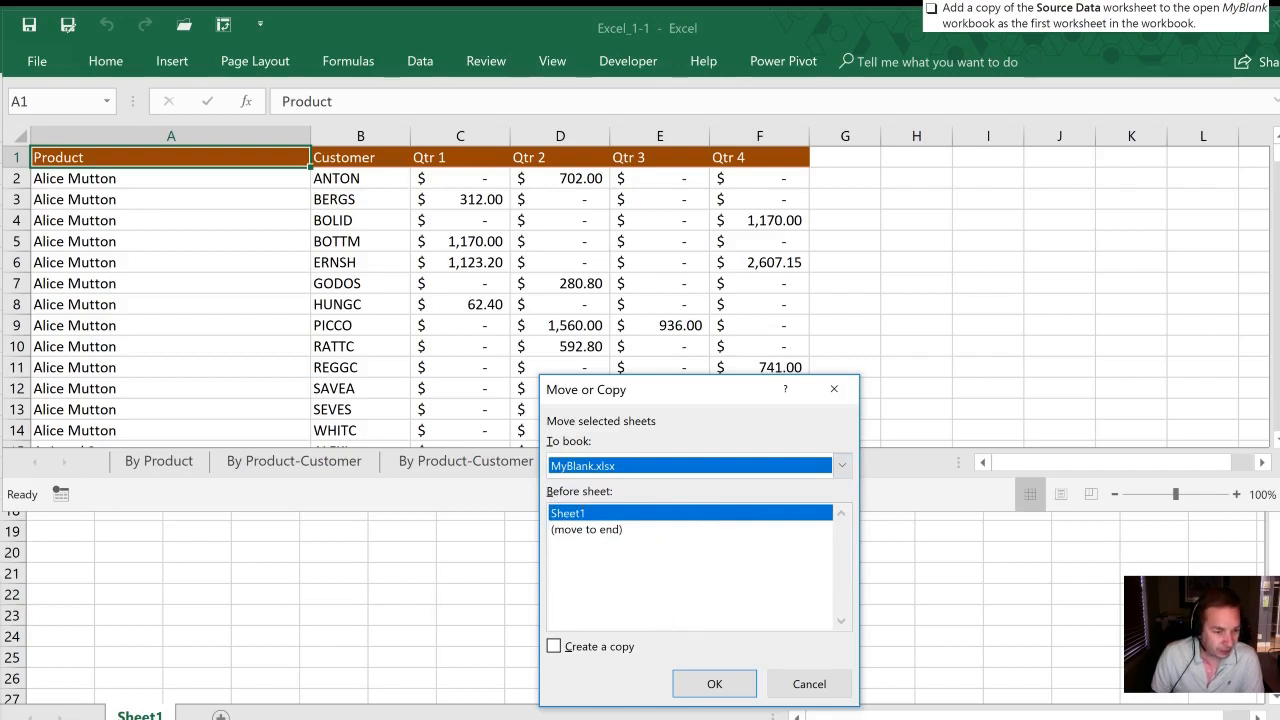
mouse_move(748, 670)
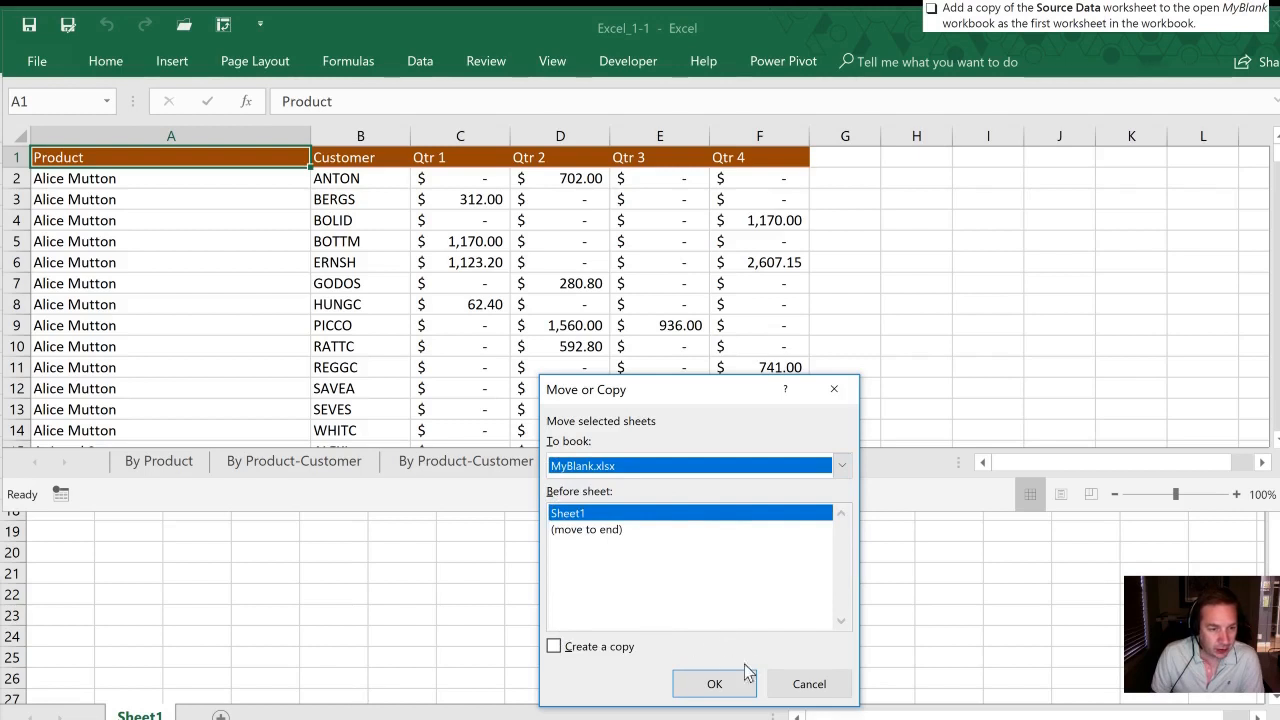
left_click(554, 646)
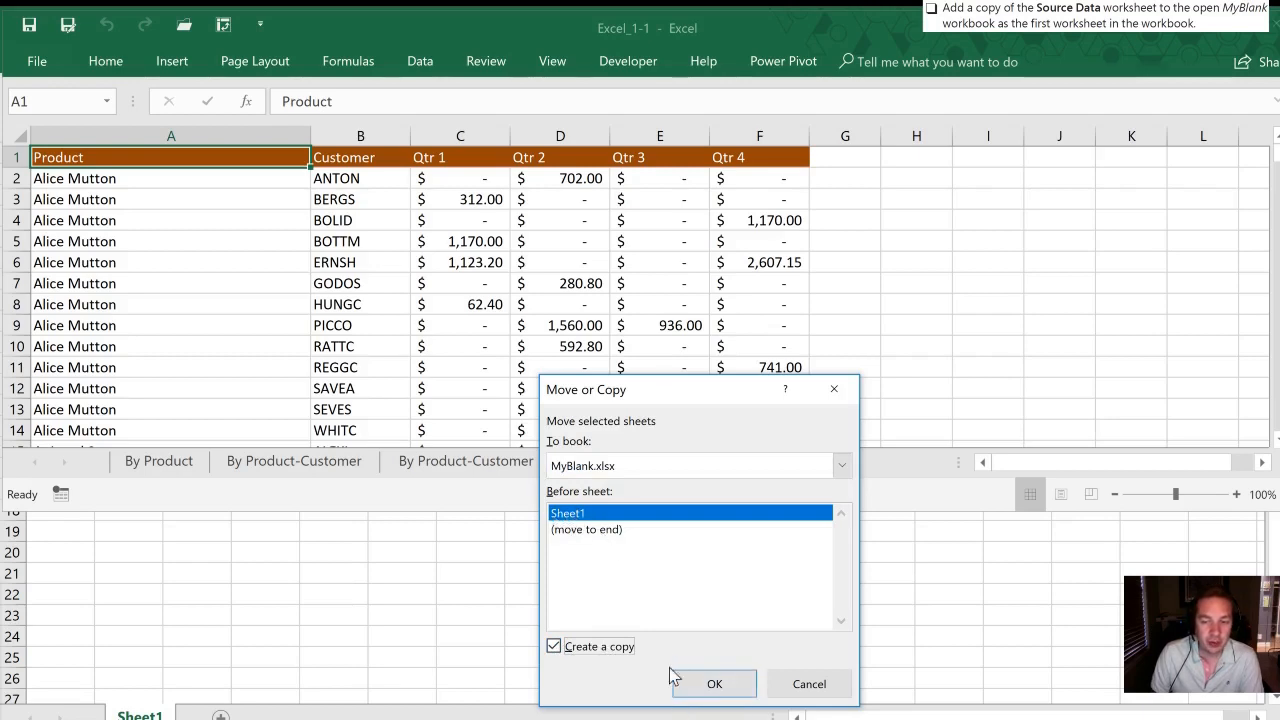
left_click(714, 683)
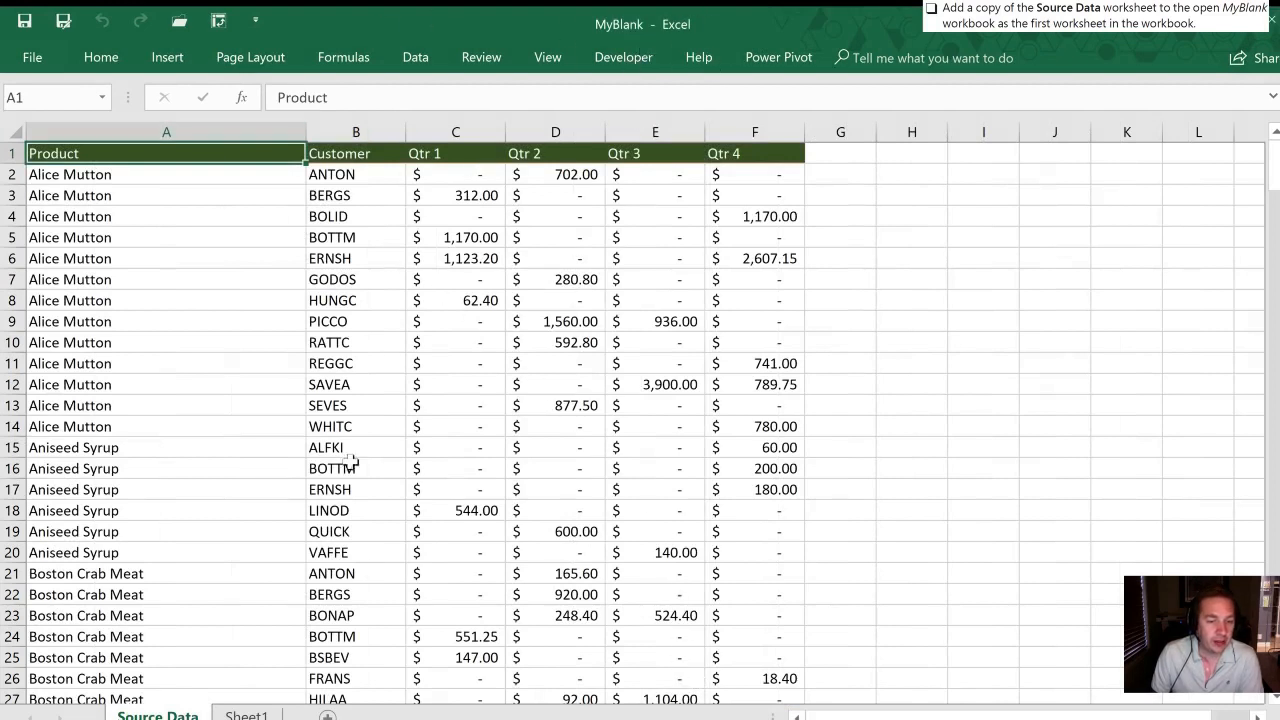
left_click(246, 714)
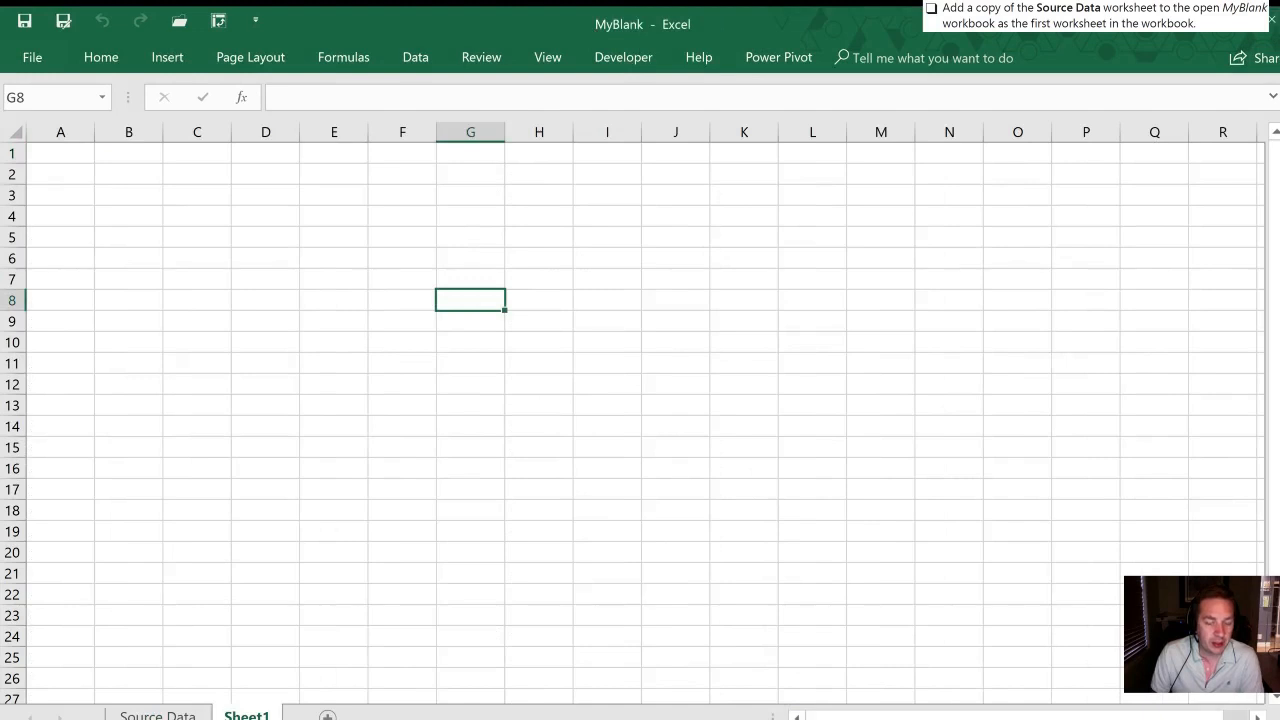
left_click(157, 714)
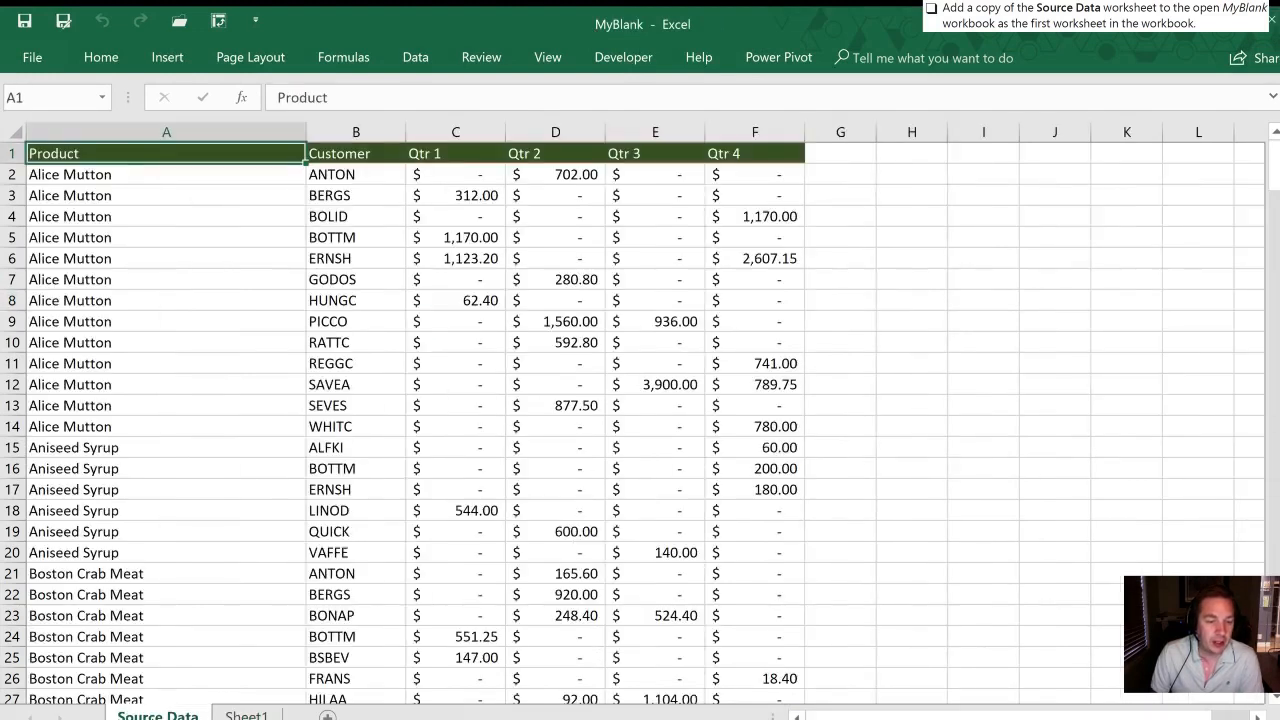
mouse_move(190, 594)
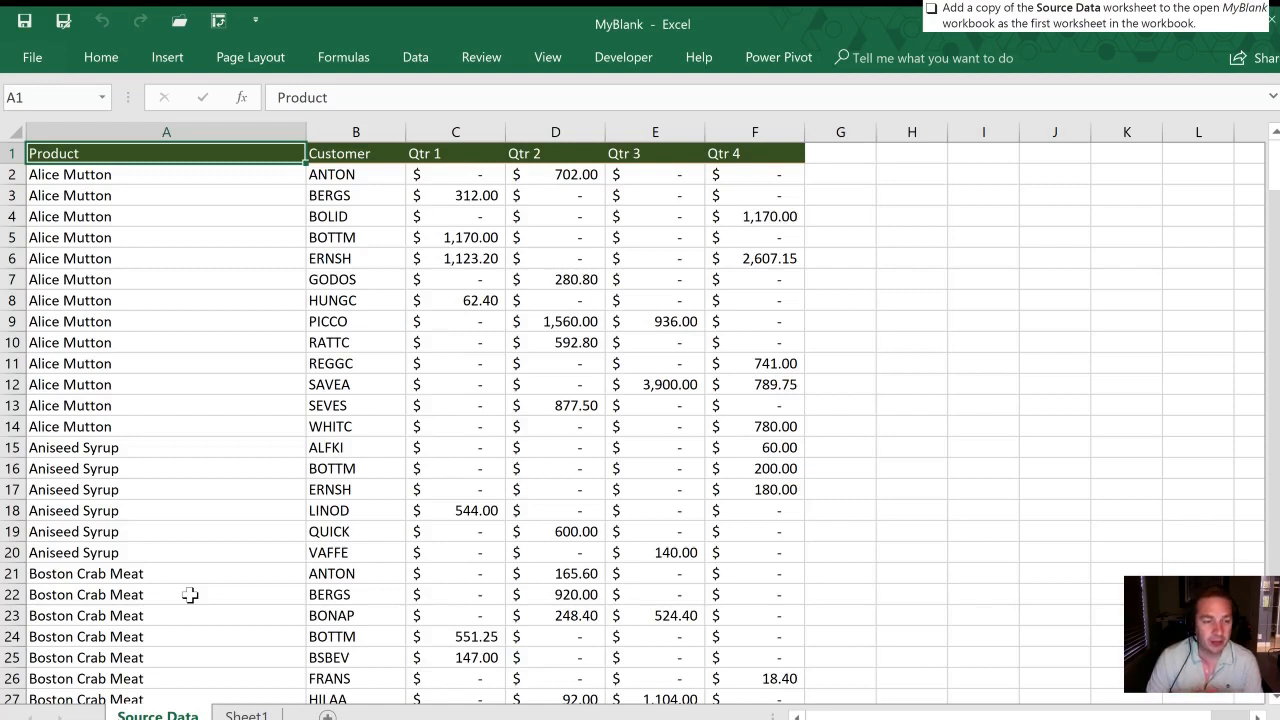
mouse_move(183, 553)
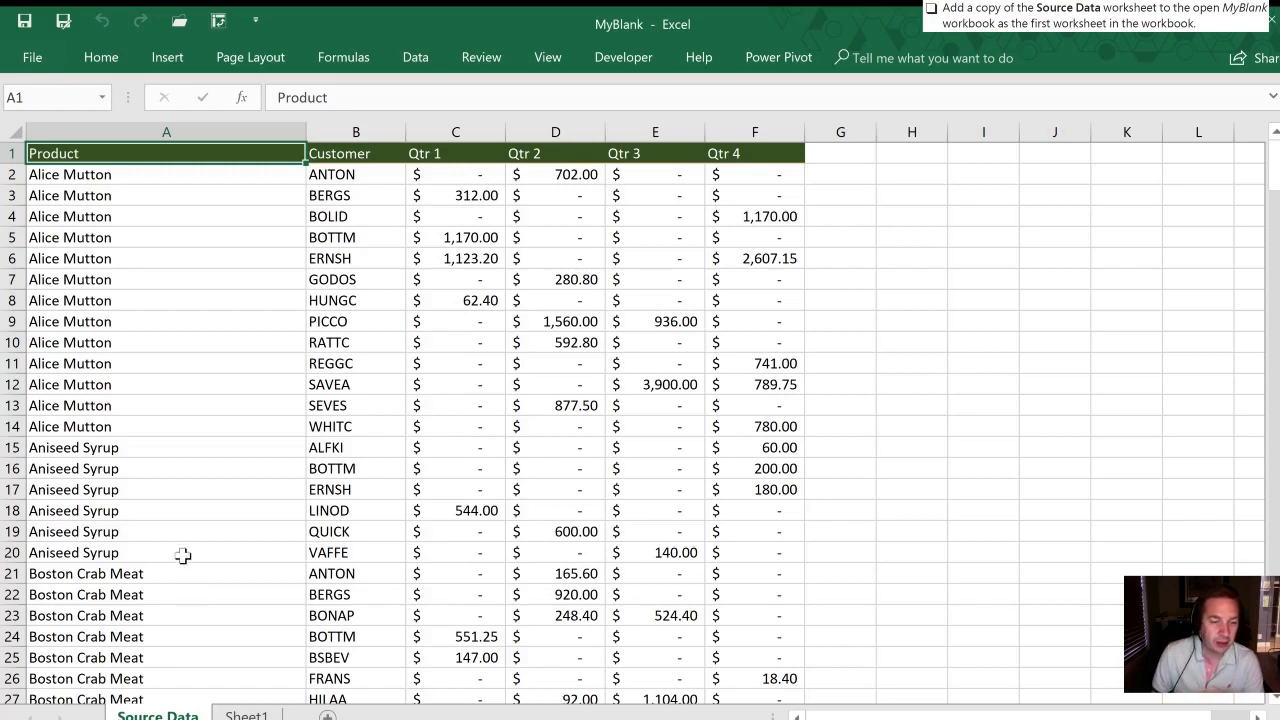